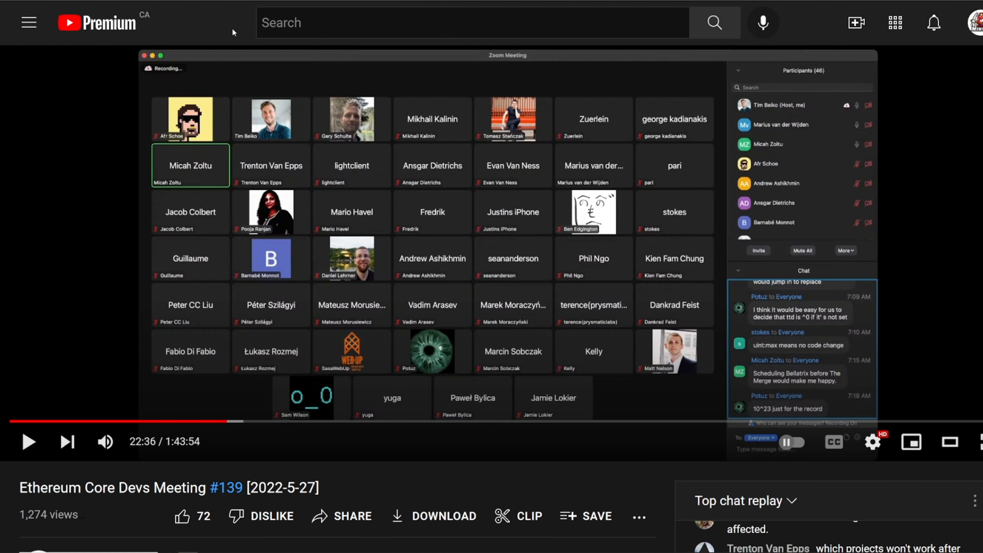
{"action": "mouse_move", "coordinate": [437, 421]}
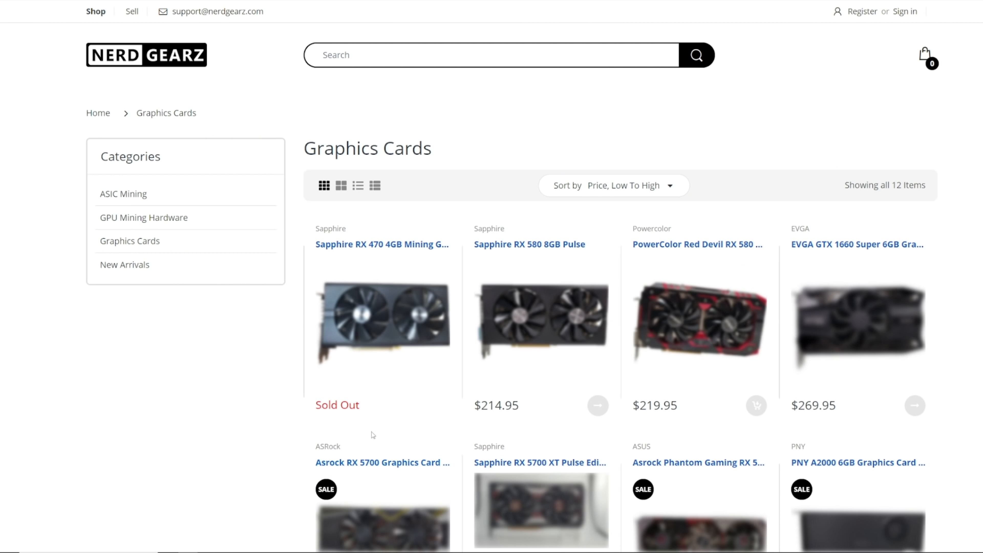
Step: Resume the Ethereum Core Devs Meeting #139 video from 22:36 and let it run to about 23:36
{"action": "scroll", "scroll_direction": "down", "scroll_amount": 3}
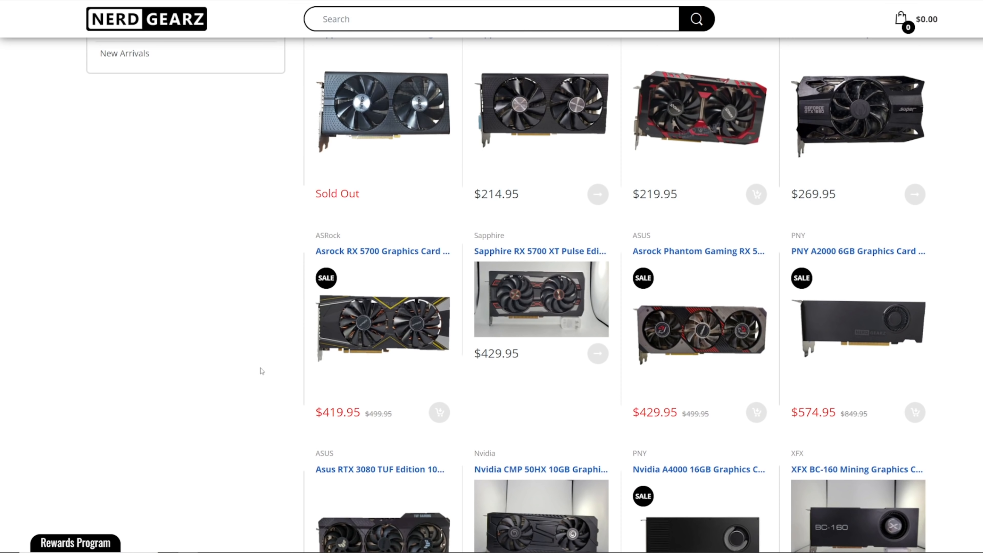
{"action": "mouse_move", "coordinate": [232, 361]}
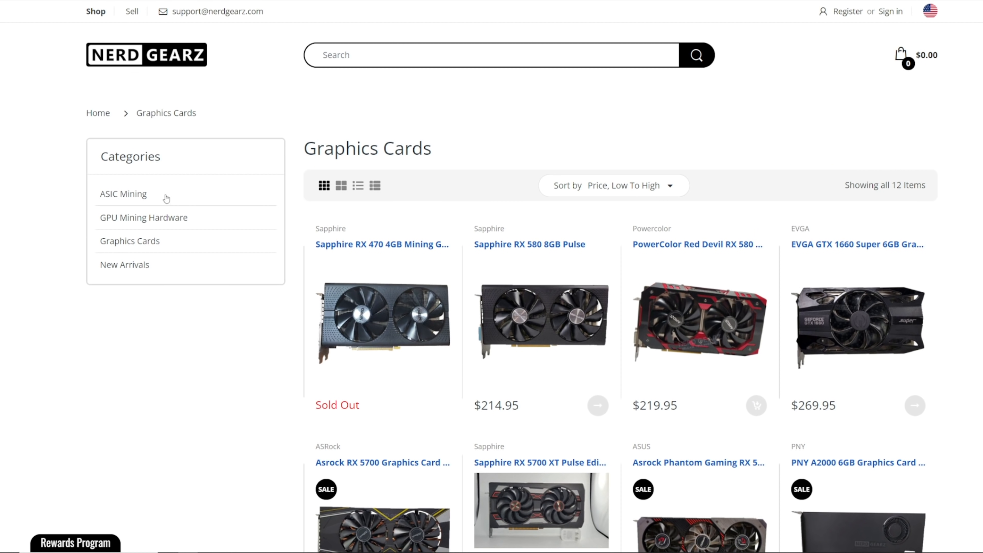
{"action": "mouse_move", "coordinate": [259, 66]}
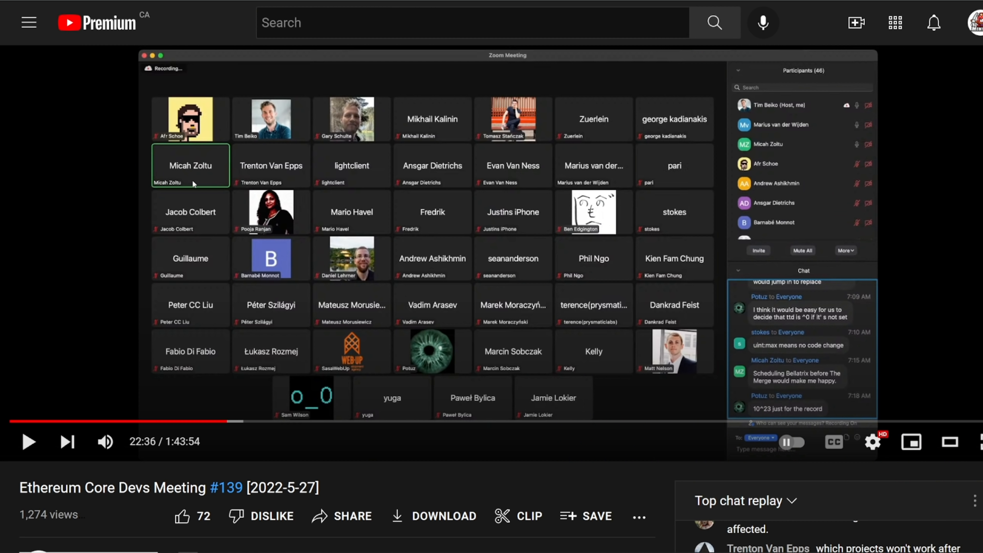
{"action": "mouse_move", "coordinate": [194, 184]}
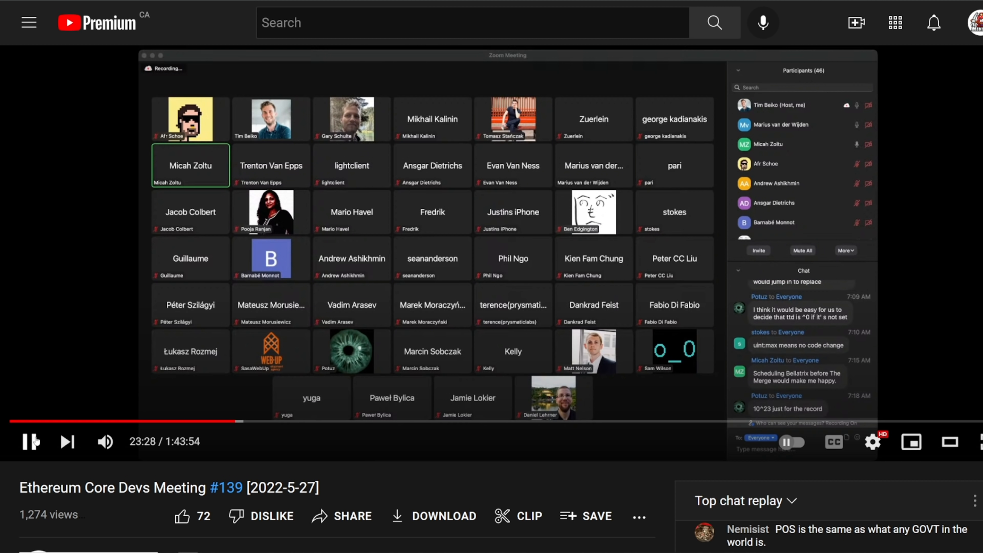
{"action": "left_click", "coordinate": [30, 441]}
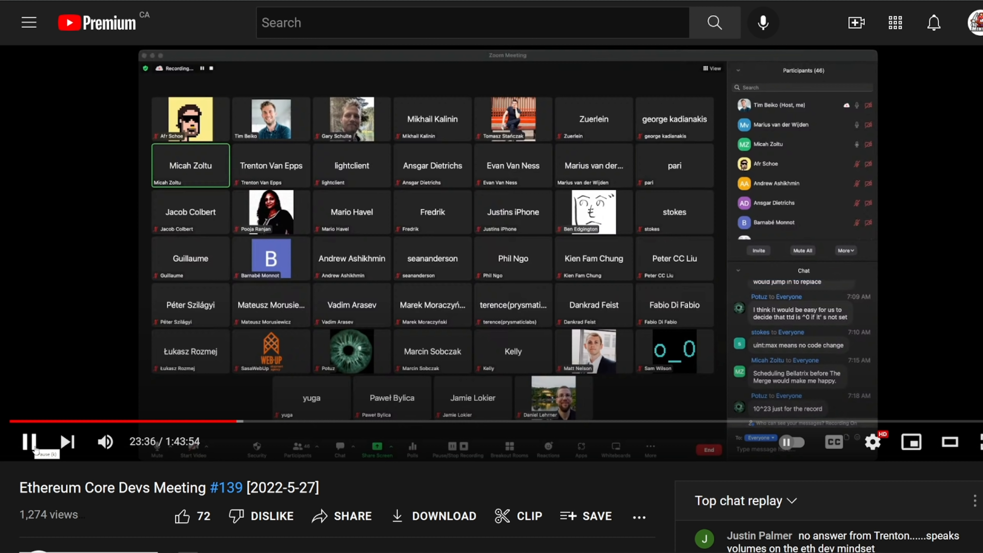
{"action": "left_click", "coordinate": [27, 442]}
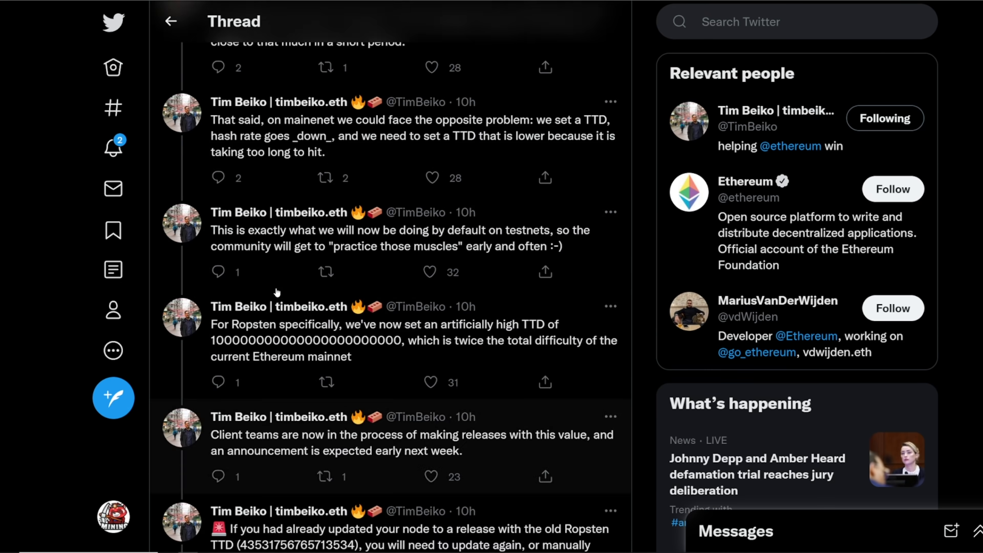
{"action": "scroll", "scroll_direction": "up", "scroll_amount": 3}
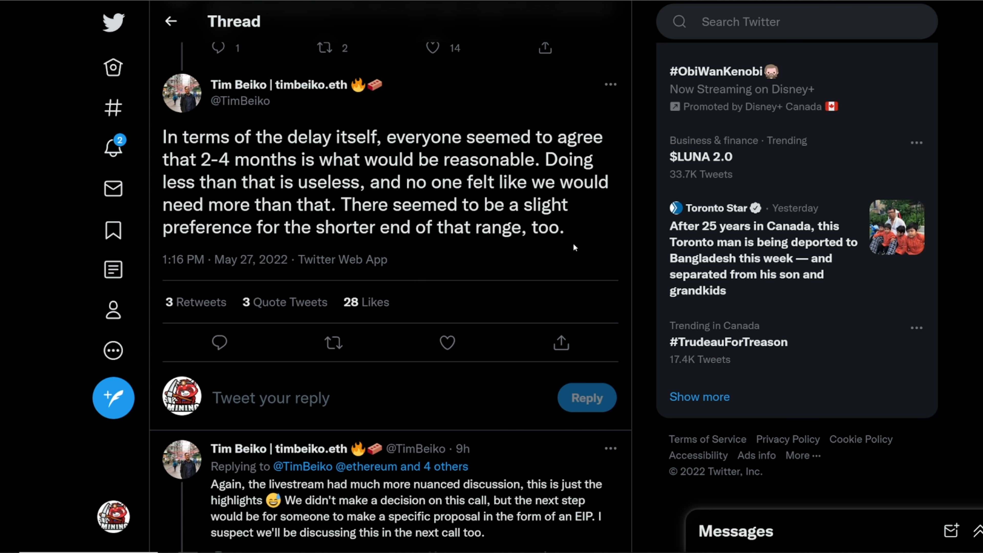
{"action": "scroll", "scroll_direction": "down", "scroll_amount": 3}
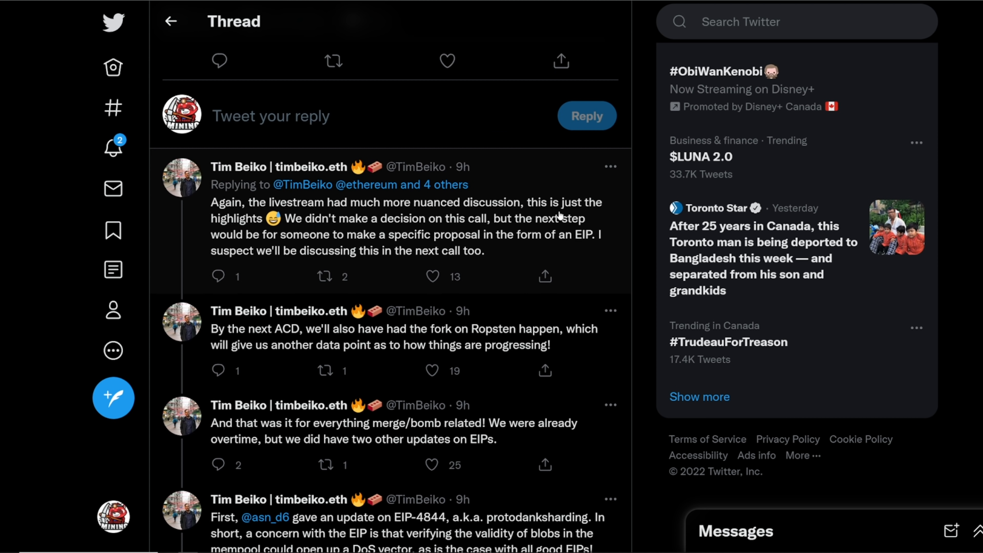
{"action": "mouse_move", "coordinate": [344, 237]}
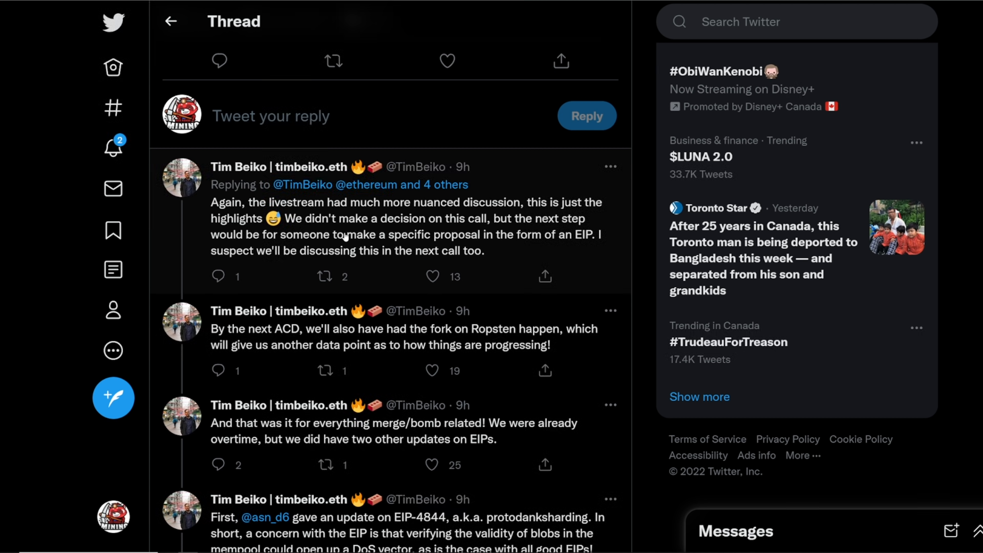
{"action": "mouse_move", "coordinate": [437, 237]}
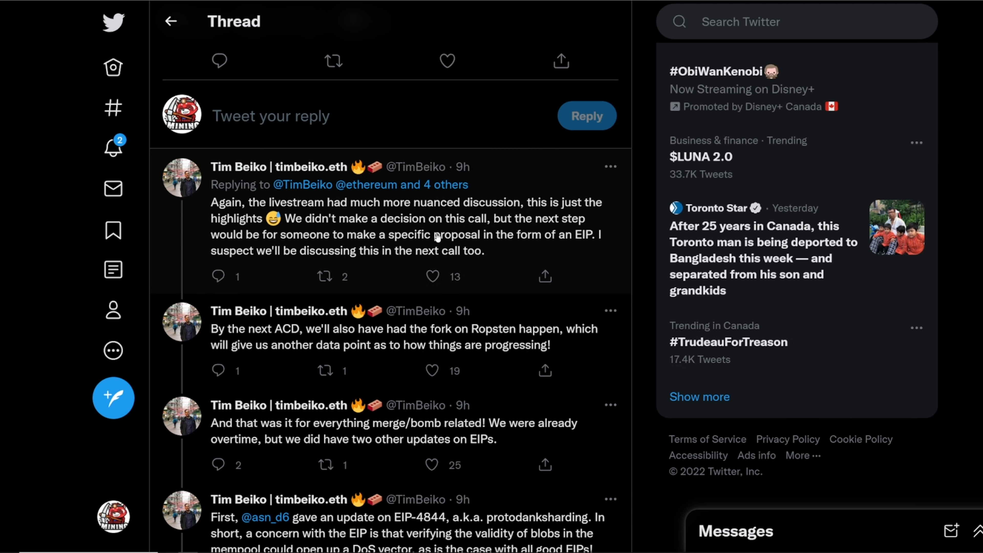
{"action": "mouse_move", "coordinate": [491, 252]}
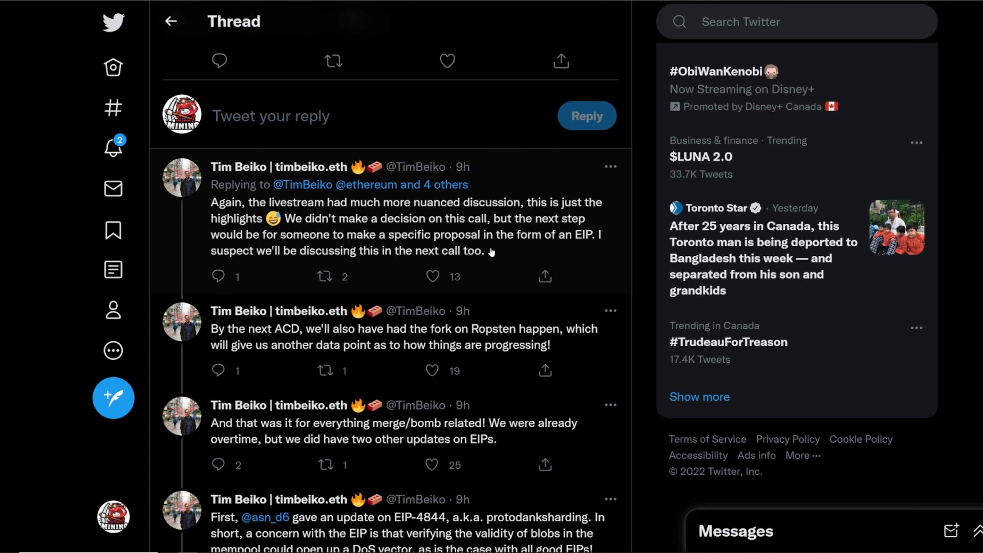
{"action": "mouse_move", "coordinate": [340, 251]}
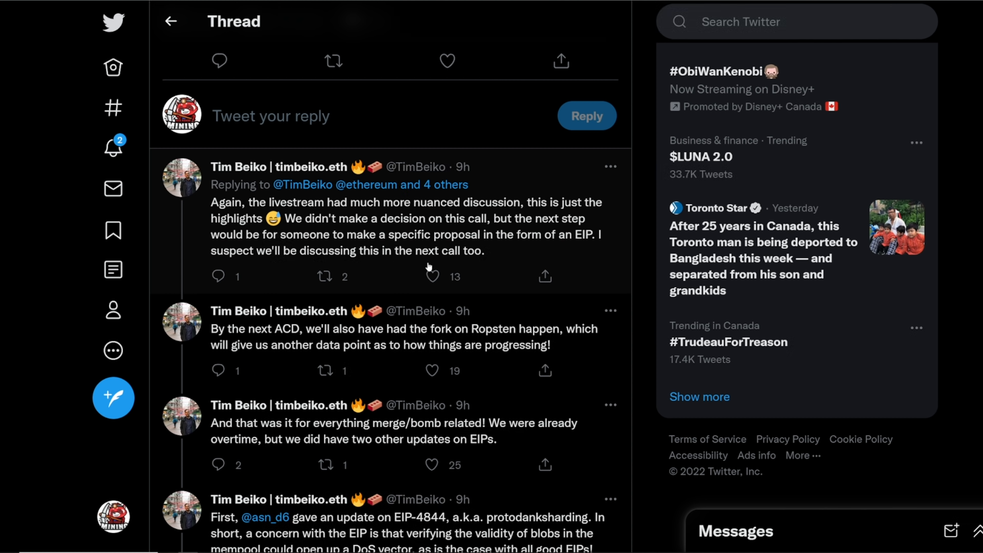
{"action": "mouse_move", "coordinate": [479, 217]}
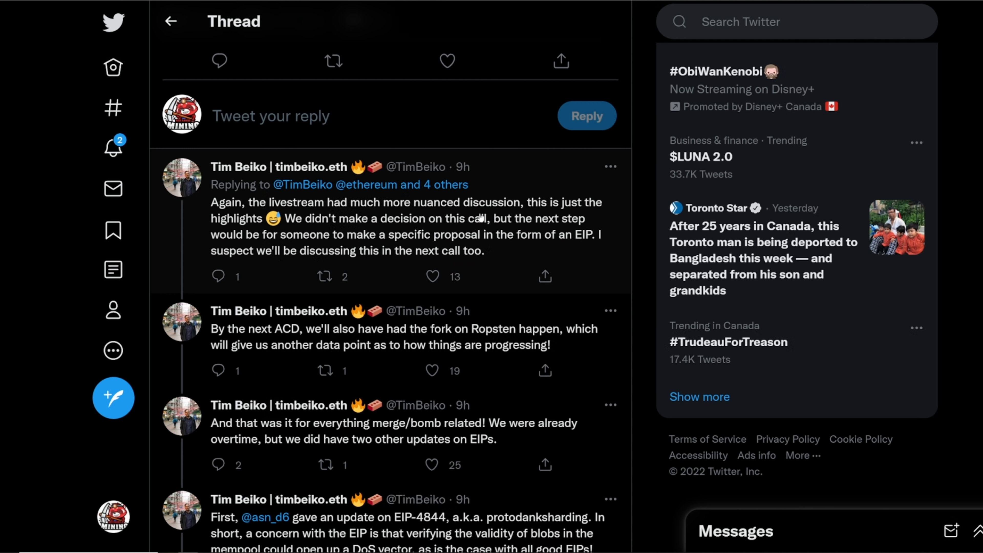
{"action": "mouse_move", "coordinate": [408, 229]}
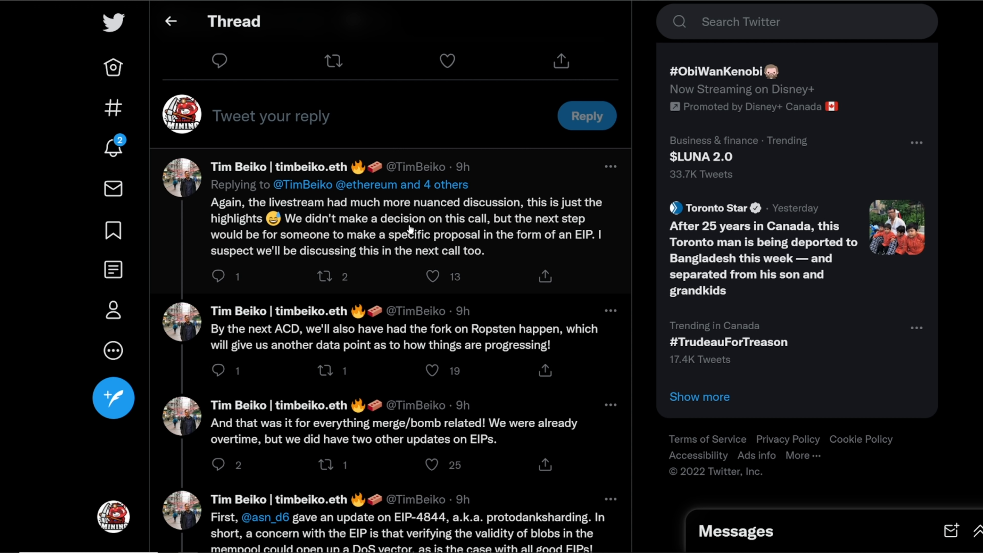
{"action": "mouse_move", "coordinate": [369, 226]}
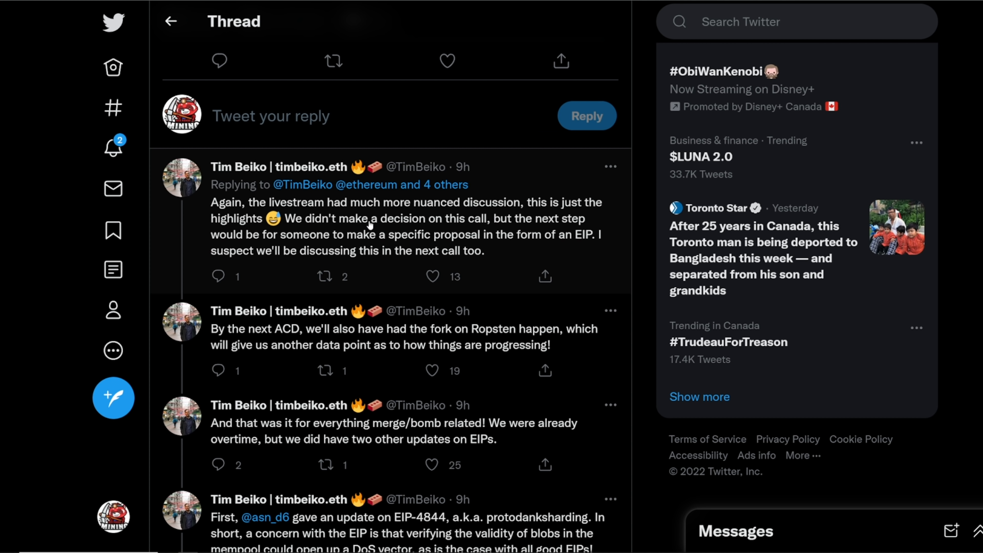
{"action": "mouse_move", "coordinate": [544, 249]}
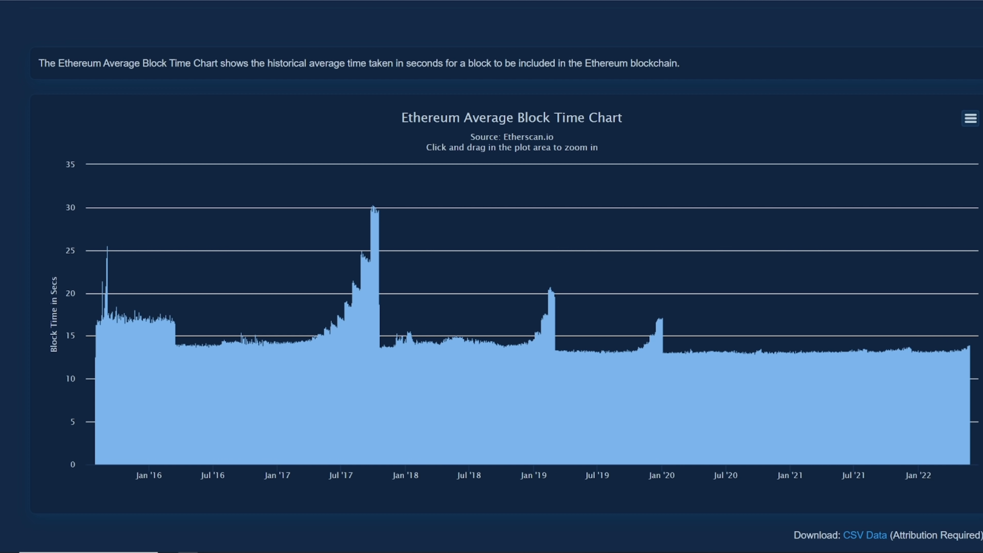
{"action": "mouse_move", "coordinate": [955, 352]}
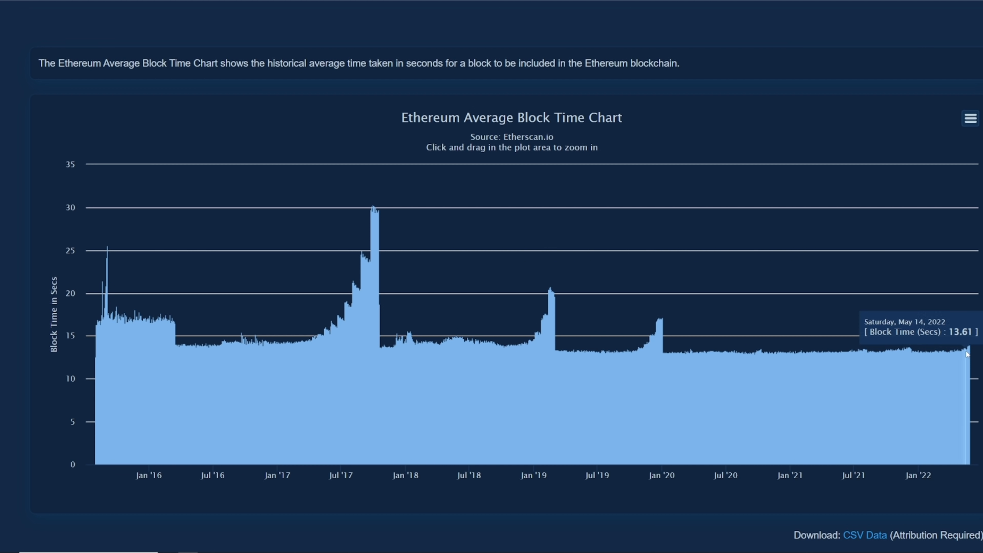
{"action": "mouse_move", "coordinate": [963, 356]}
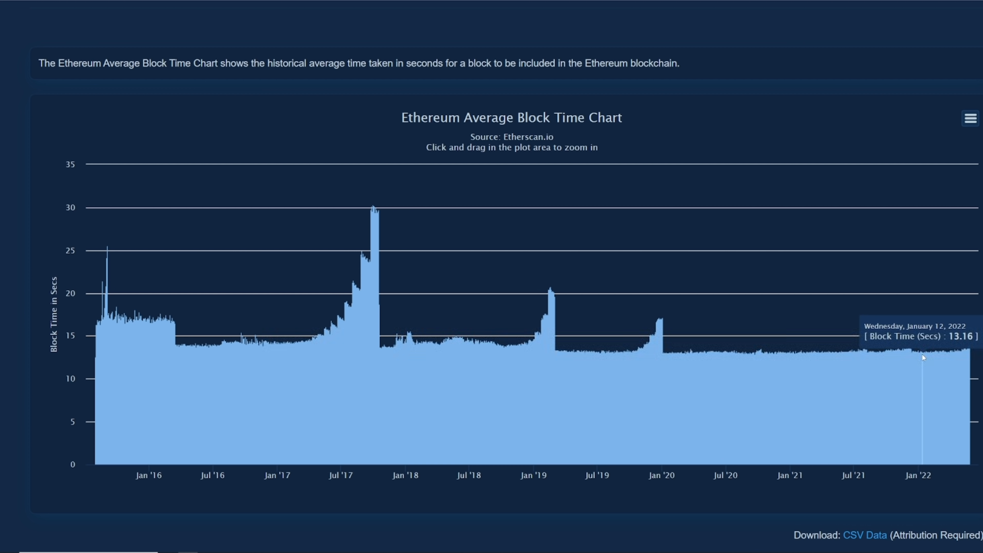
{"action": "mouse_move", "coordinate": [928, 355]}
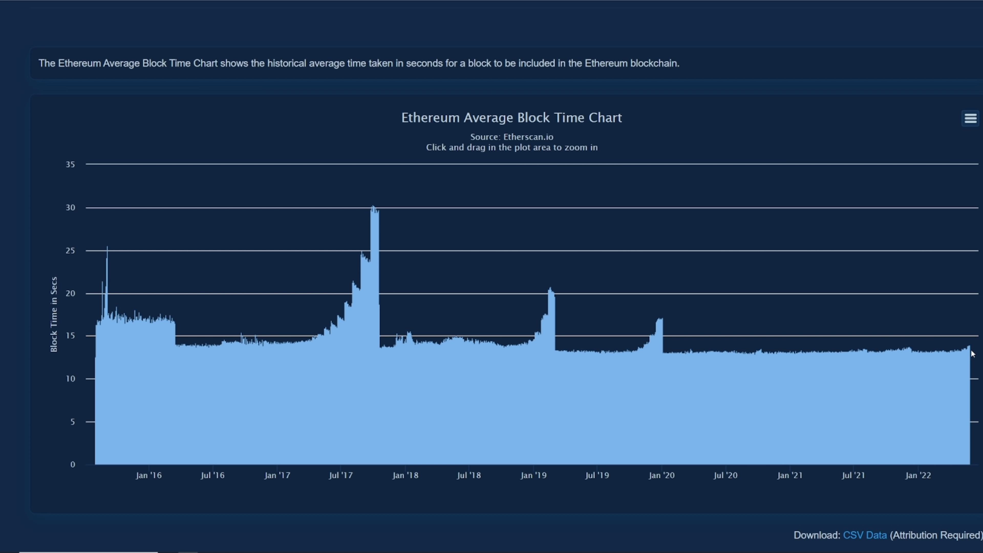
{"action": "mouse_move", "coordinate": [971, 355]}
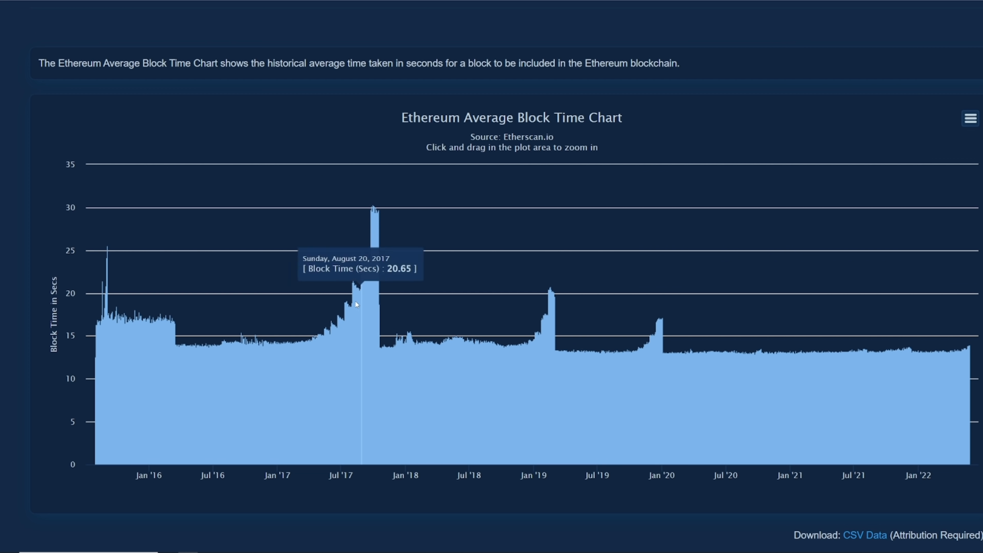
{"action": "mouse_move", "coordinate": [561, 350]}
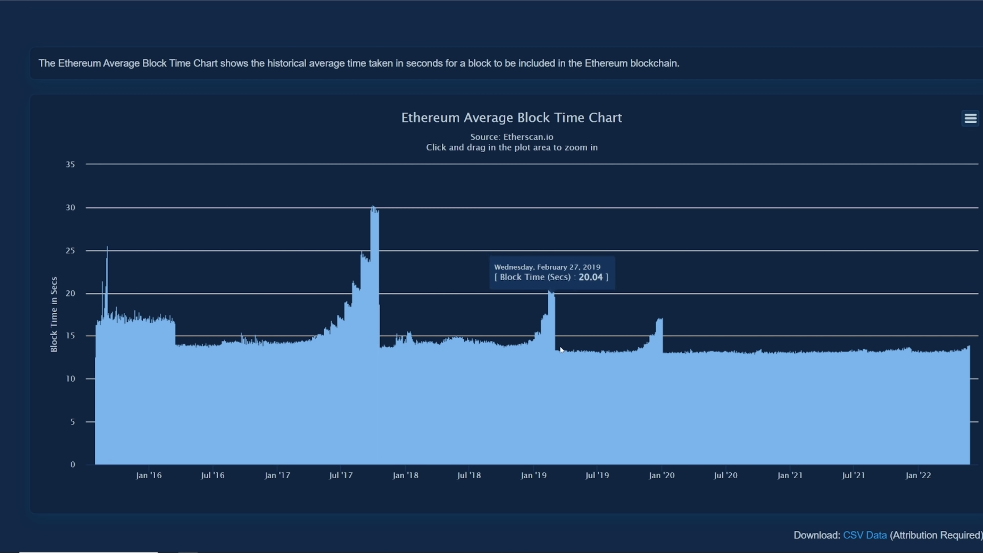
{"action": "mouse_move", "coordinate": [335, 302]}
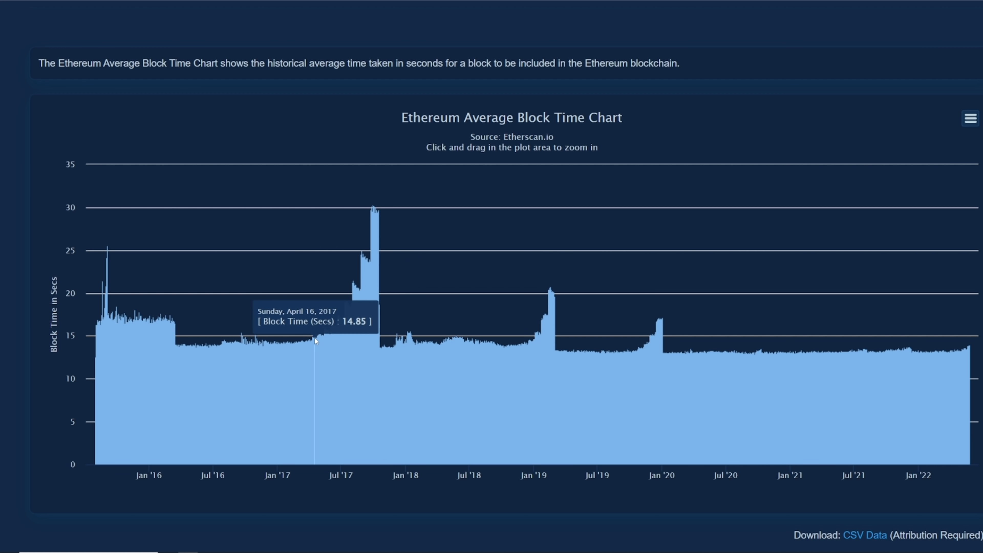
{"action": "mouse_move", "coordinate": [354, 318]}
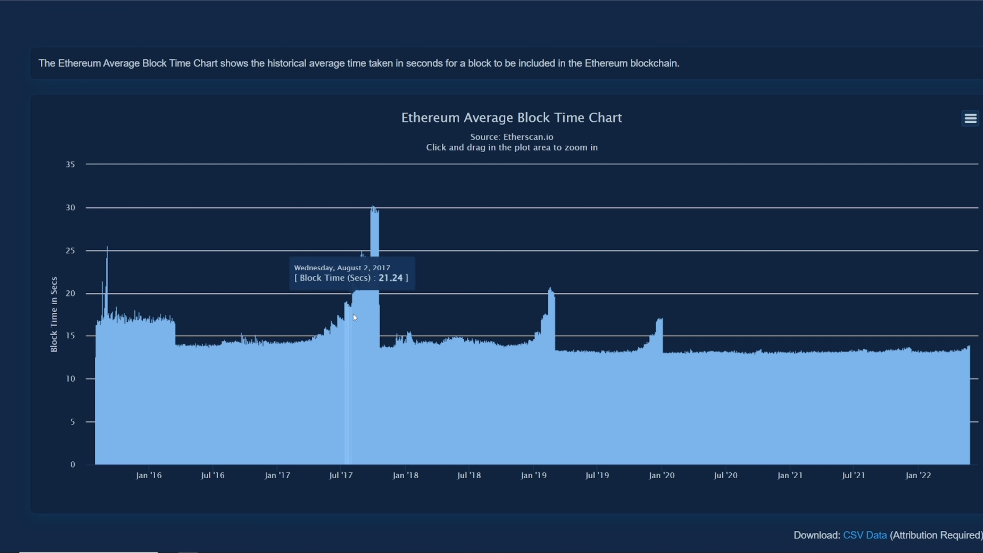
{"action": "mouse_move", "coordinate": [413, 213]}
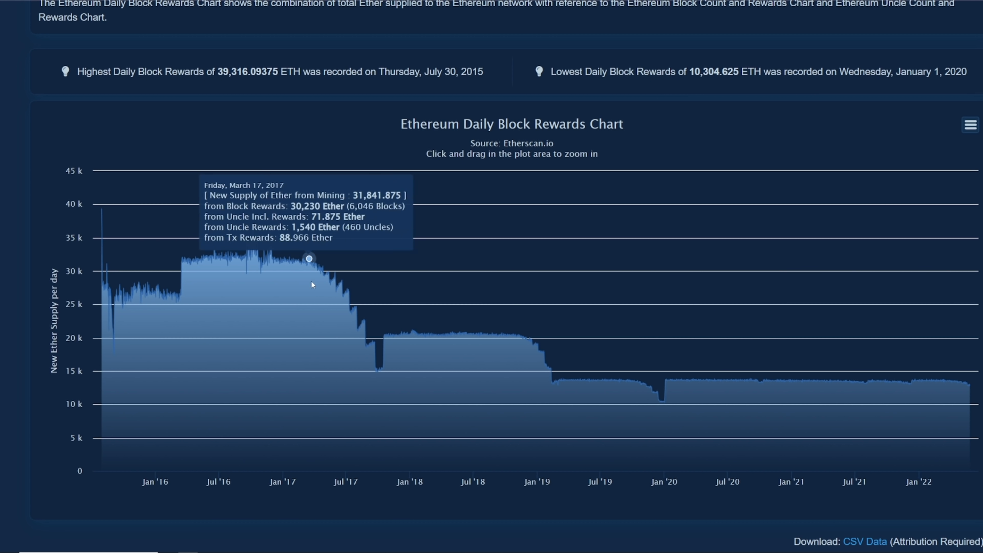
{"action": "mouse_move", "coordinate": [320, 269]}
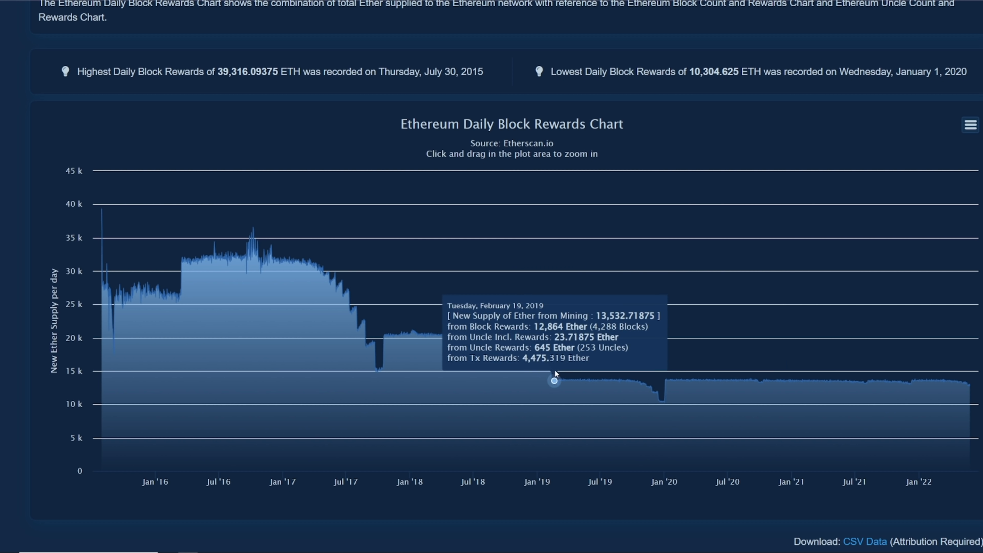
{"action": "mouse_move", "coordinate": [891, 391]}
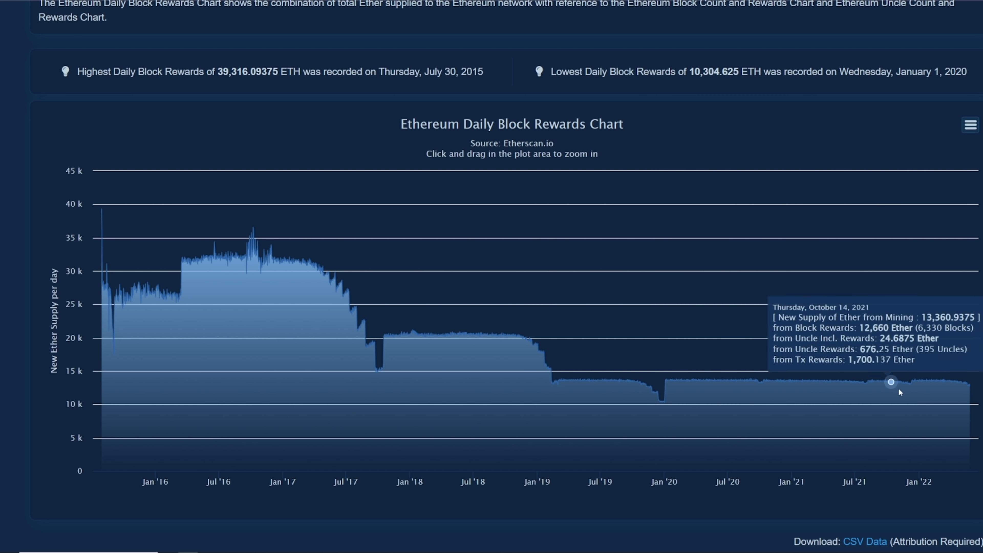
{"action": "mouse_move", "coordinate": [962, 383]}
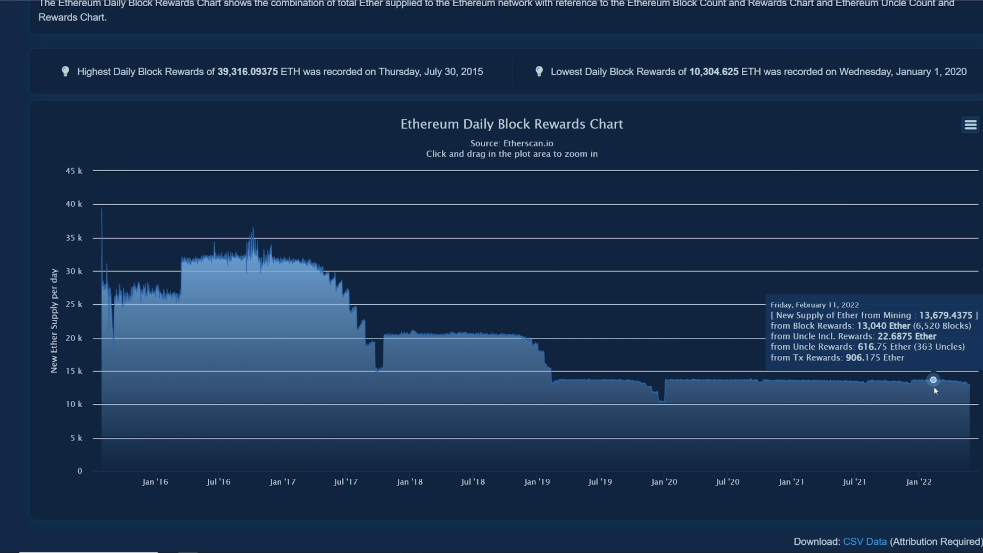
{"action": "mouse_move", "coordinate": [936, 380]}
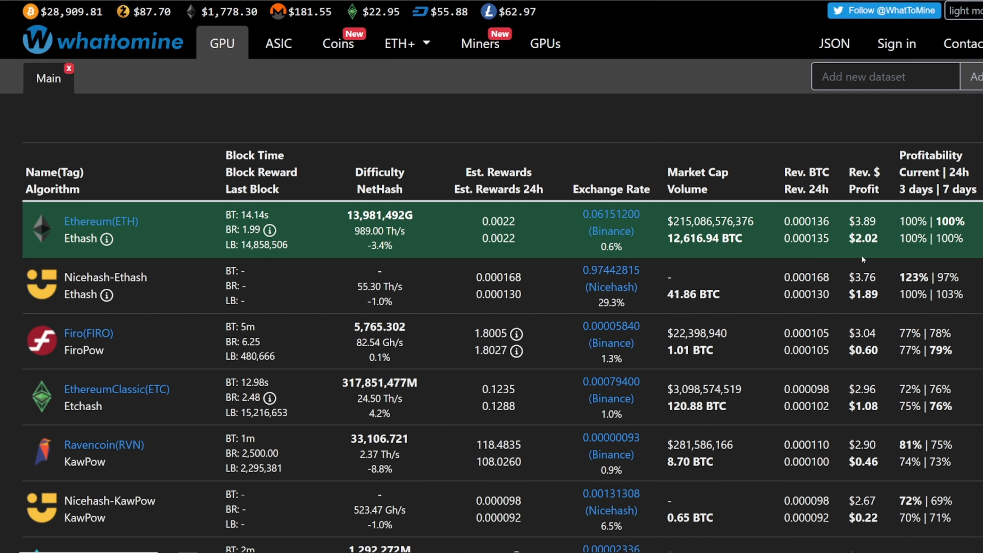
{"action": "mouse_move", "coordinate": [491, 256]}
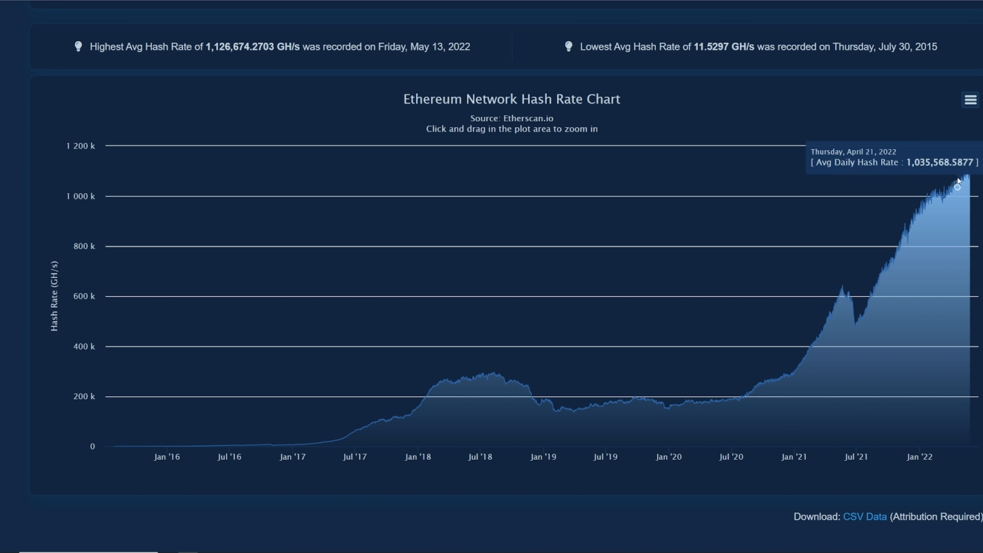
{"action": "mouse_move", "coordinate": [963, 182]}
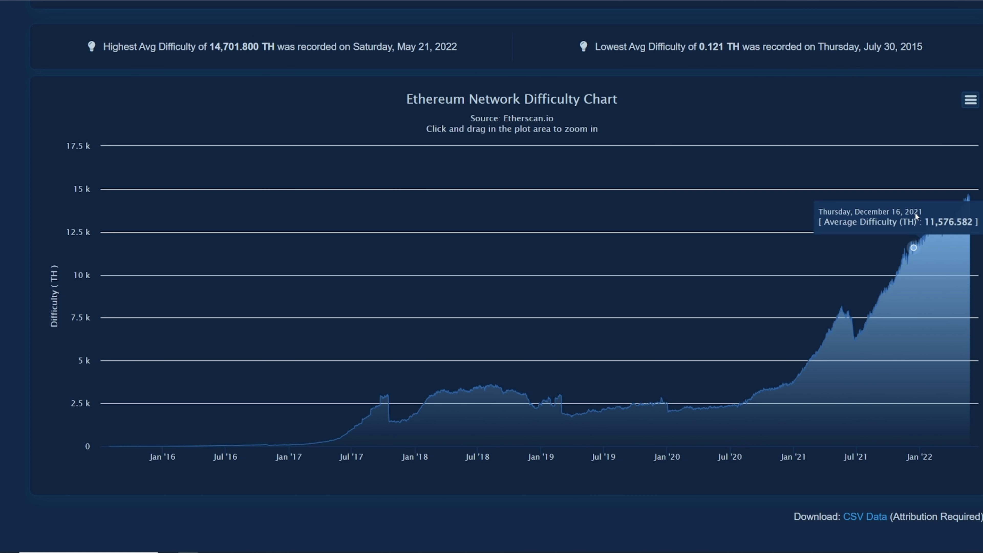
{"action": "mouse_move", "coordinate": [971, 199]}
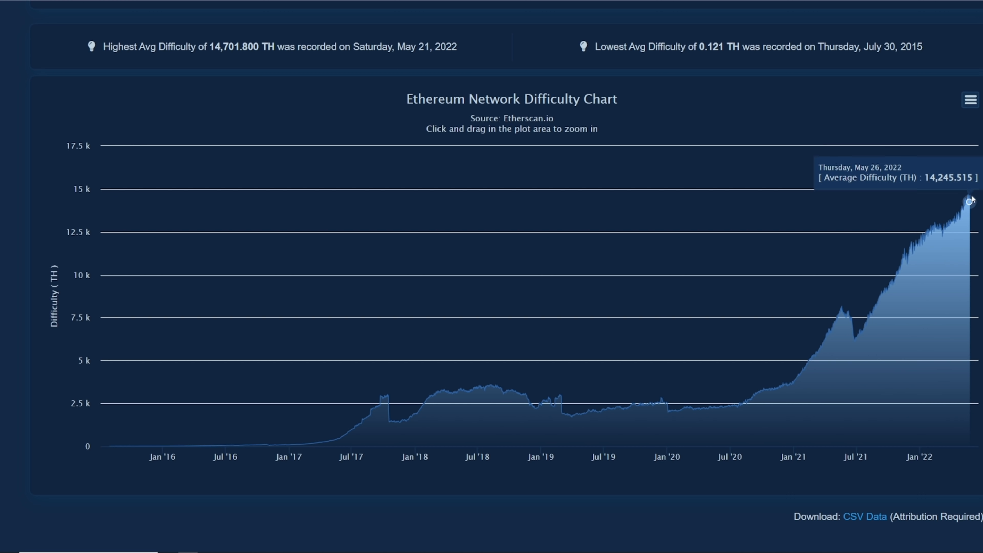
{"action": "mouse_move", "coordinate": [971, 201]}
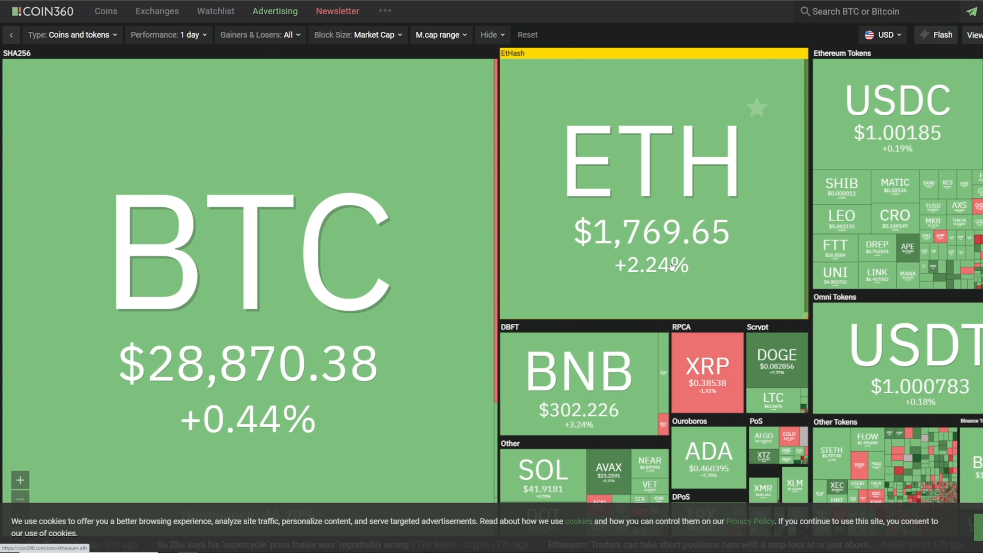
{"action": "mouse_move", "coordinate": [597, 153]}
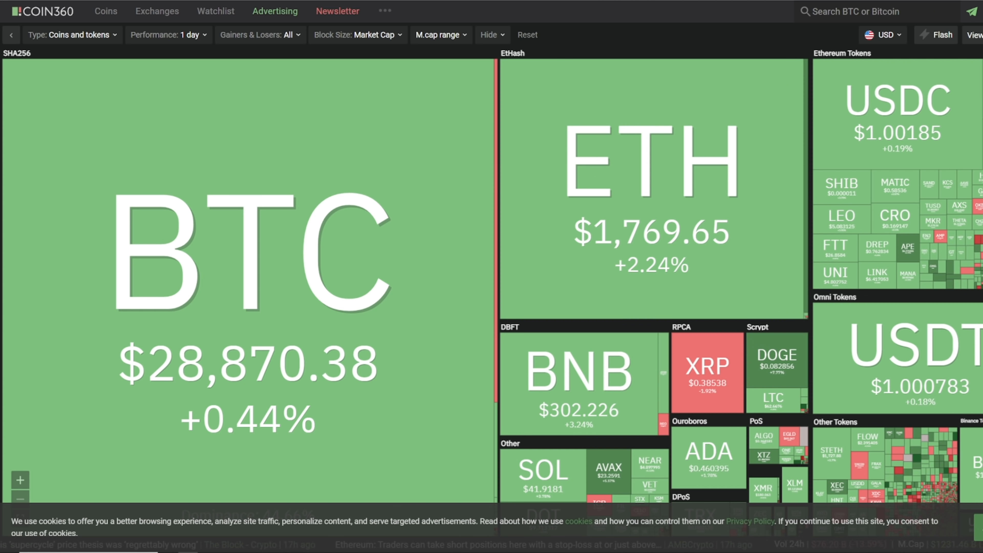
{"action": "mouse_move", "coordinate": [687, 211]}
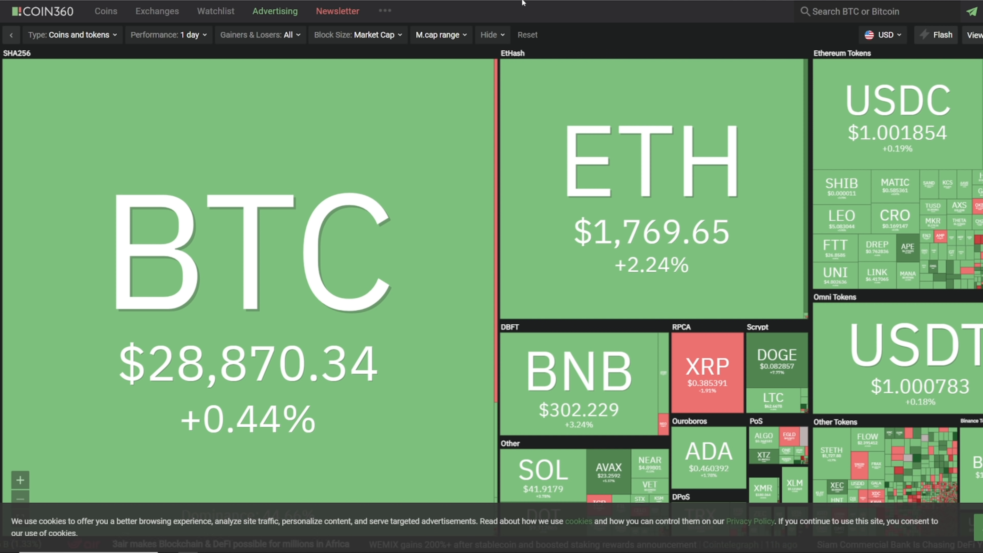
{"action": "mouse_move", "coordinate": [623, 176]}
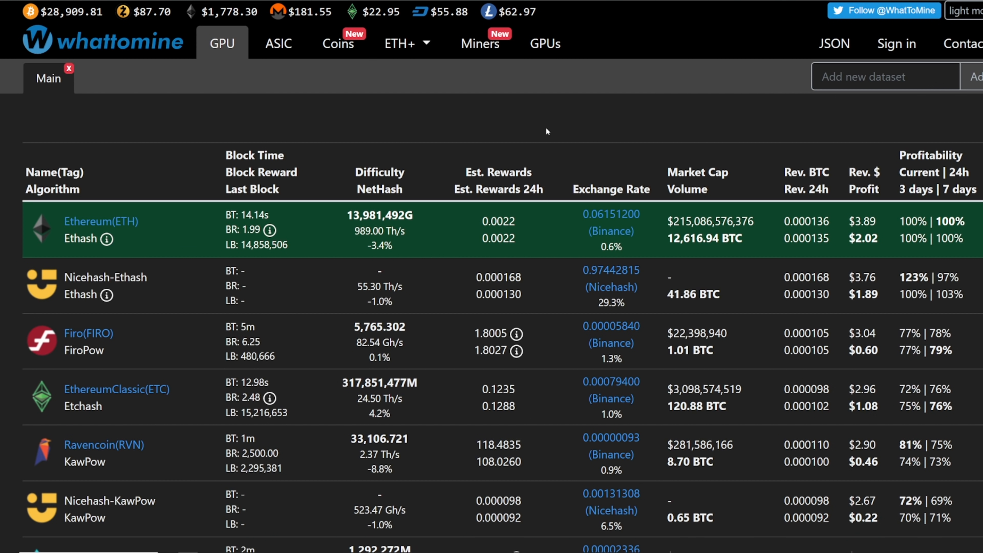
{"action": "mouse_move", "coordinate": [829, 184]}
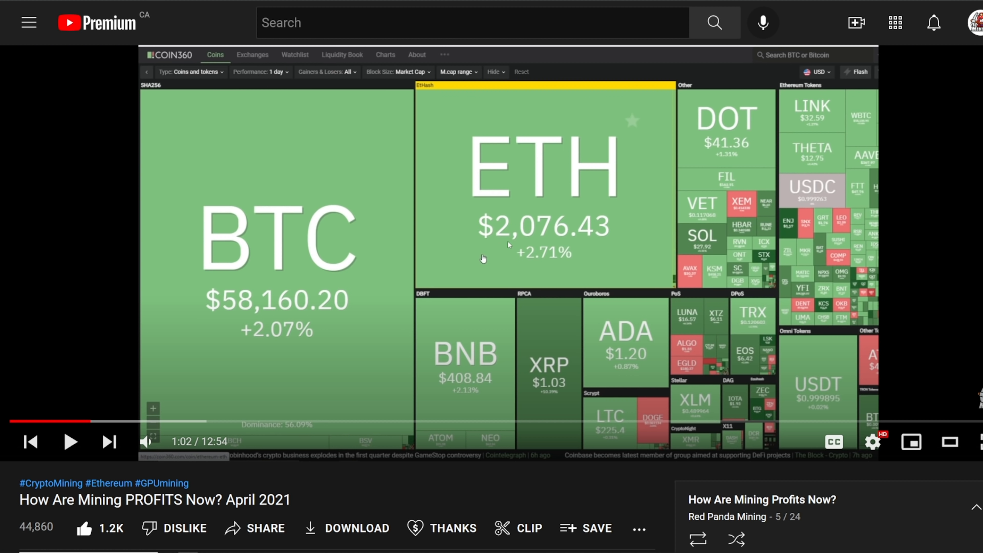
{"action": "mouse_move", "coordinate": [178, 422]}
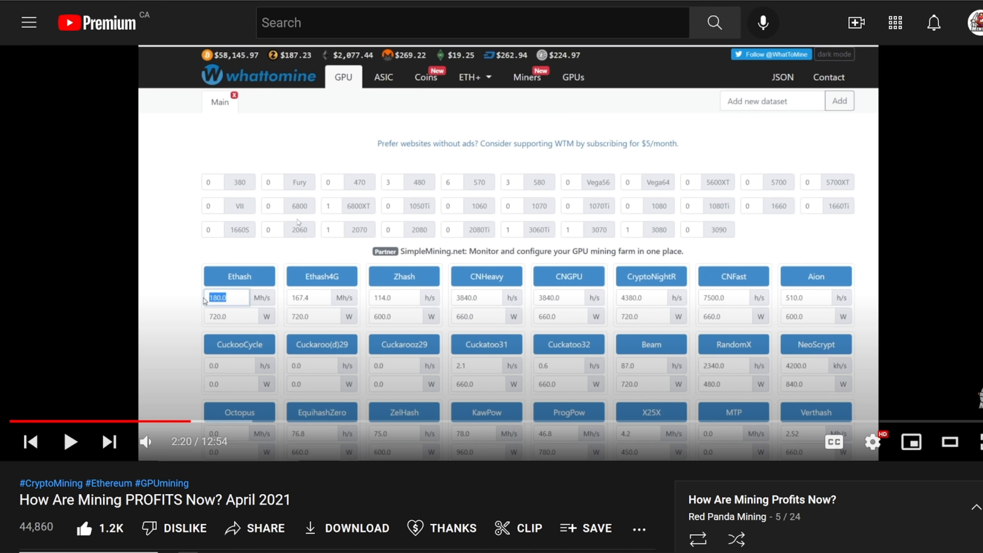
{"action": "mouse_move", "coordinate": [220, 319]}
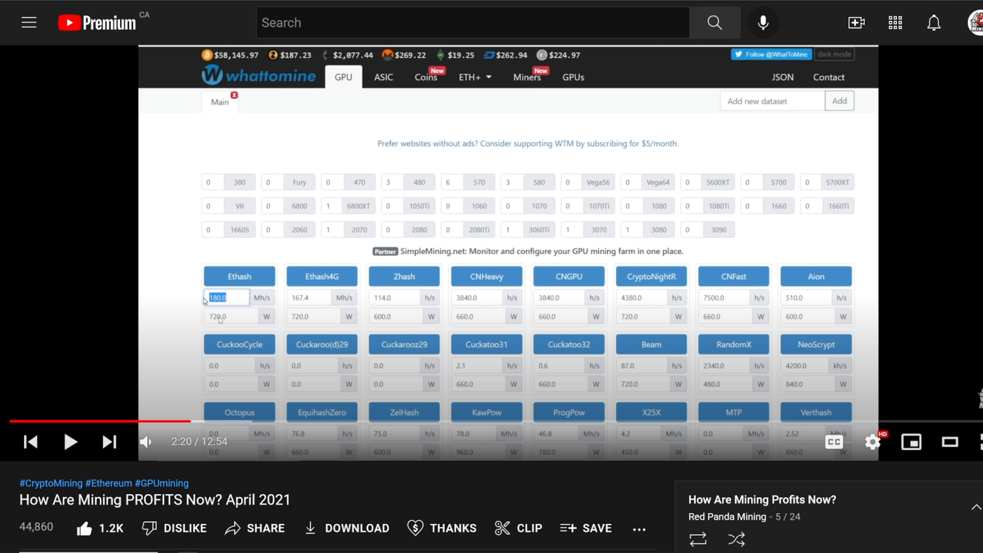
{"action": "mouse_move", "coordinate": [211, 421]}
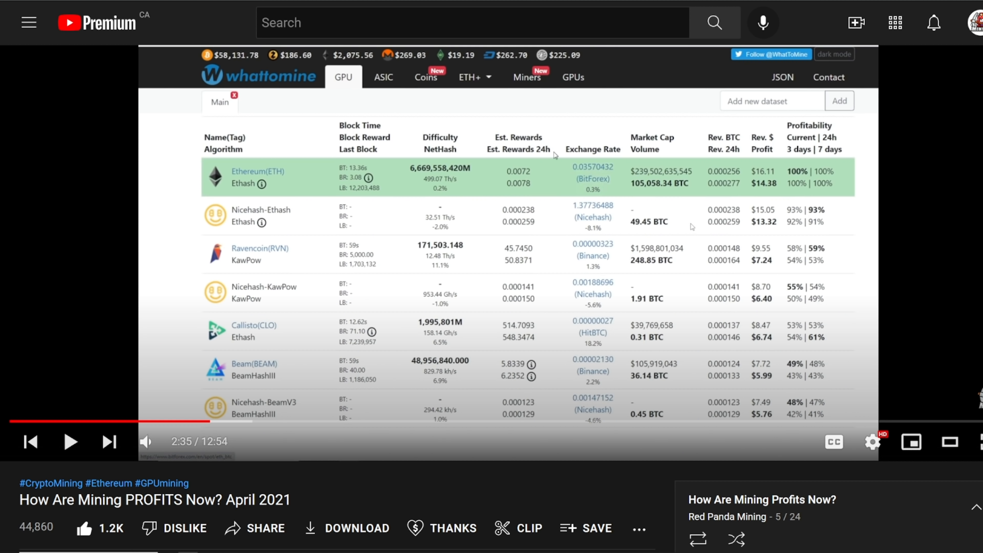
{"action": "mouse_move", "coordinate": [517, 191]}
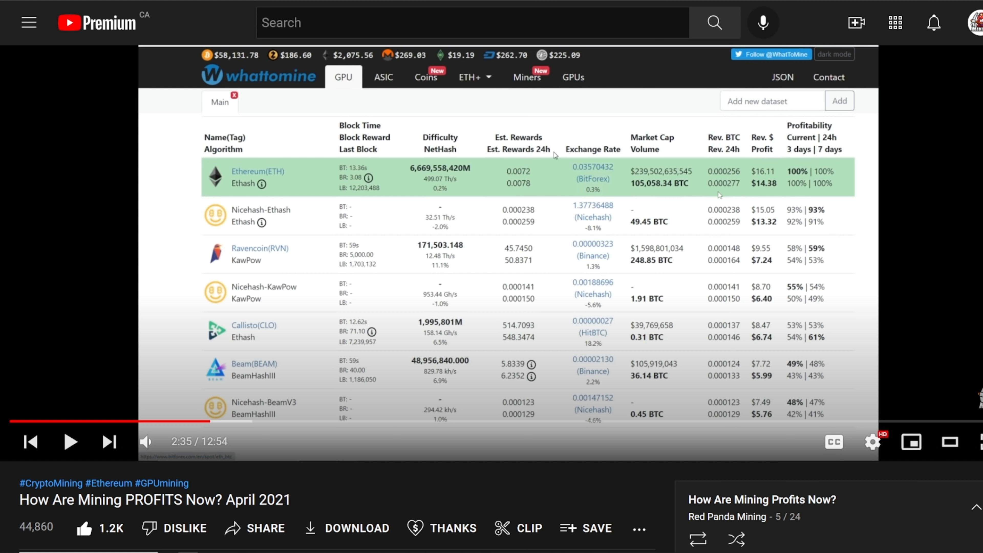
{"action": "mouse_move", "coordinate": [757, 191]}
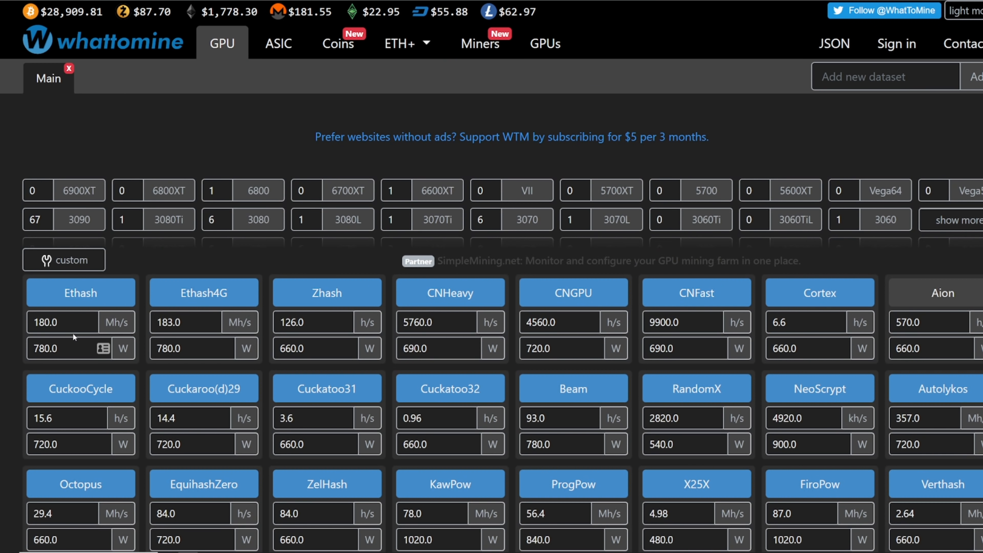
Step: Scroll the WhatToMine GPU calculator past the algorithm hashrates to power cost and exchange options
{"action": "scroll", "scroll_direction": "down", "scroll_amount": 3}
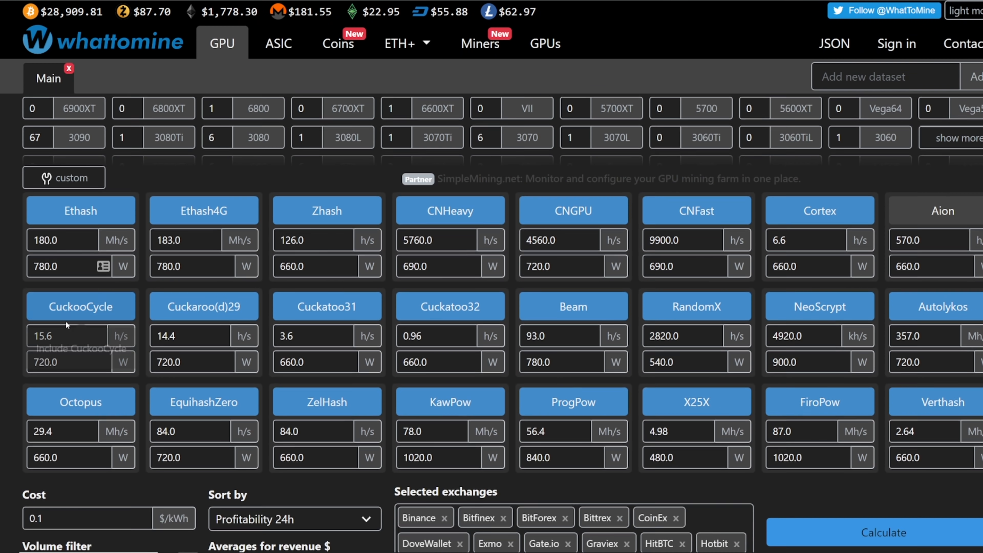
{"action": "scroll", "scroll_direction": "down", "scroll_amount": 3}
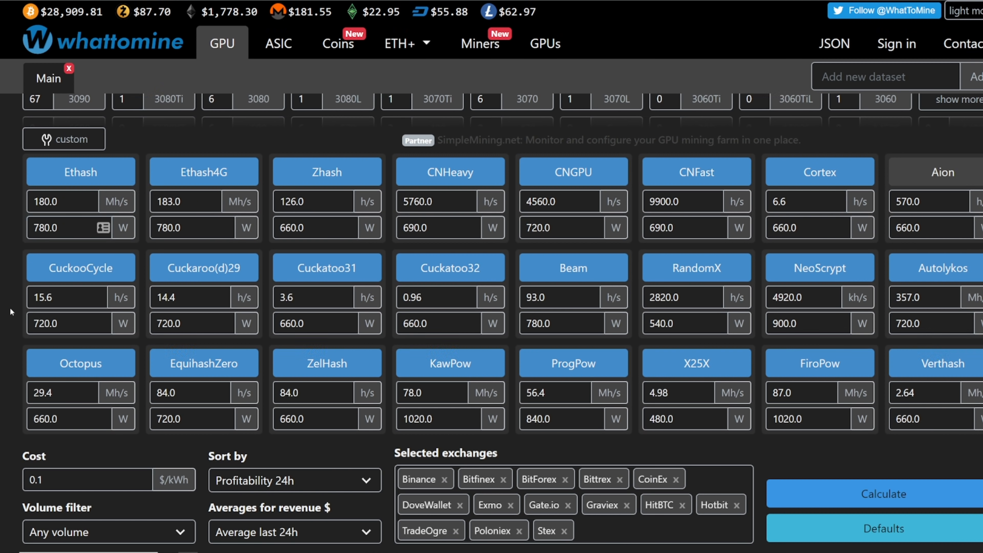
{"action": "scroll", "scroll_direction": "down", "scroll_amount": 3}
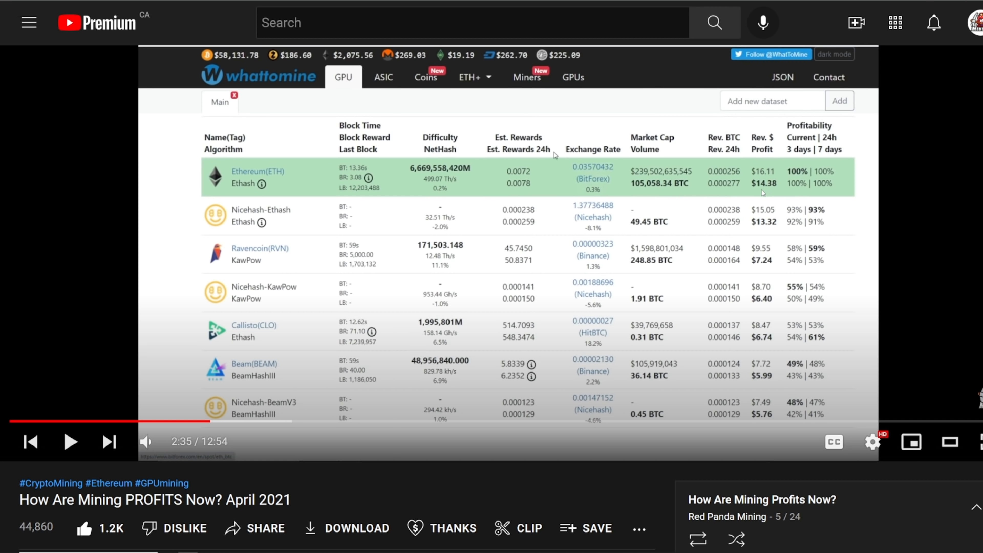
{"action": "mouse_move", "coordinate": [621, 7]}
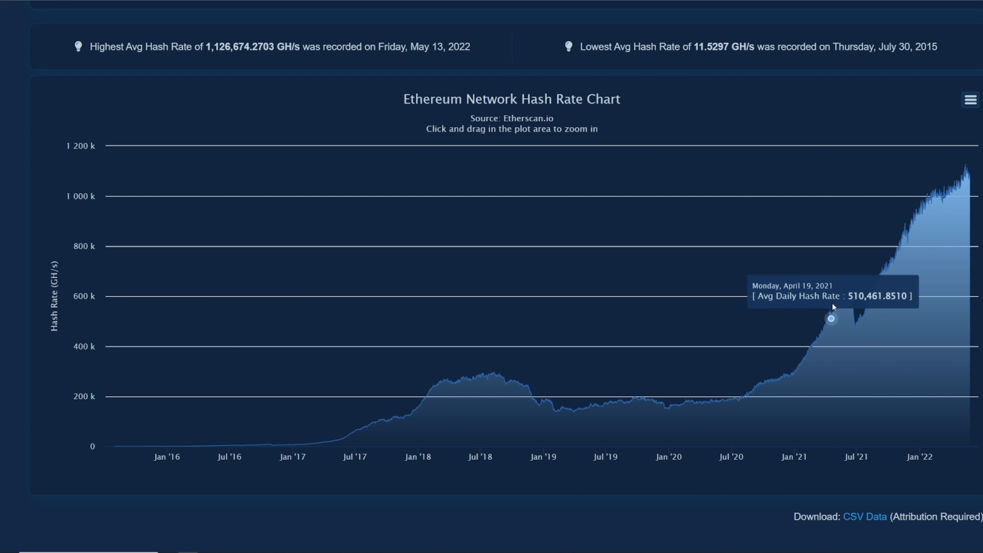
{"action": "mouse_move", "coordinate": [833, 308]}
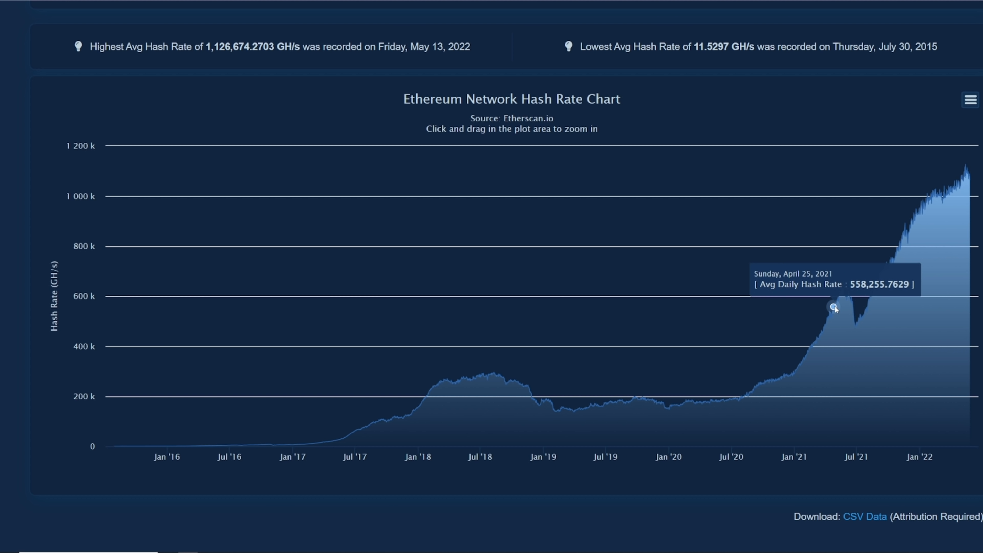
{"action": "mouse_move", "coordinate": [833, 312]}
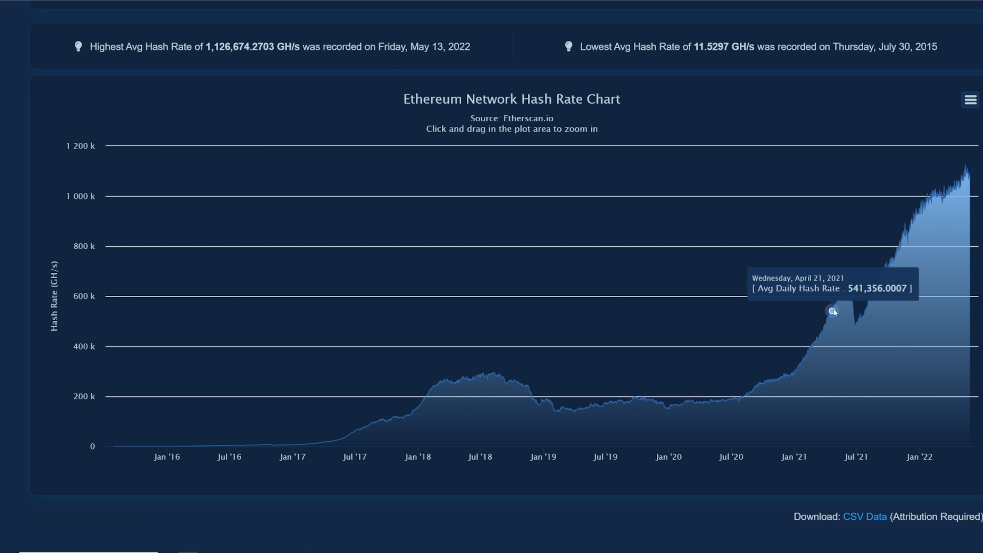
{"action": "mouse_move", "coordinate": [832, 315]}
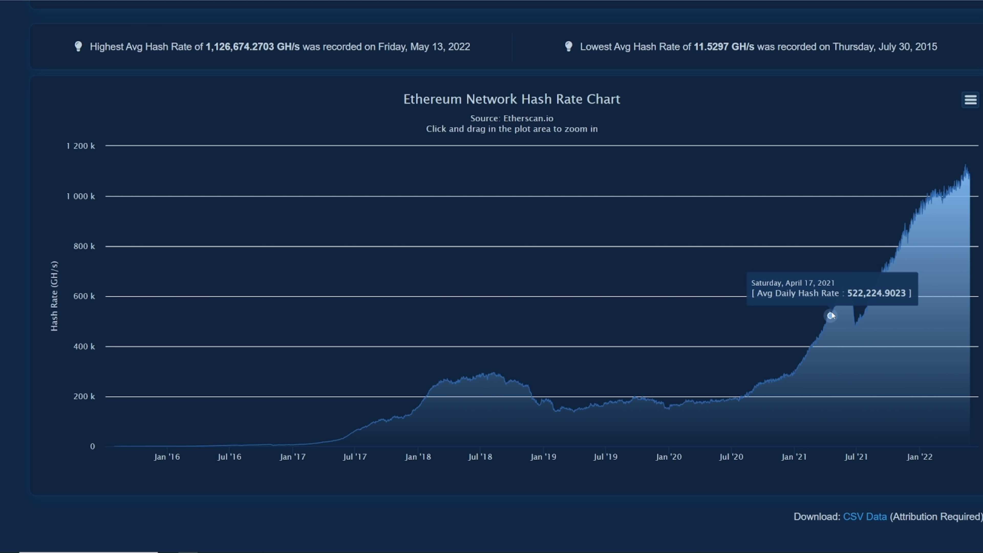
{"action": "mouse_move", "coordinate": [969, 180]}
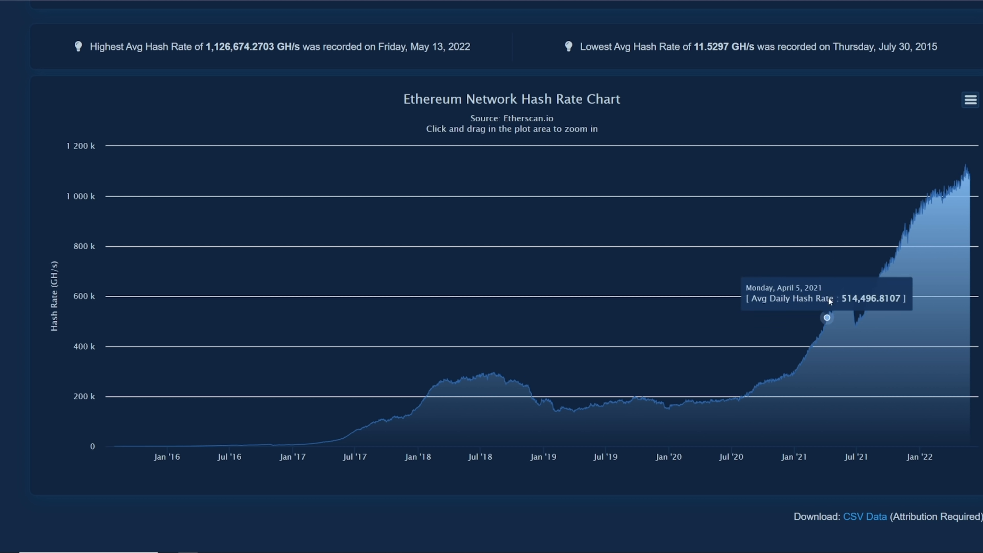
{"action": "mouse_move", "coordinate": [966, 176]}
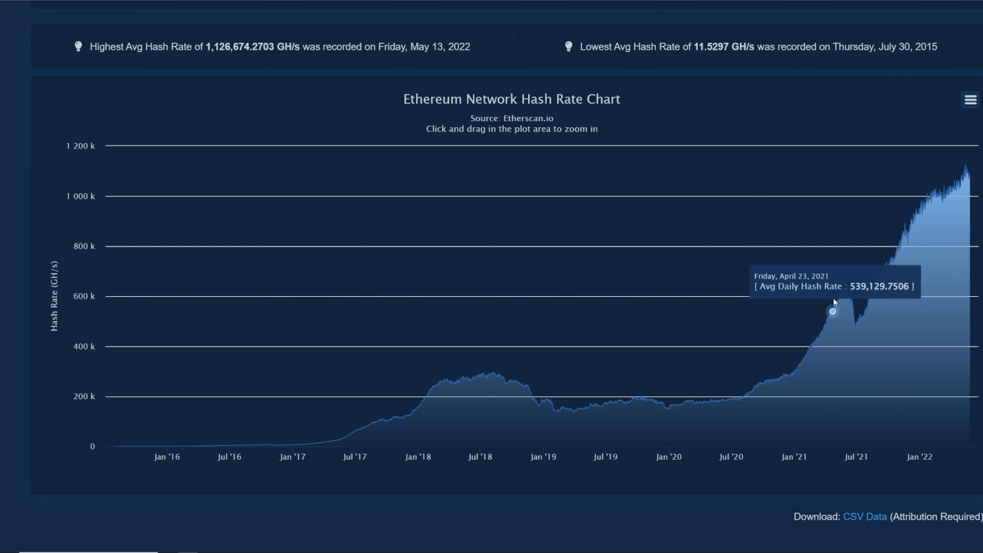
{"action": "mouse_move", "coordinate": [841, 289]}
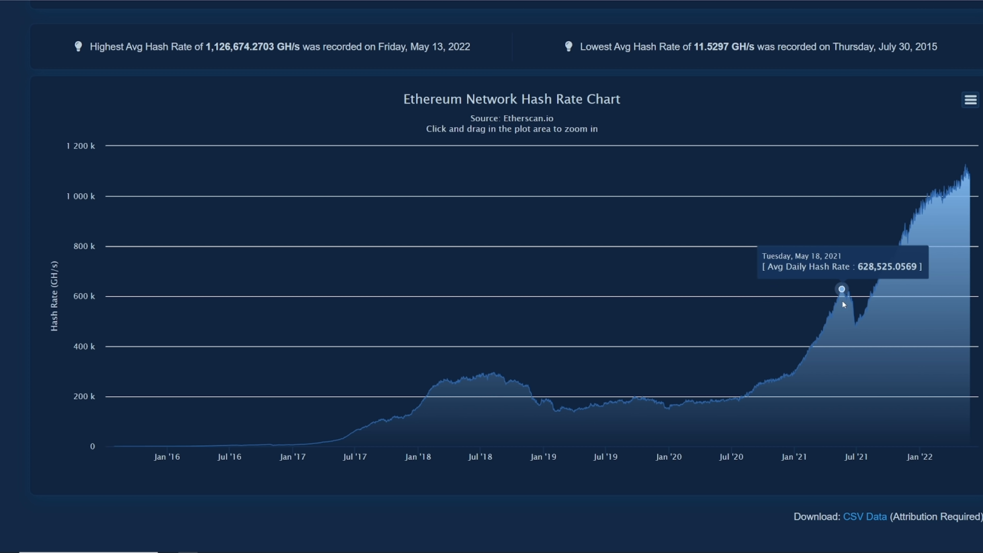
{"action": "mouse_move", "coordinate": [956, 207]}
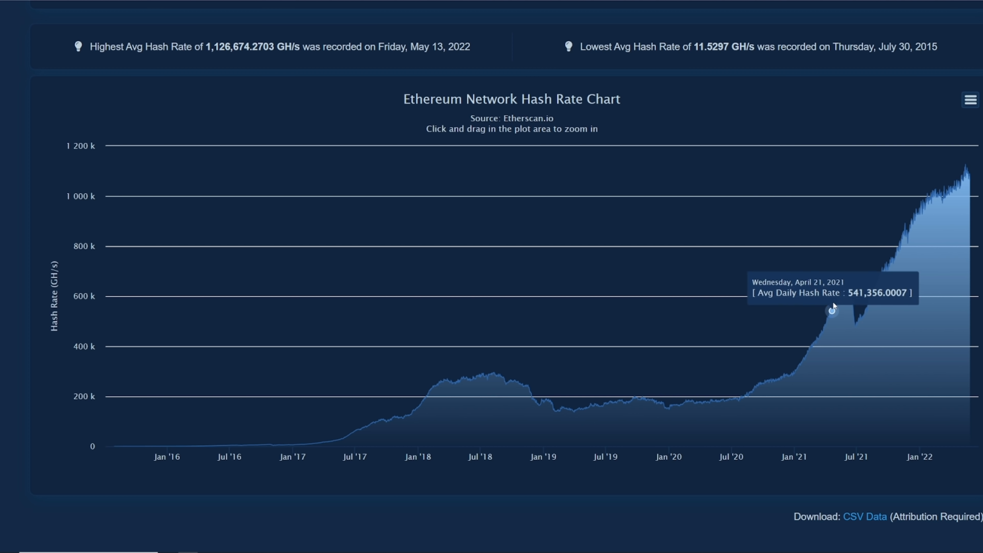
{"action": "mouse_move", "coordinate": [968, 180]}
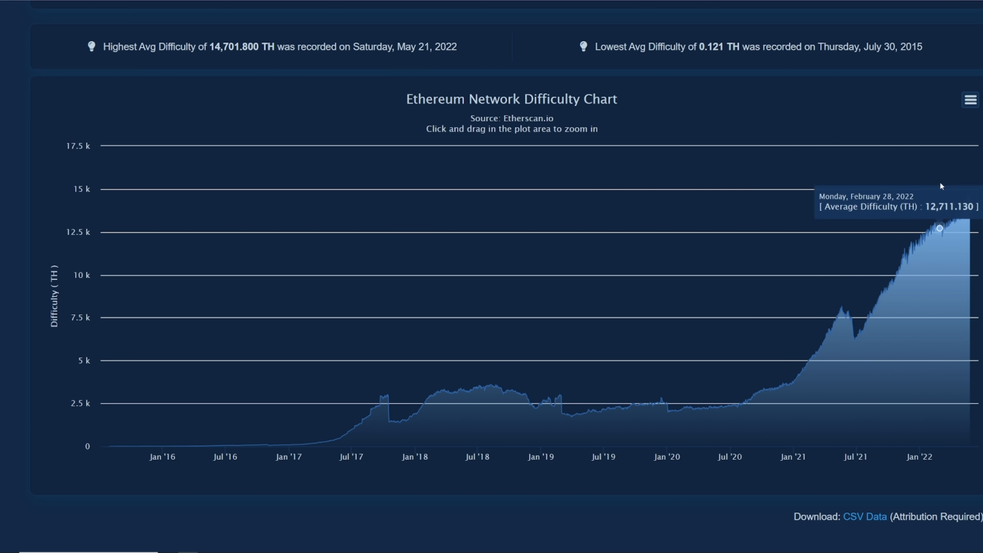
{"action": "mouse_move", "coordinate": [848, 273]}
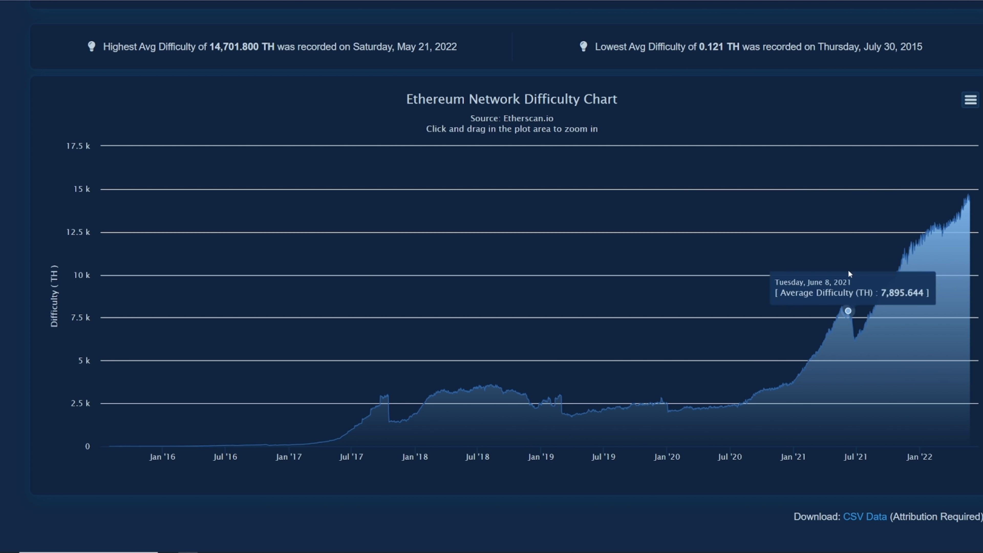
{"action": "mouse_move", "coordinate": [821, 302]}
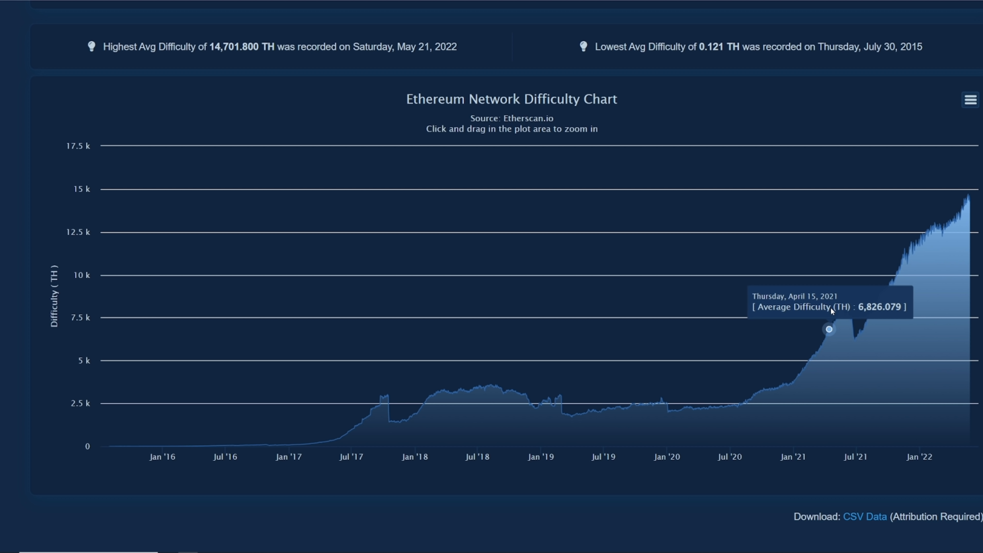
{"action": "mouse_move", "coordinate": [978, 218]}
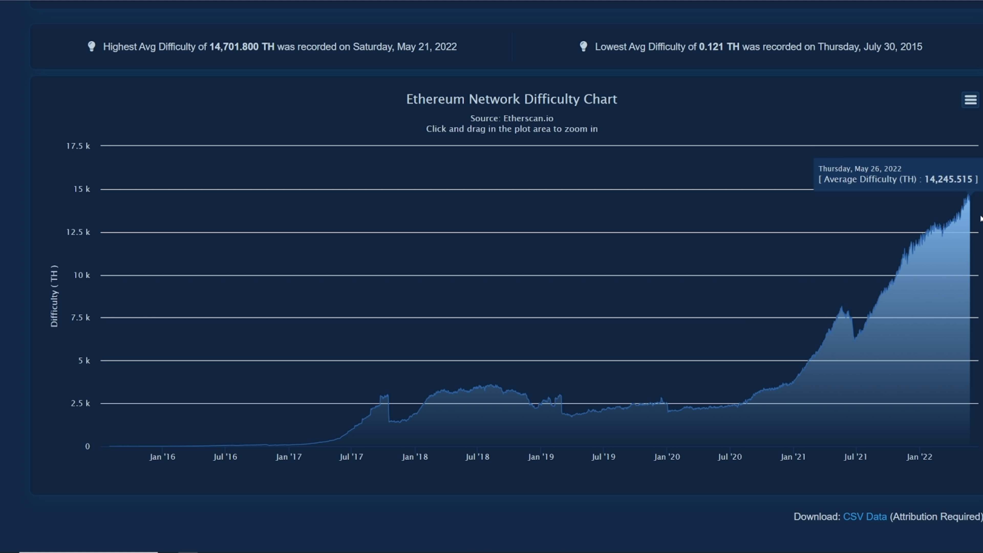
{"action": "mouse_move", "coordinate": [964, 202]}
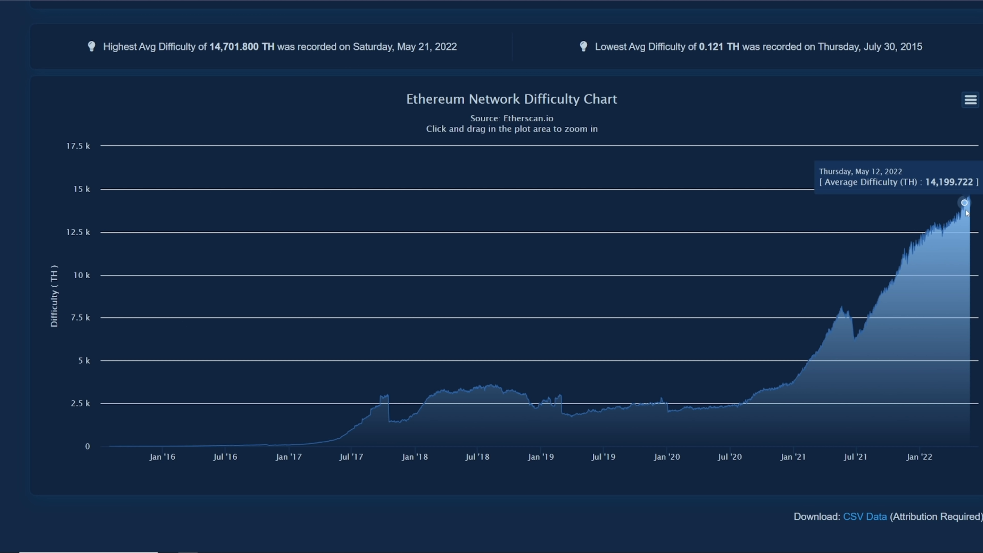
{"action": "mouse_move", "coordinate": [826, 302]}
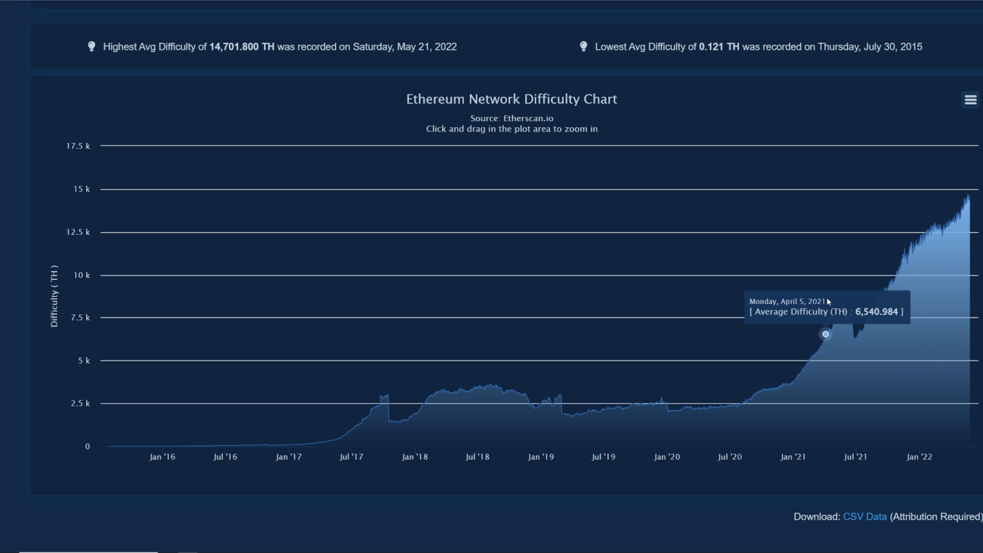
{"action": "mouse_move", "coordinate": [822, 331]}
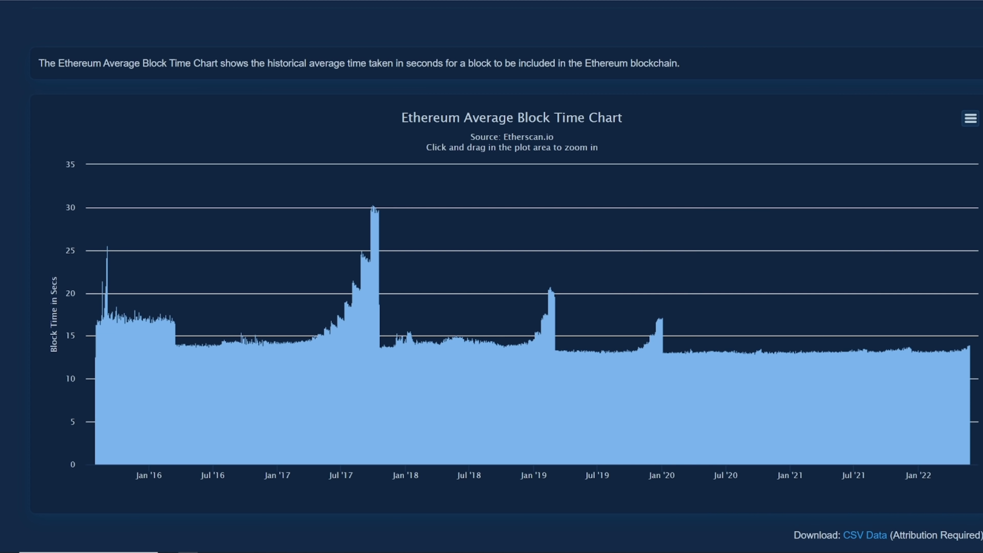
{"action": "mouse_move", "coordinate": [971, 353]}
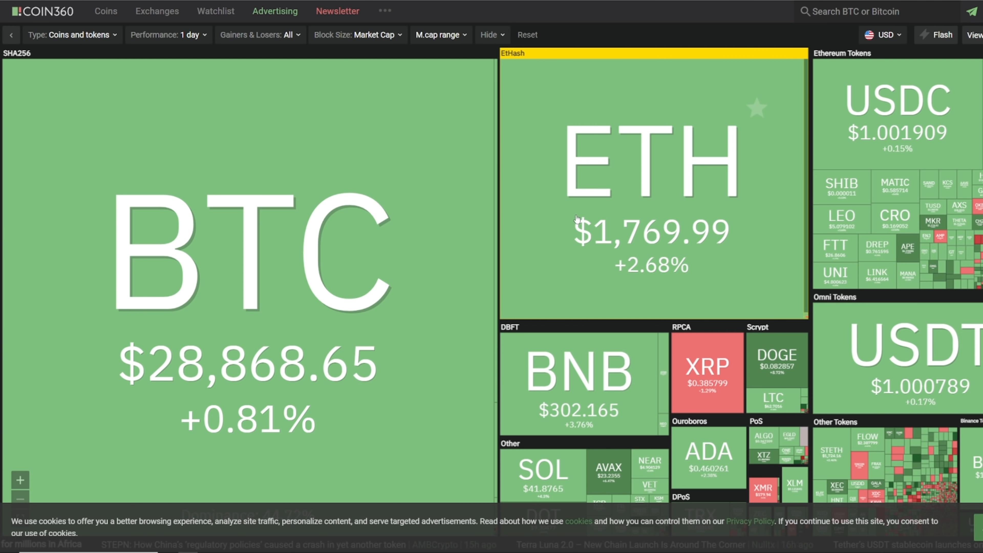
Step: From the COIN360 heatmap, show Ethereum's detail page with its chart set to the ALL range since 2015
{"action": "left_click", "coordinate": [650, 176]}
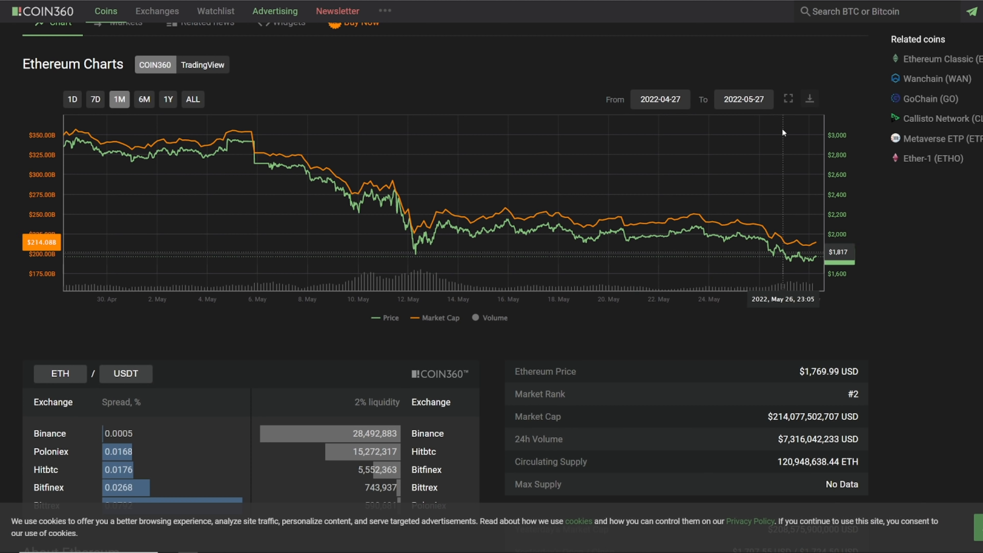
{"action": "left_click", "coordinate": [193, 99]}
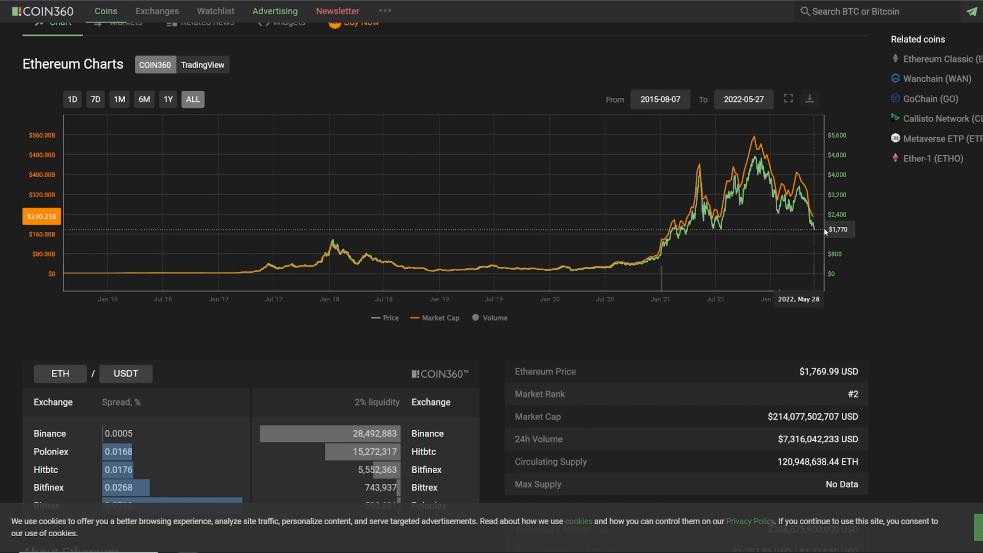
{"action": "mouse_move", "coordinate": [483, 89]}
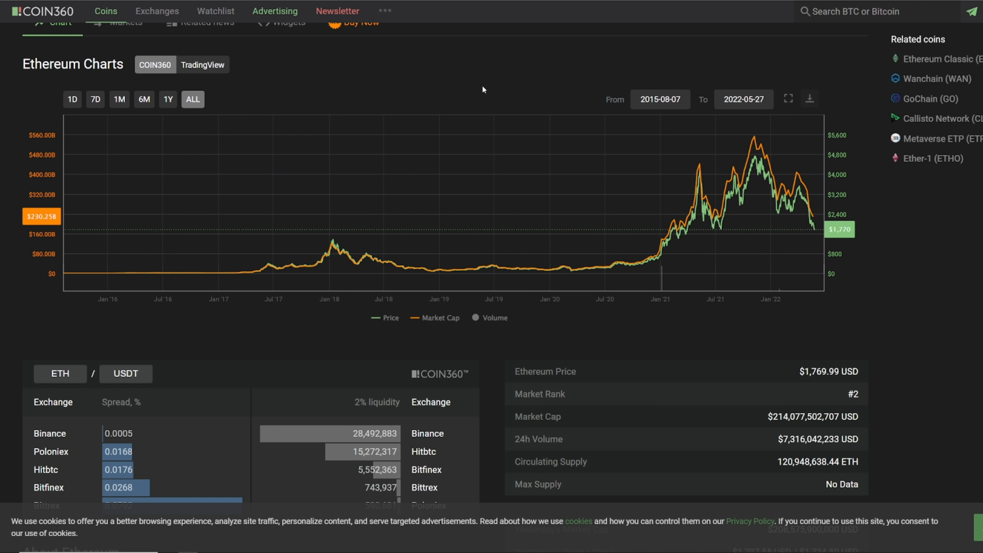
{"action": "mouse_move", "coordinate": [485, 90]}
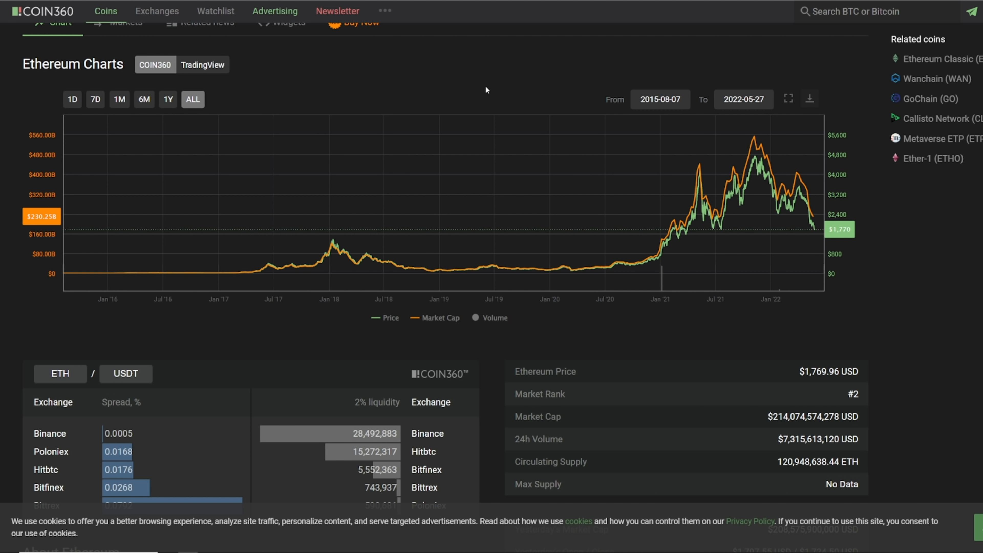
{"action": "mouse_move", "coordinate": [444, 84]}
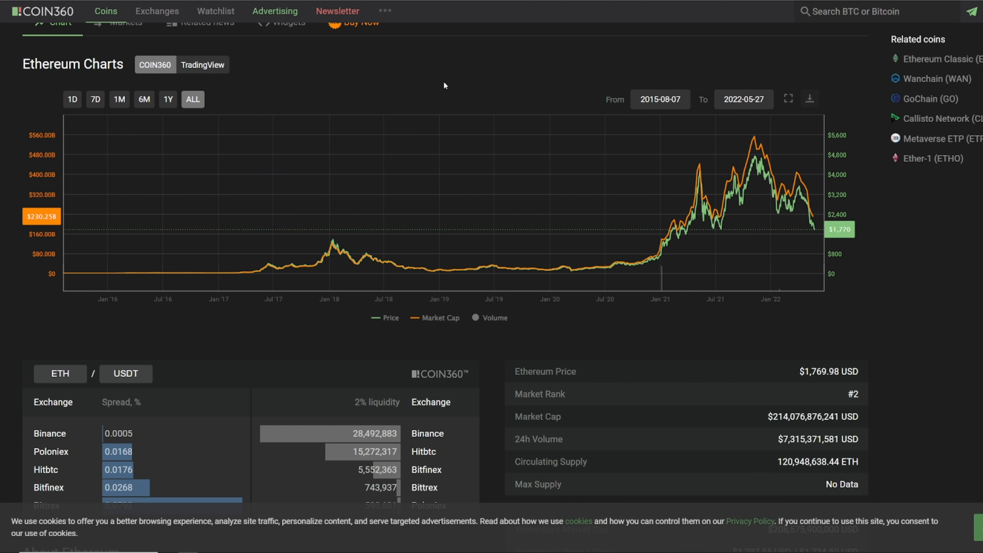
{"action": "mouse_move", "coordinate": [605, 34]}
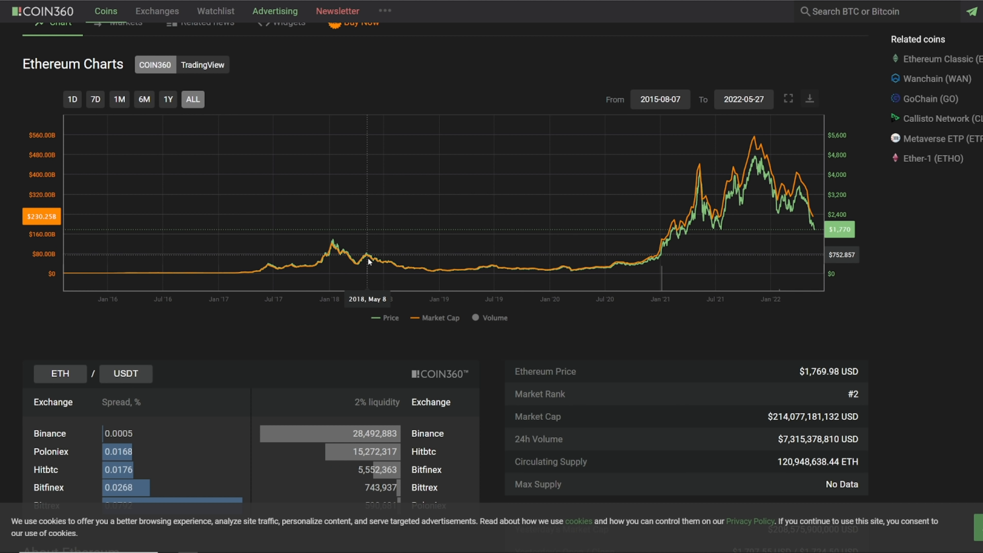
{"action": "mouse_move", "coordinate": [371, 265]}
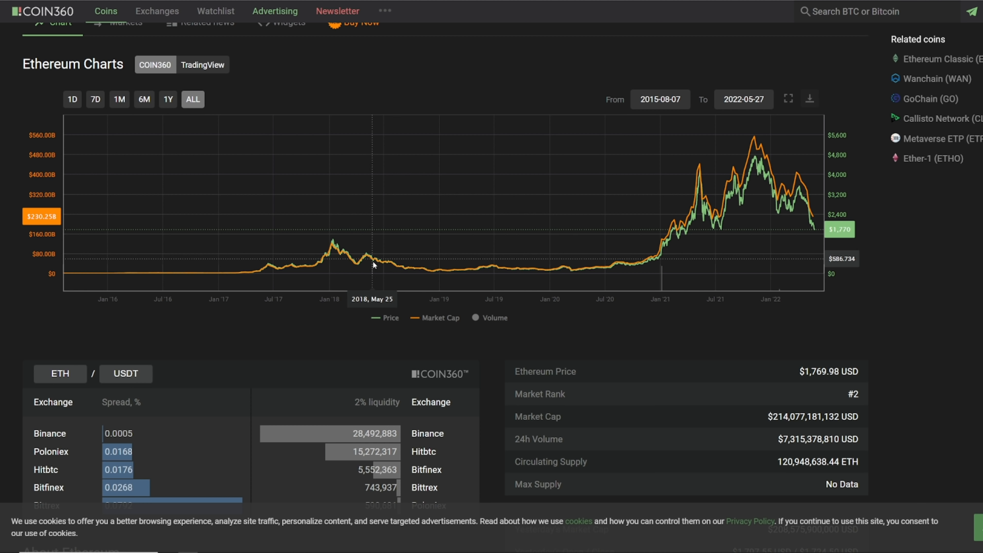
{"action": "mouse_move", "coordinate": [430, 274]}
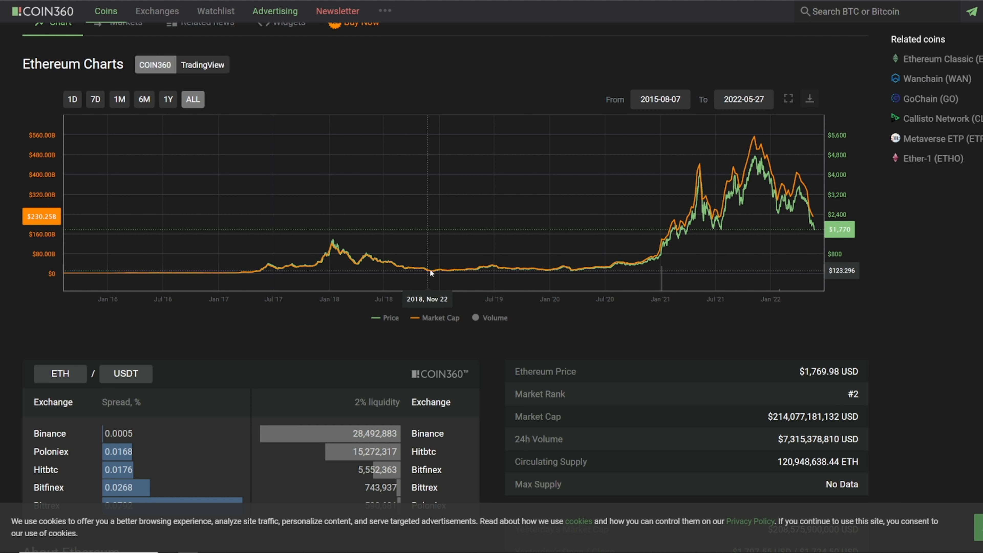
{"action": "mouse_move", "coordinate": [606, 264]}
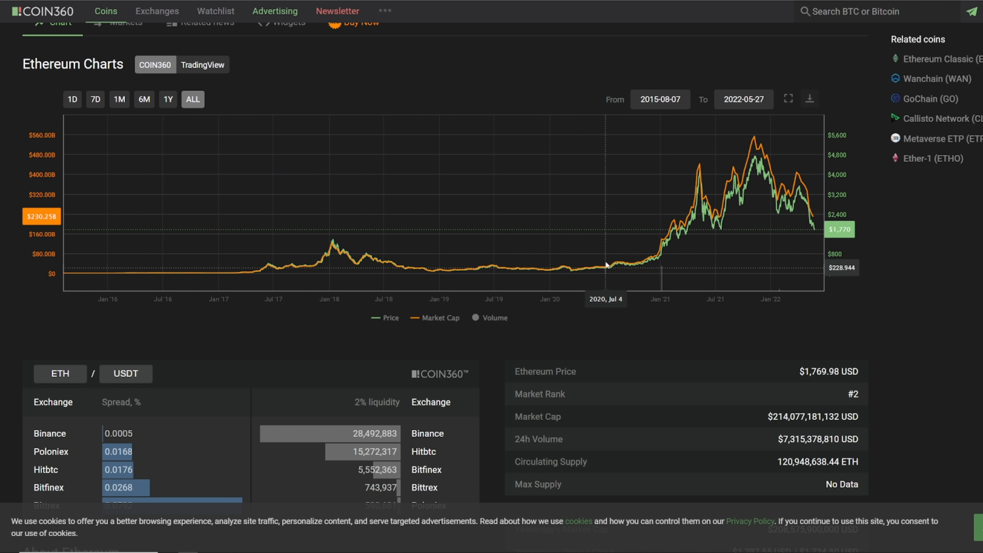
{"action": "mouse_move", "coordinate": [462, 274]}
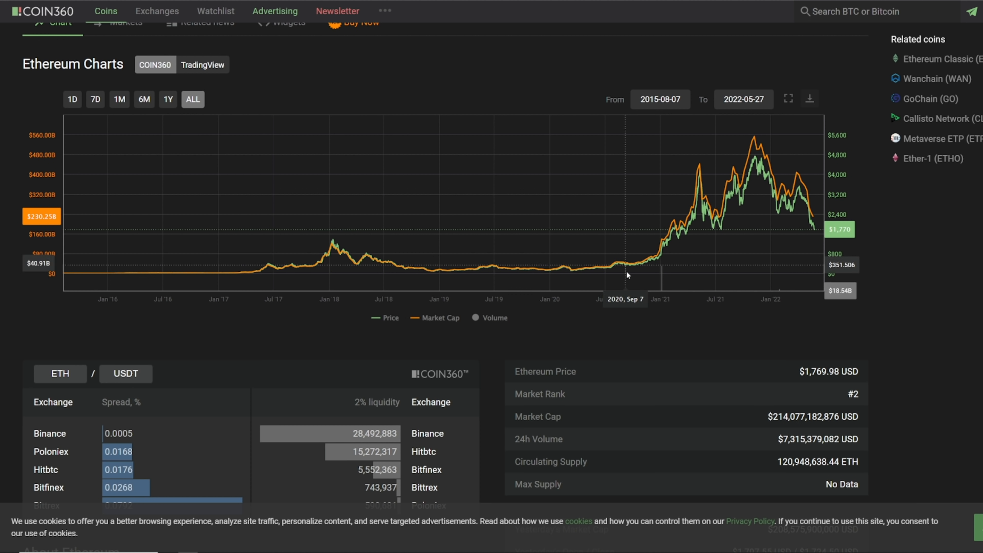
{"action": "mouse_move", "coordinate": [600, 271]}
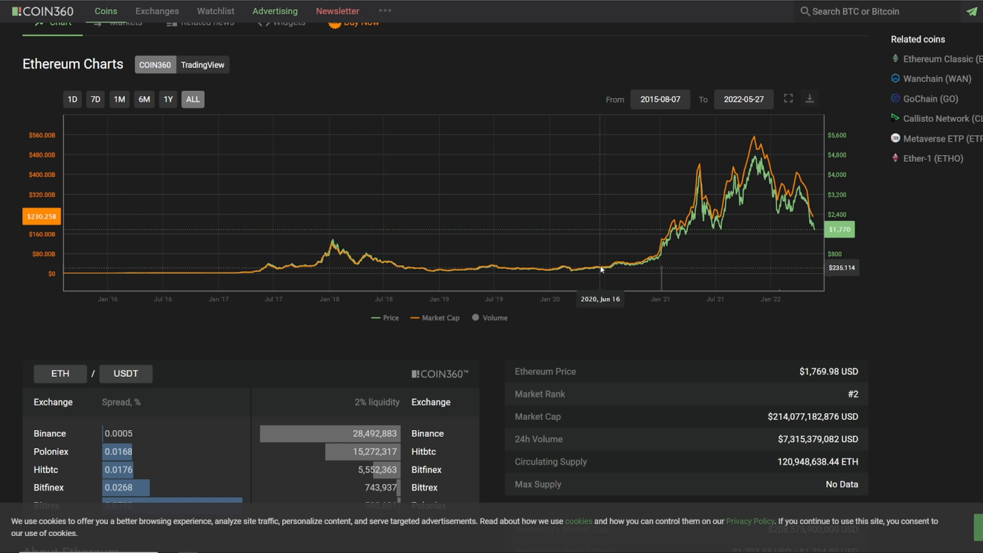
{"action": "mouse_move", "coordinate": [449, 91]}
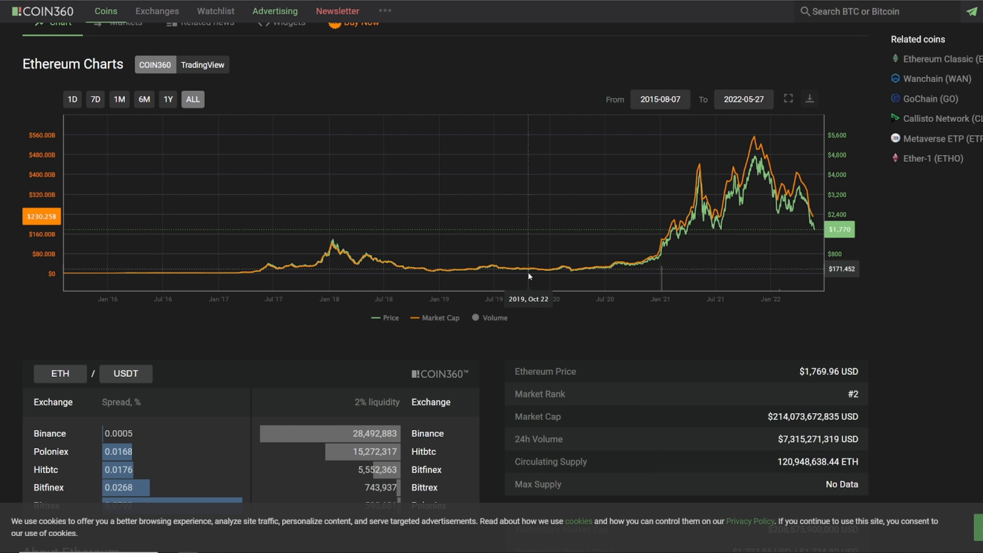
{"action": "mouse_move", "coordinate": [604, 272]}
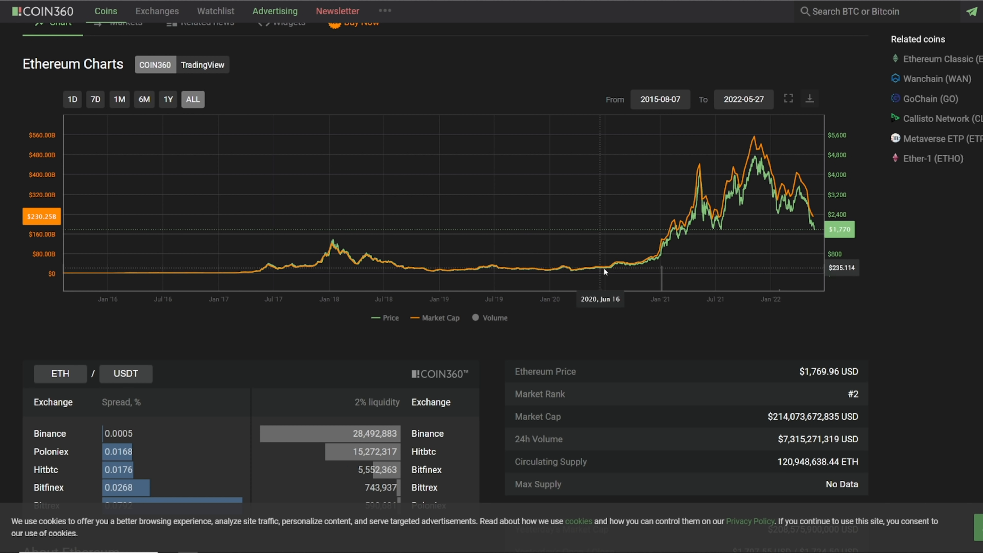
{"action": "mouse_move", "coordinate": [538, 266]}
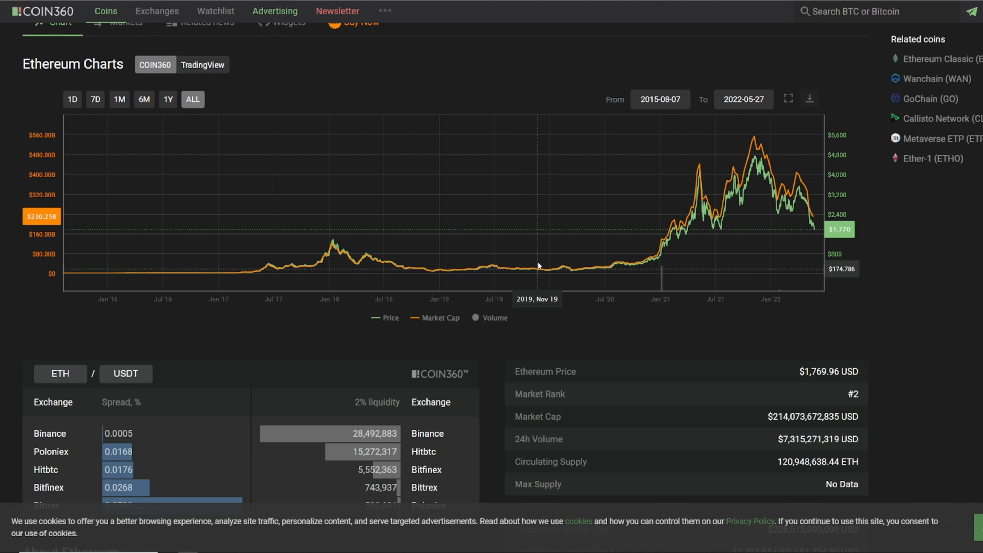
{"action": "mouse_move", "coordinate": [584, 216]}
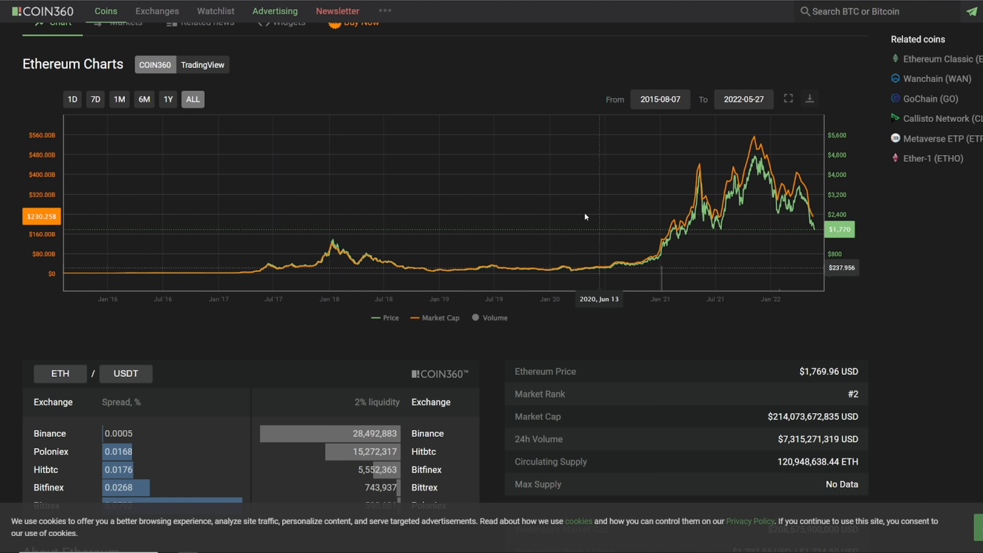
{"action": "mouse_move", "coordinate": [652, 227]}
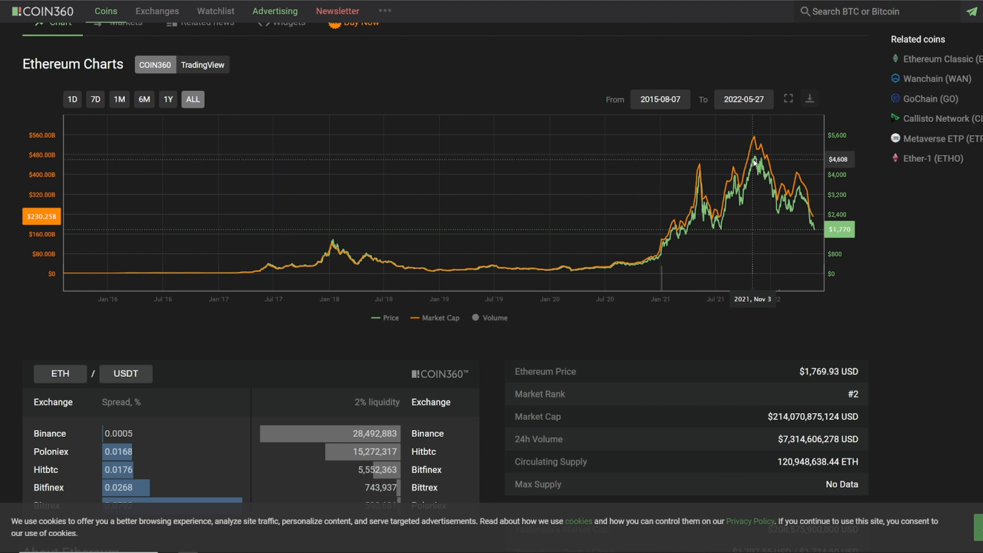
{"action": "mouse_move", "coordinate": [626, 235]}
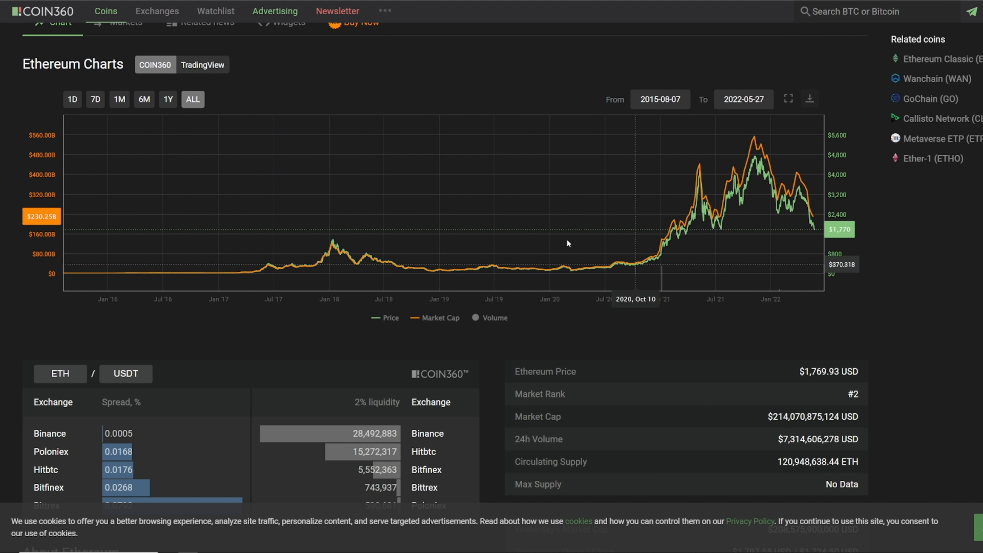
{"action": "mouse_move", "coordinate": [652, 256]}
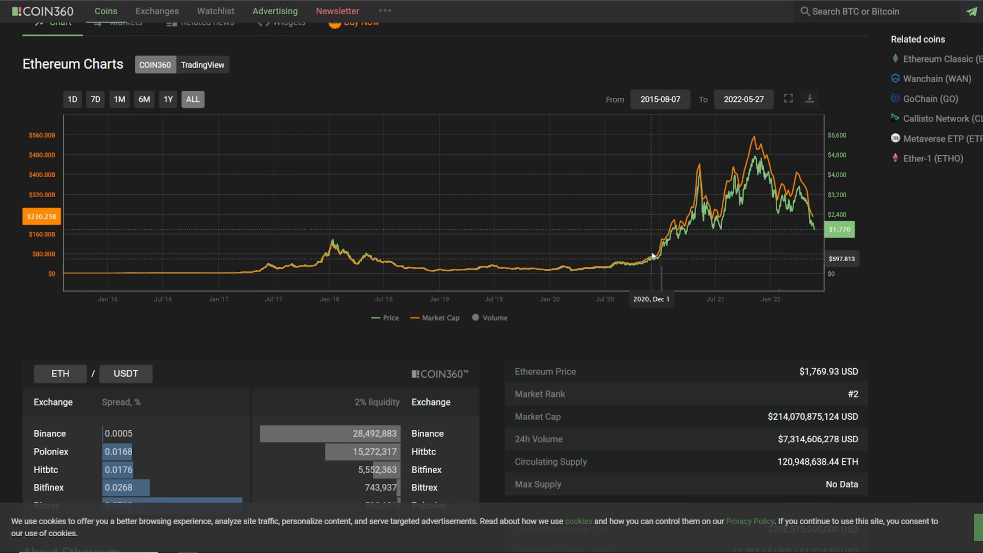
{"action": "mouse_move", "coordinate": [695, 265]}
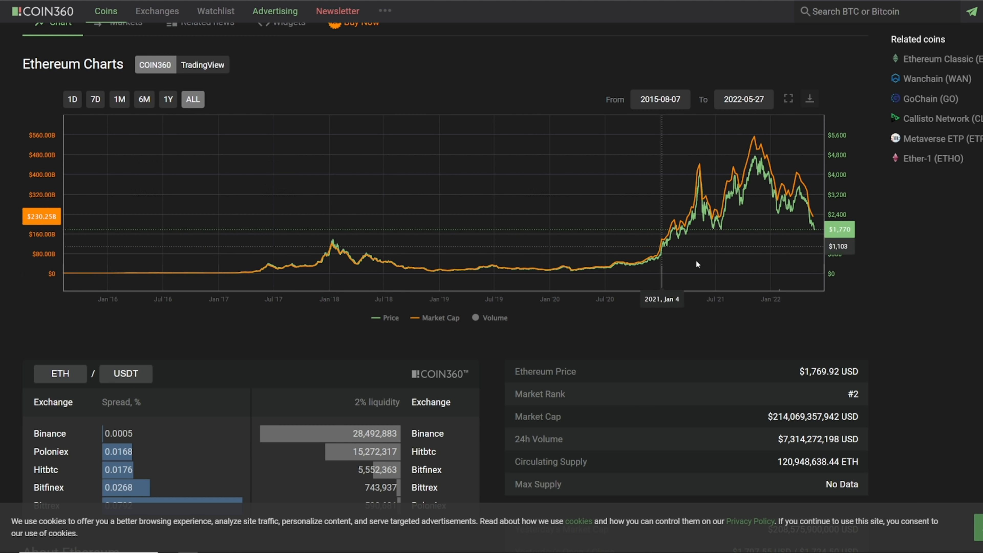
{"action": "mouse_move", "coordinate": [818, 234]}
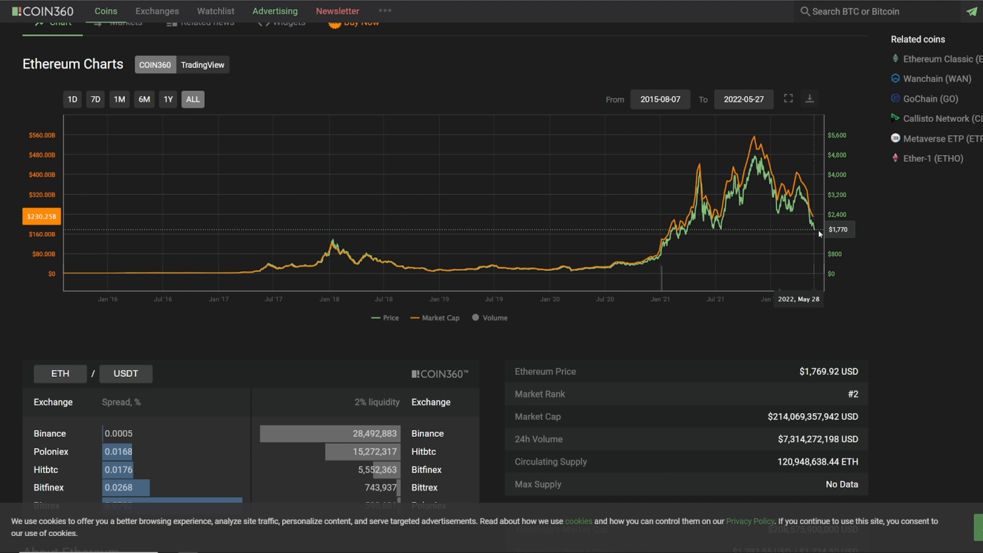
{"action": "mouse_move", "coordinate": [641, 268]}
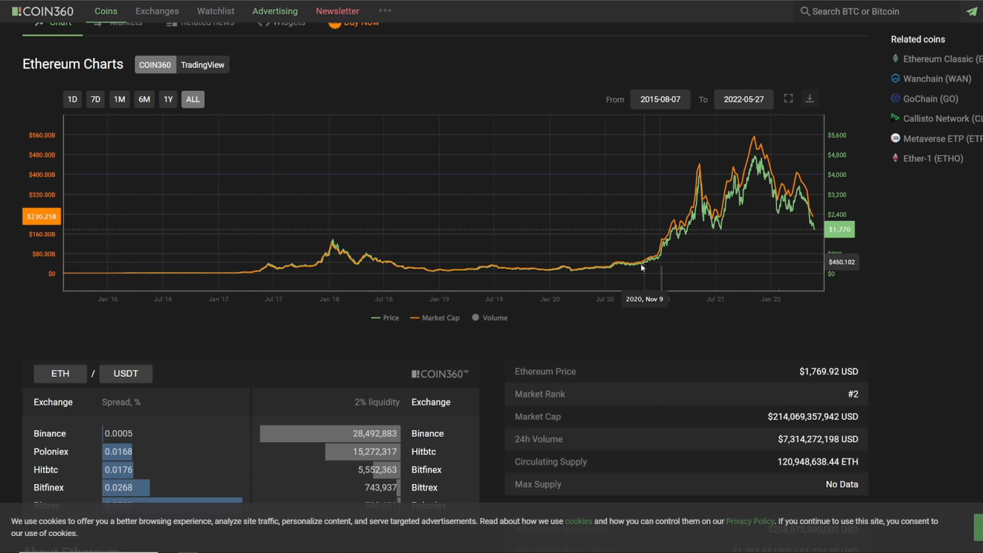
{"action": "mouse_move", "coordinate": [603, 271]}
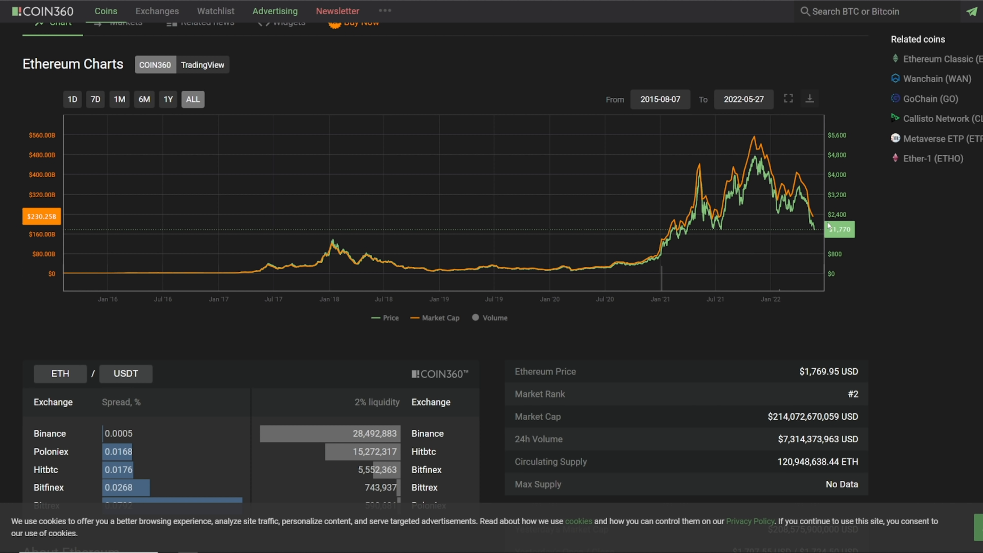
{"action": "mouse_move", "coordinate": [486, 98]}
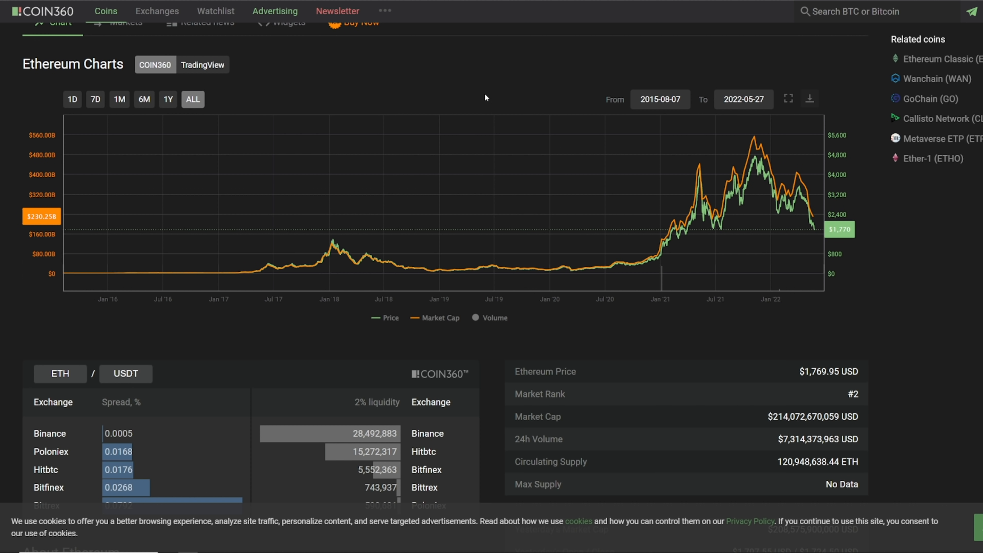
{"action": "mouse_move", "coordinate": [485, 106]}
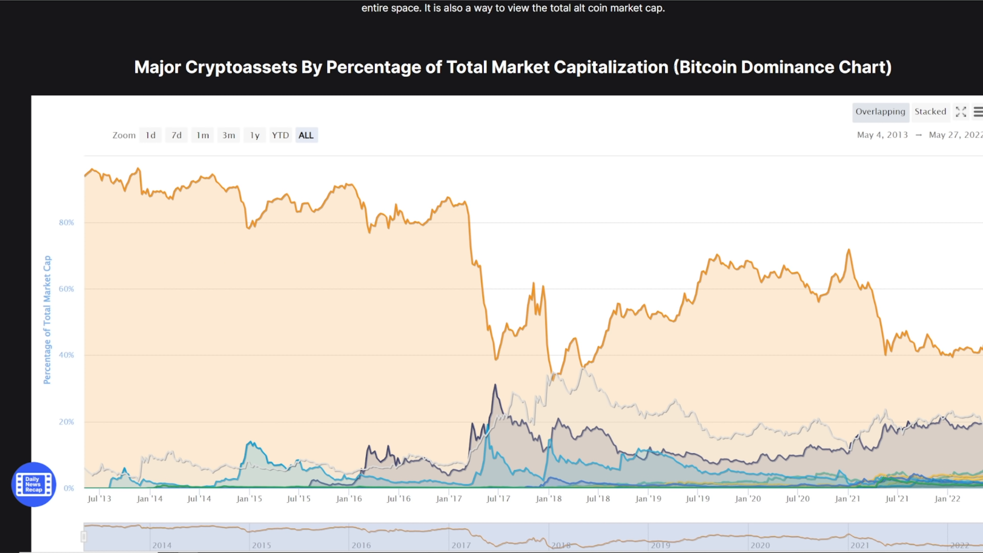
{"action": "mouse_move", "coordinate": [765, 270]}
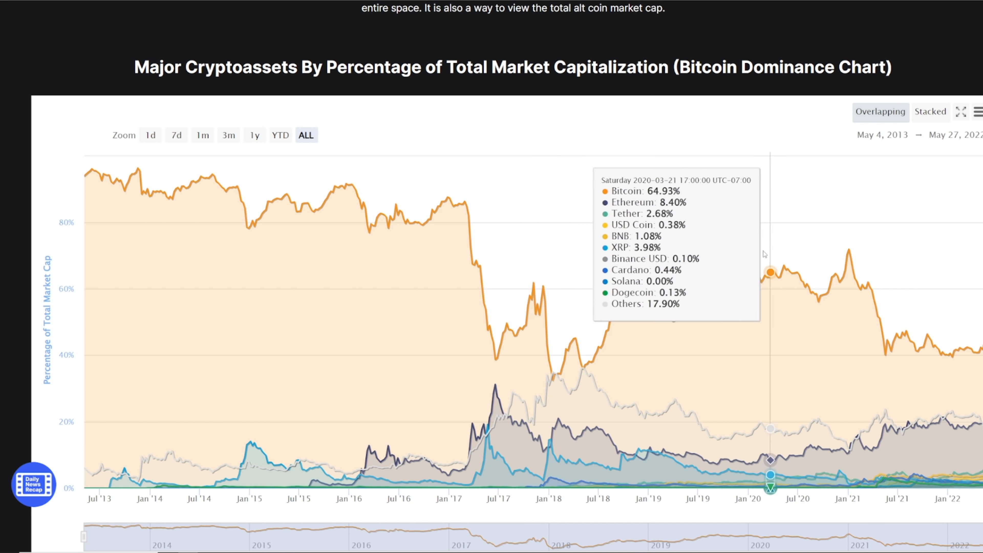
{"action": "mouse_move", "coordinate": [617, 303]}
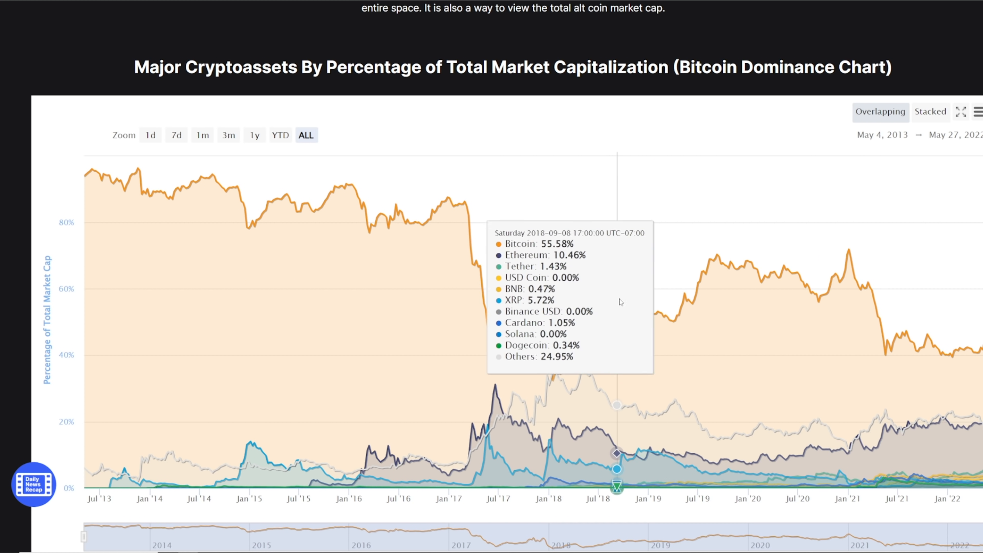
{"action": "mouse_move", "coordinate": [793, 360]}
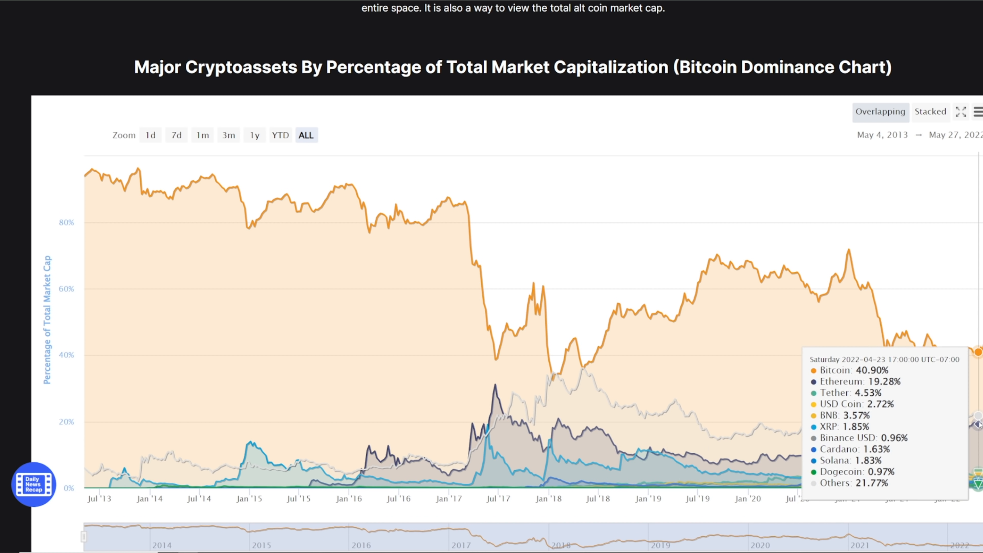
{"action": "mouse_move", "coordinate": [670, 207]}
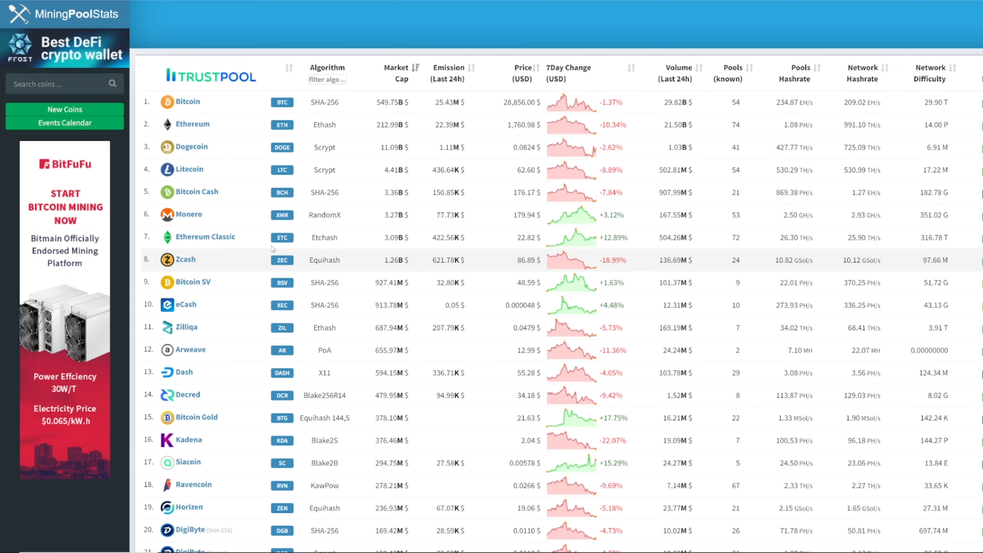
{"action": "scroll", "scroll_direction": "down", "scroll_amount": 3}
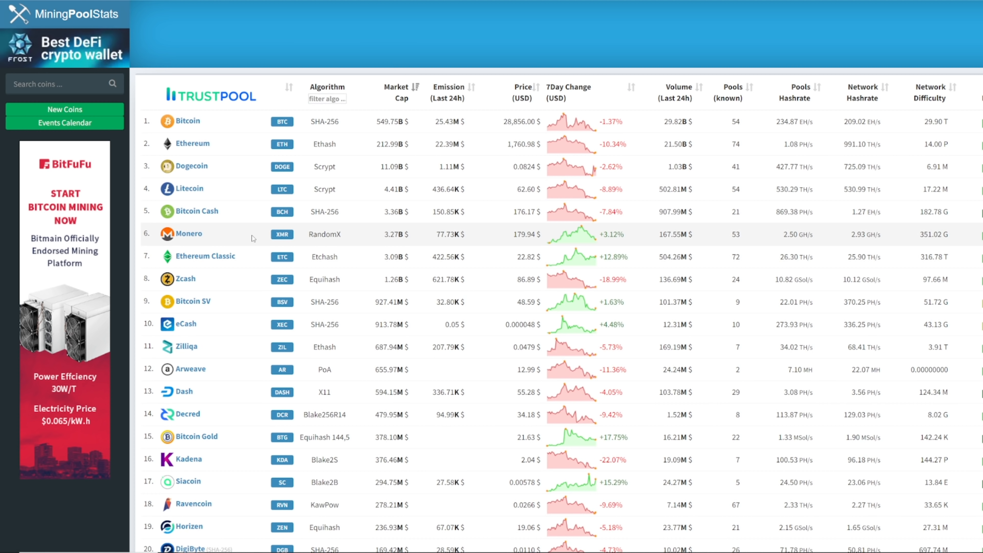
{"action": "scroll", "scroll_direction": "down", "scroll_amount": 3}
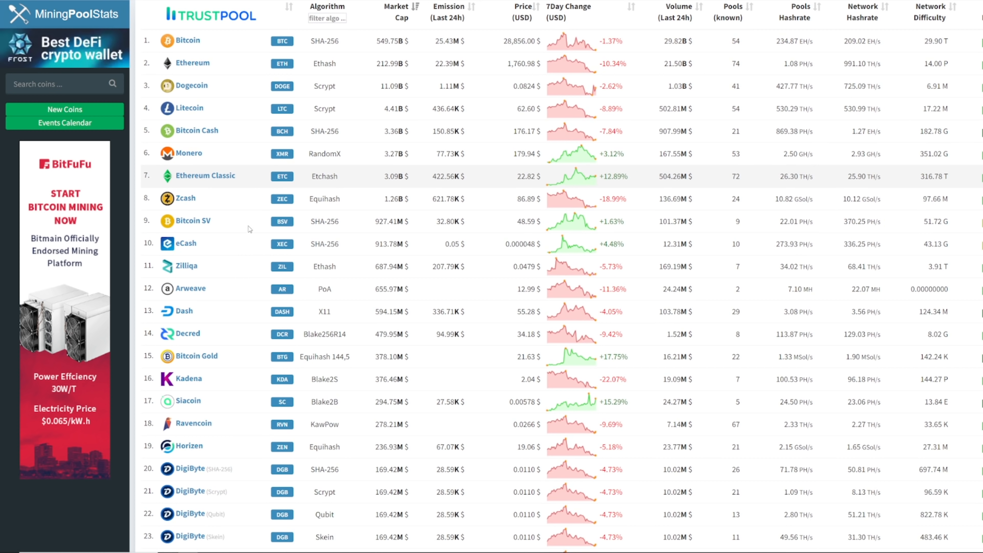
{"action": "scroll", "scroll_direction": "down", "scroll_amount": 3}
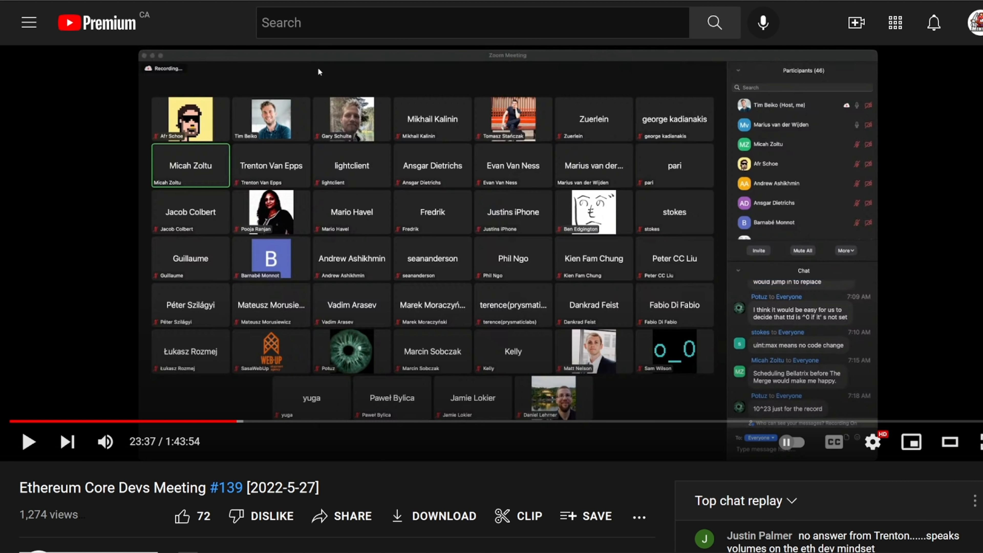
{"action": "mouse_move", "coordinate": [362, 165]}
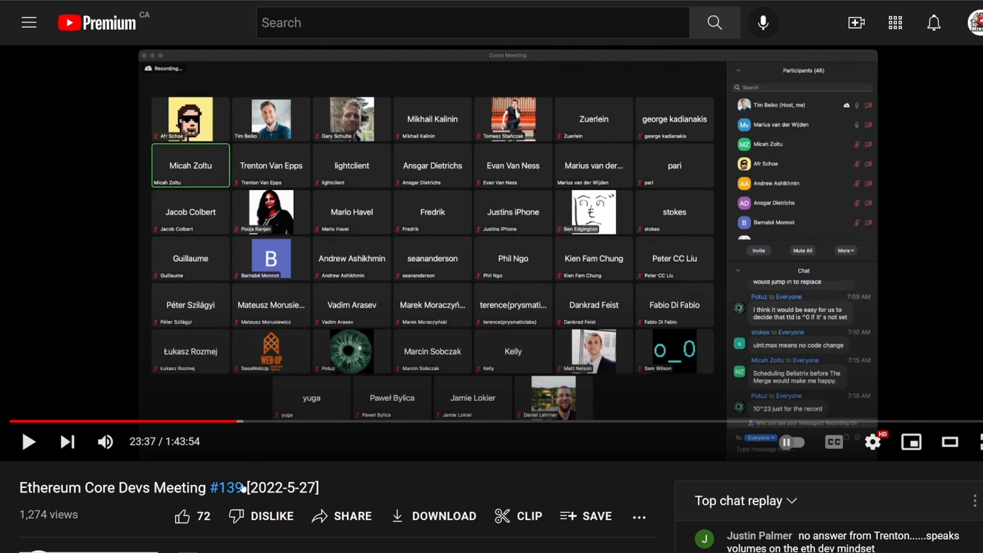
{"action": "mouse_move", "coordinate": [254, 39]}
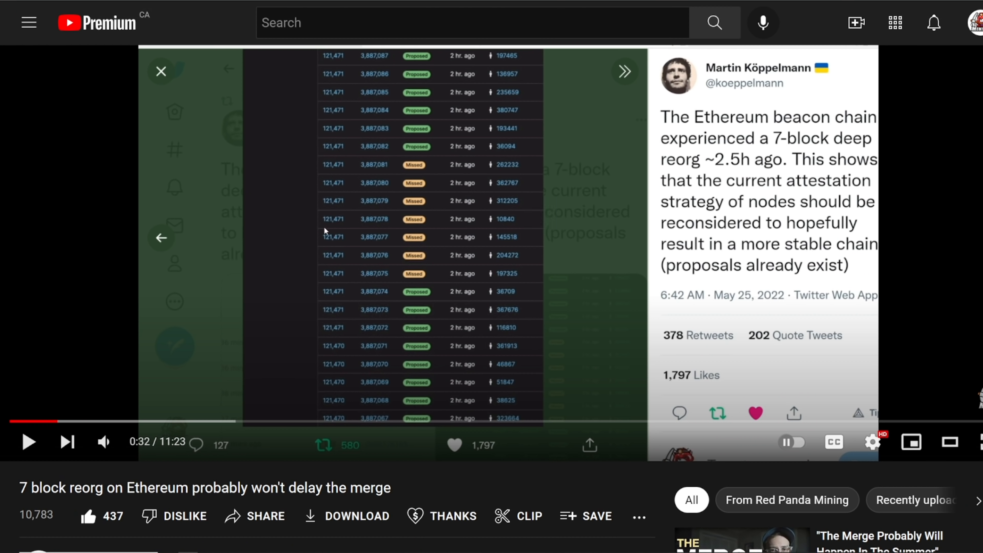
{"action": "mouse_move", "coordinate": [302, 172]}
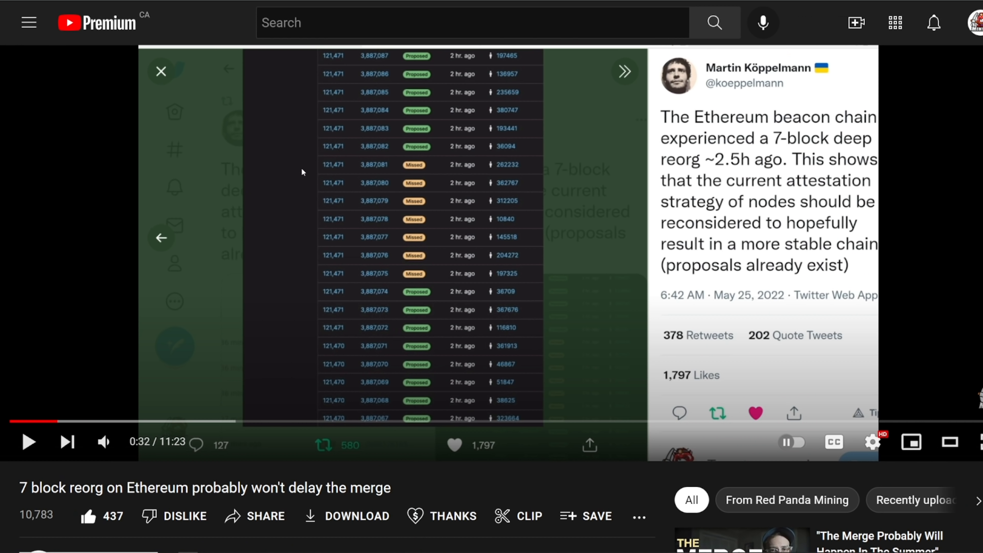
{"action": "mouse_move", "coordinate": [545, 196]}
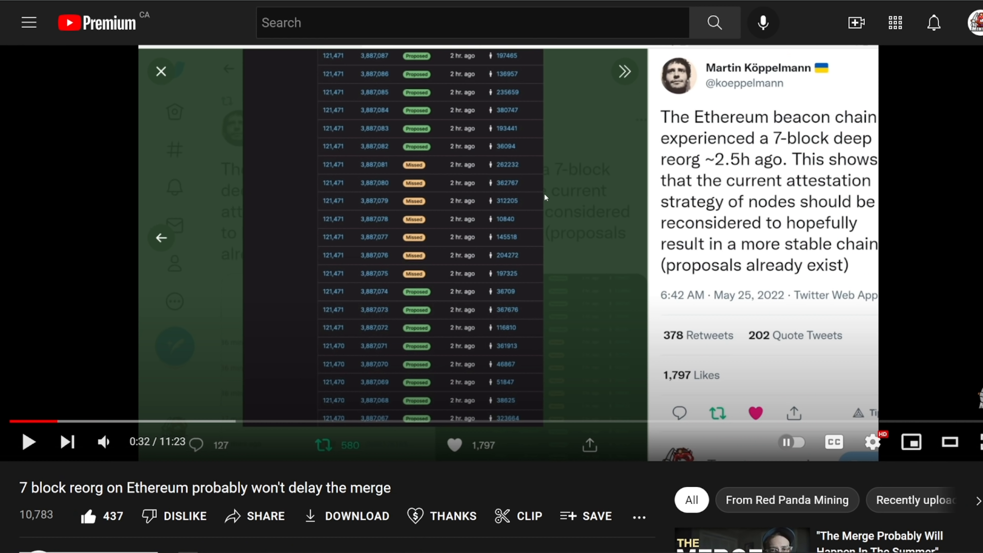
{"action": "mouse_move", "coordinate": [321, 83]}
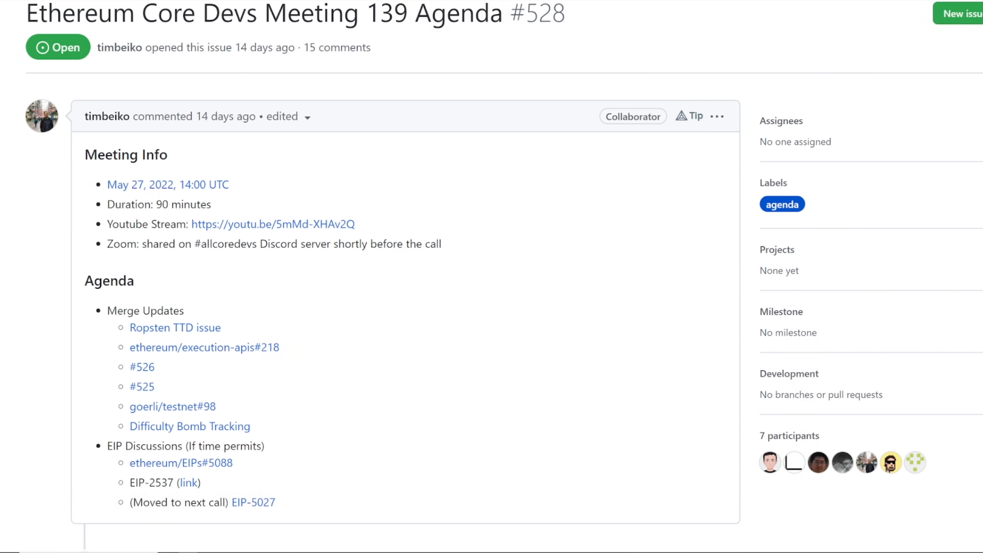
{"action": "mouse_move", "coordinate": [268, 377]}
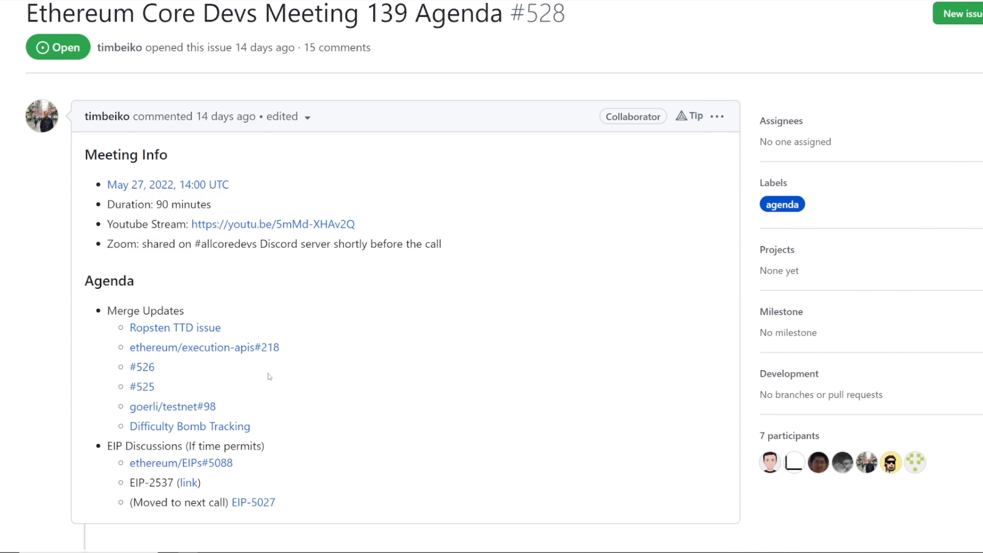
{"action": "mouse_move", "coordinate": [331, 109]}
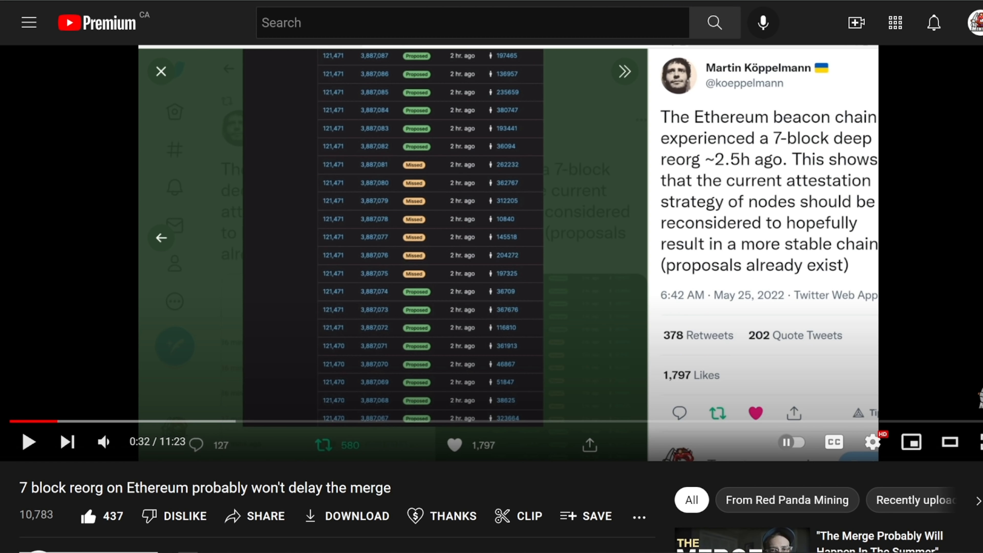
{"action": "mouse_move", "coordinate": [419, 209]}
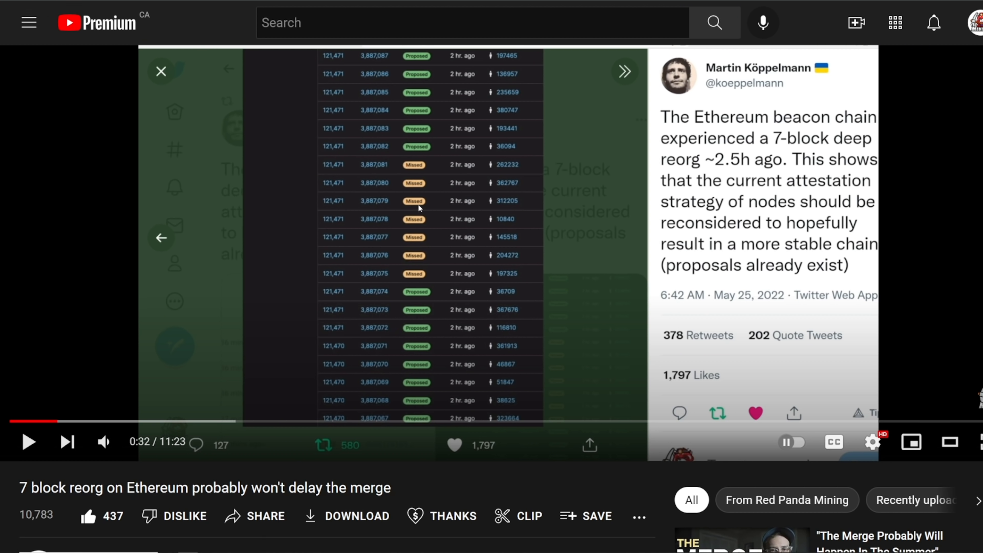
{"action": "mouse_move", "coordinate": [220, 37]}
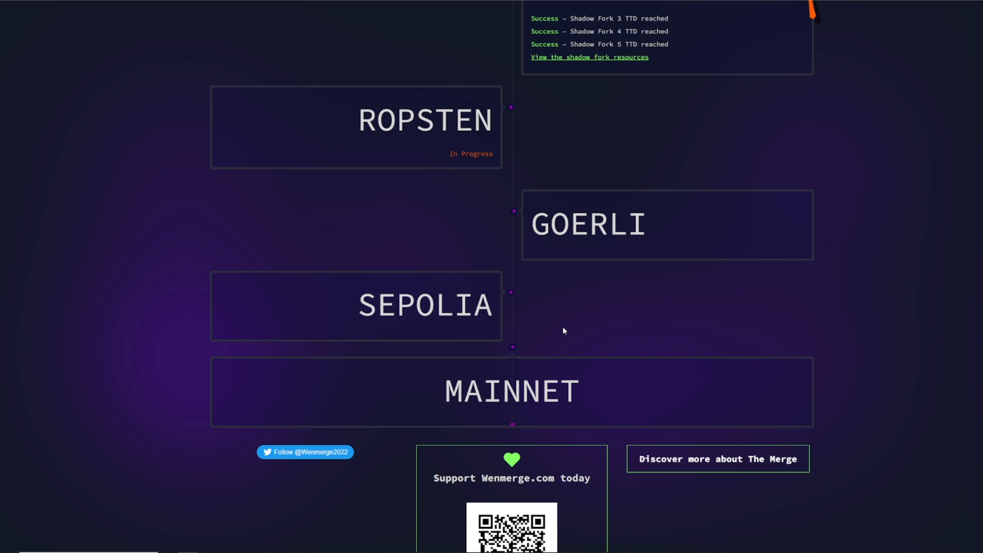
{"action": "mouse_move", "coordinate": [393, 32]}
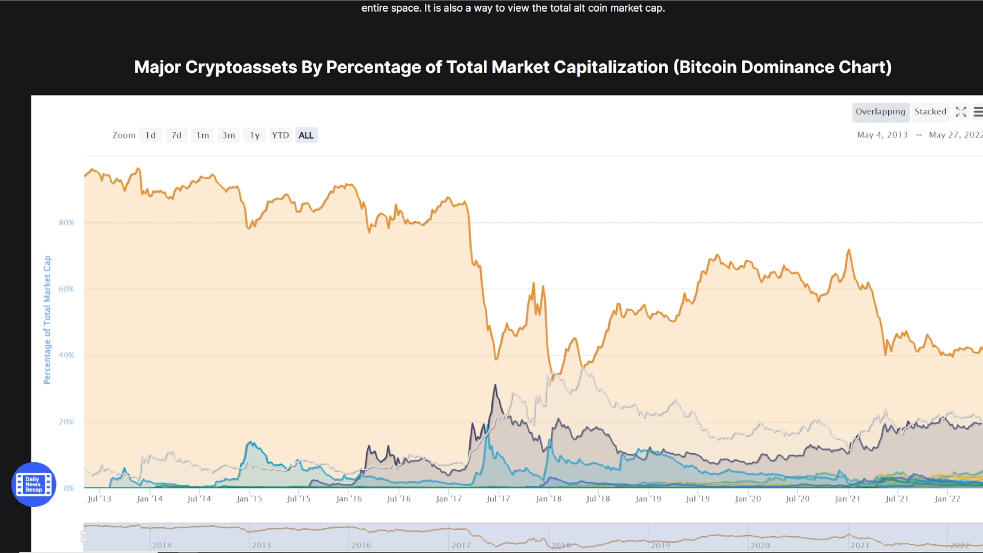
{"action": "mouse_move", "coordinate": [185, 45]}
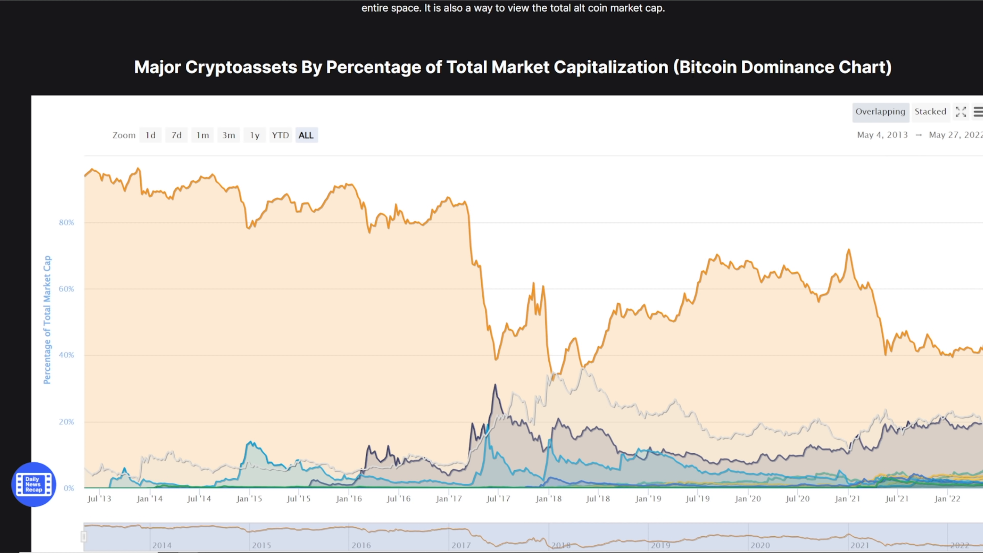
{"action": "mouse_move", "coordinate": [897, 288]}
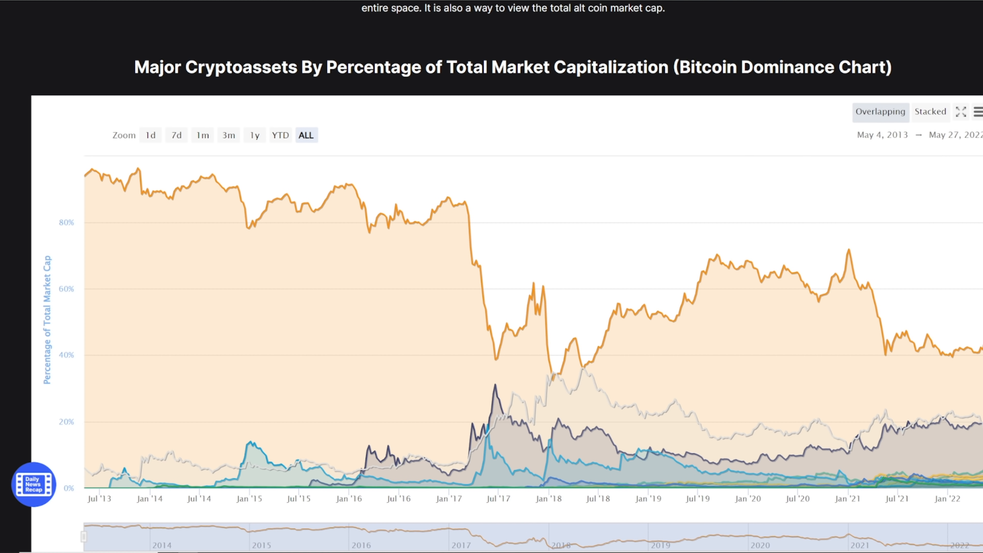
Step: Scroll down to the Bitcoin Dominance Chart of major cryptoassets by market-cap share
{"action": "scroll", "scroll_direction": "down", "scroll_amount": 3}
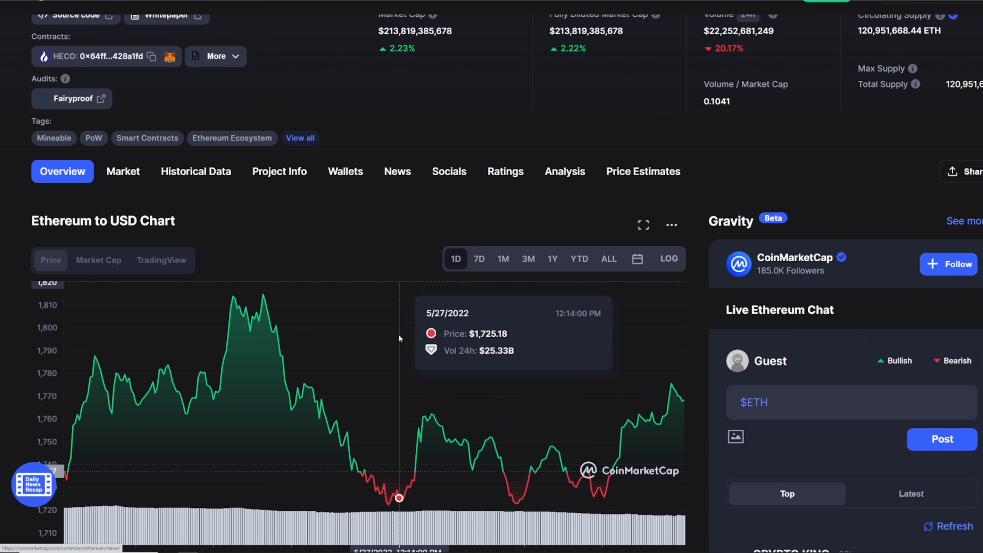
Step: Widen CoinMarketCap's ETH/USD chart to the ALL range and review its full price history
{"action": "left_click", "coordinate": [607, 258]}
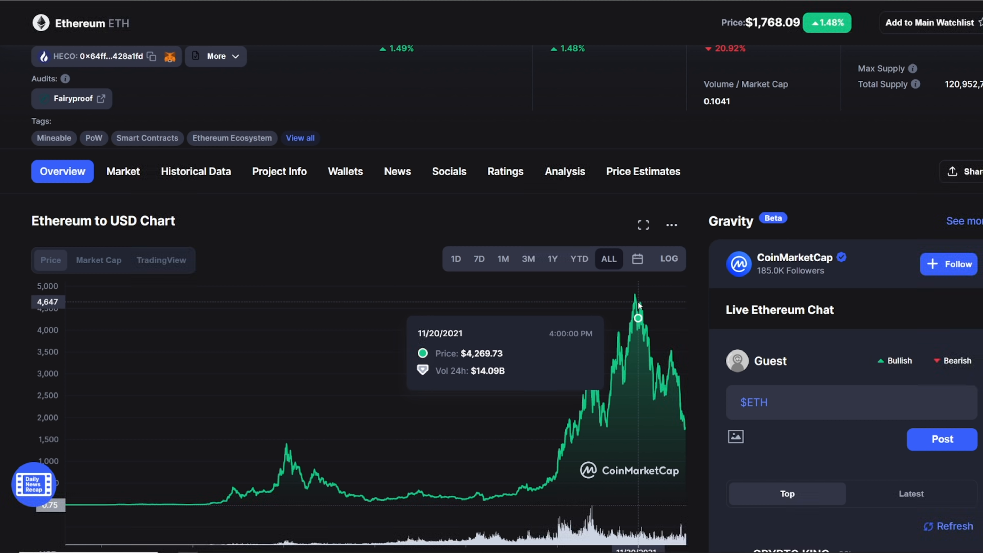
{"action": "mouse_move", "coordinate": [394, 233]}
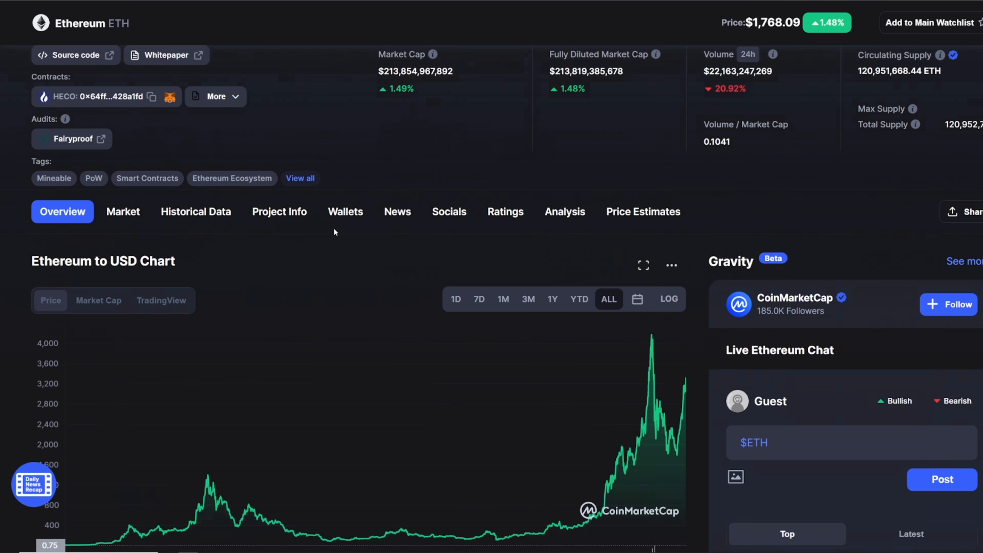
{"action": "scroll", "scroll_direction": "up", "scroll_amount": 3}
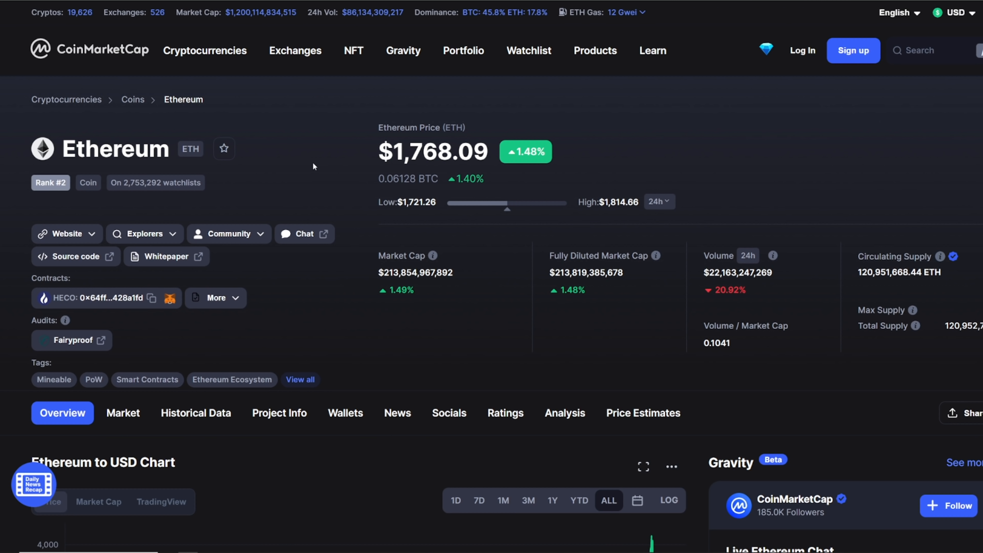
{"action": "mouse_move", "coordinate": [343, 172]}
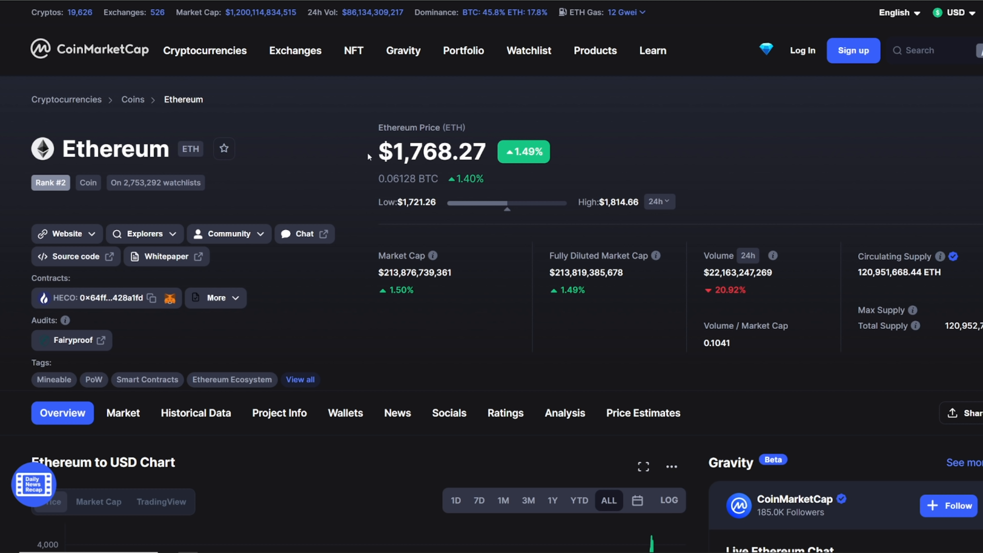
{"action": "mouse_move", "coordinate": [348, 151]}
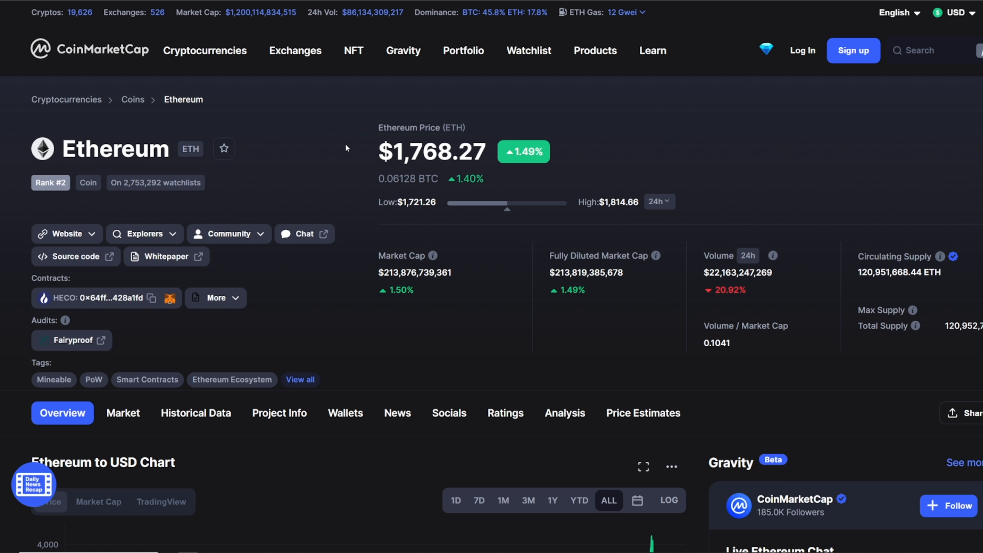
{"action": "scroll", "scroll_direction": "down", "scroll_amount": 3}
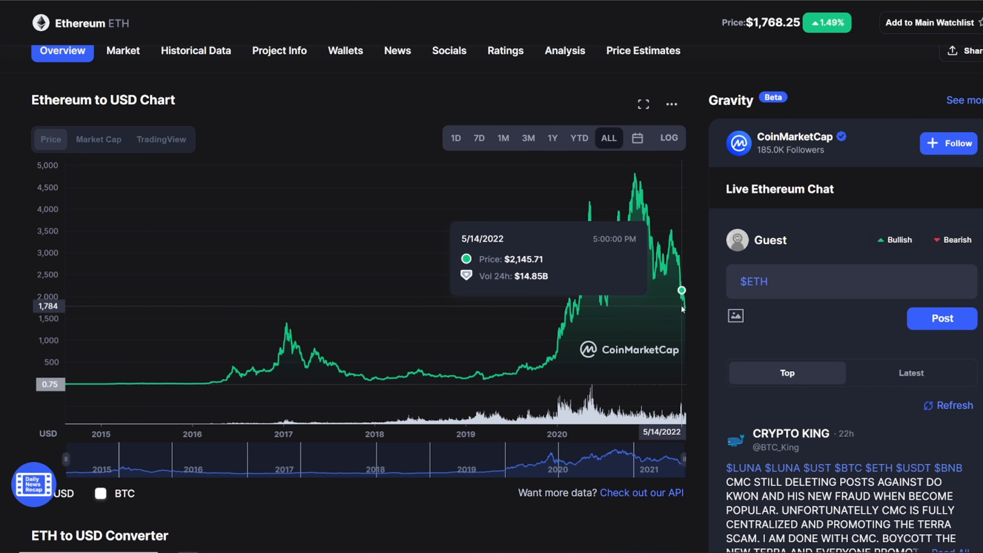
{"action": "mouse_move", "coordinate": [636, 220]}
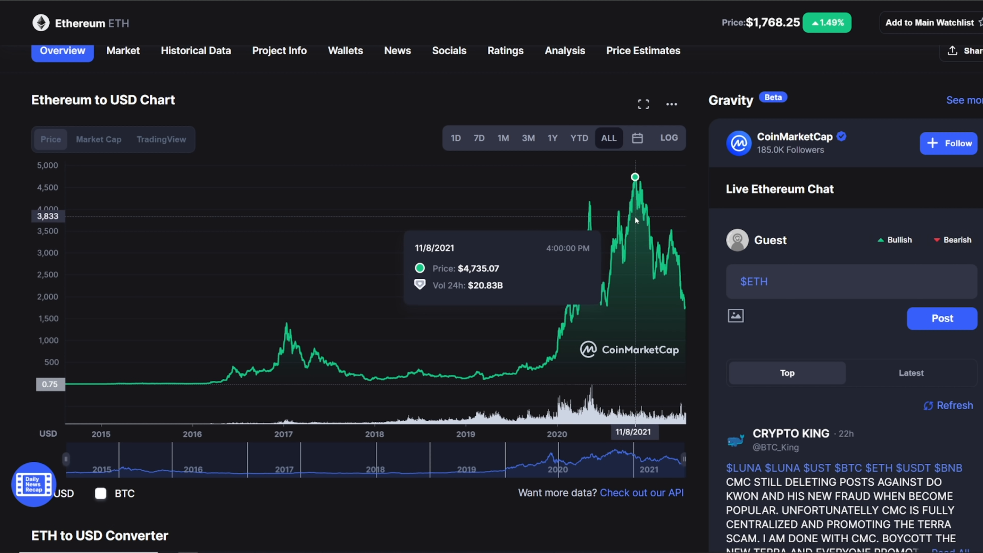
{"action": "mouse_move", "coordinate": [349, 126]}
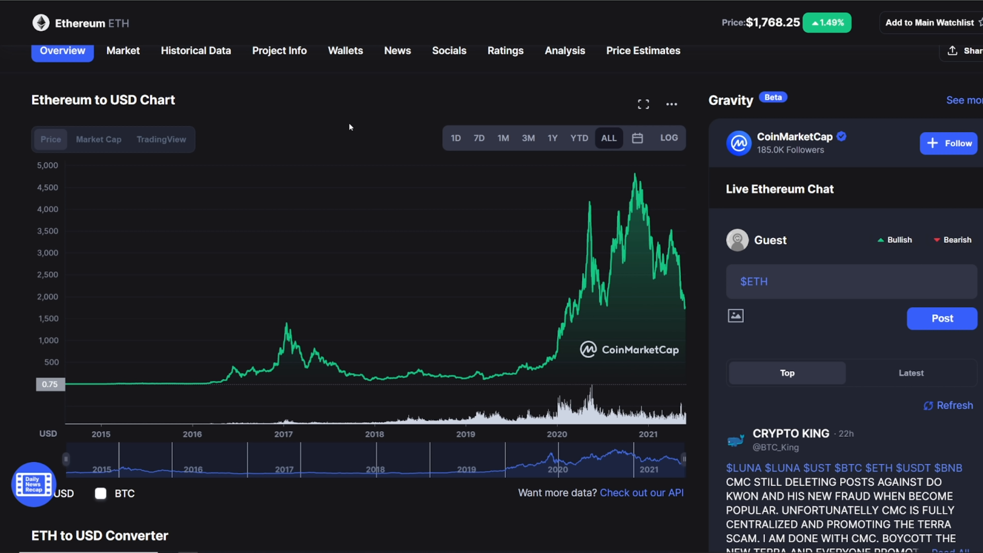
{"action": "mouse_move", "coordinate": [348, 124]}
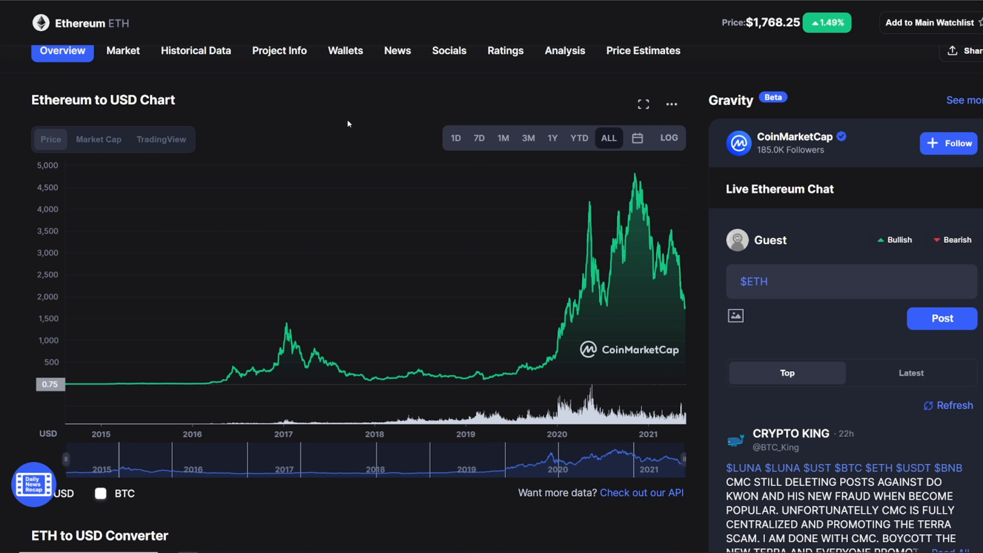
{"action": "mouse_move", "coordinate": [345, 121]}
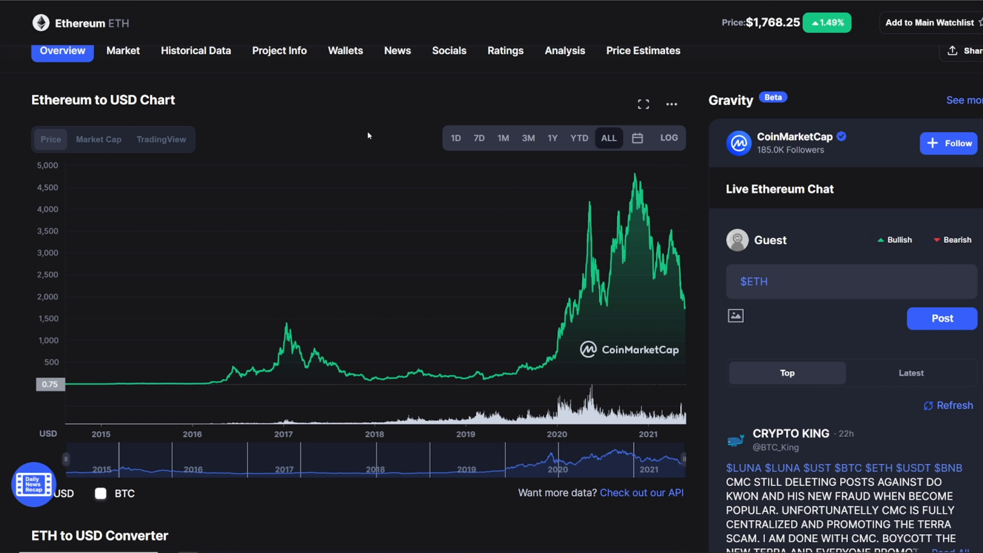
{"action": "mouse_move", "coordinate": [484, 93]}
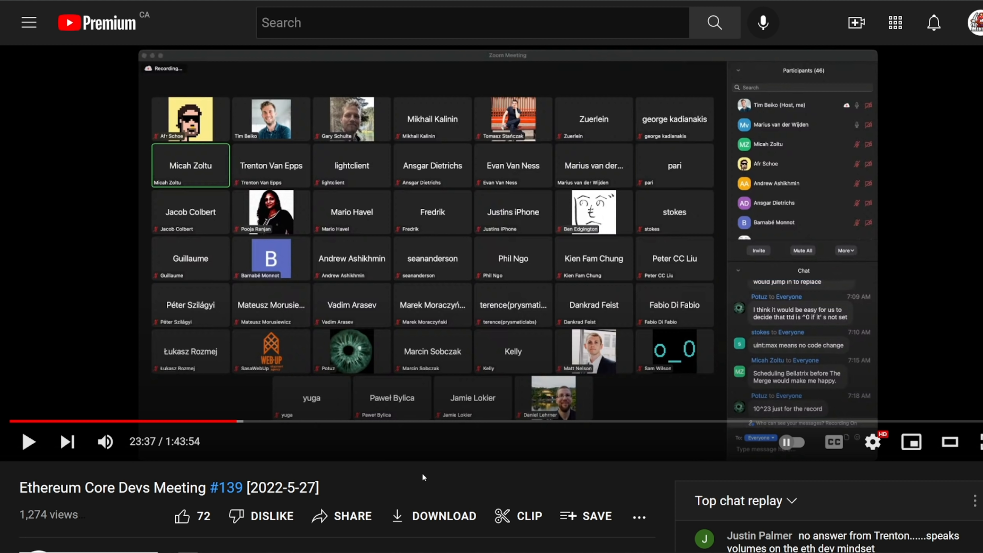
{"action": "mouse_move", "coordinate": [467, 480]}
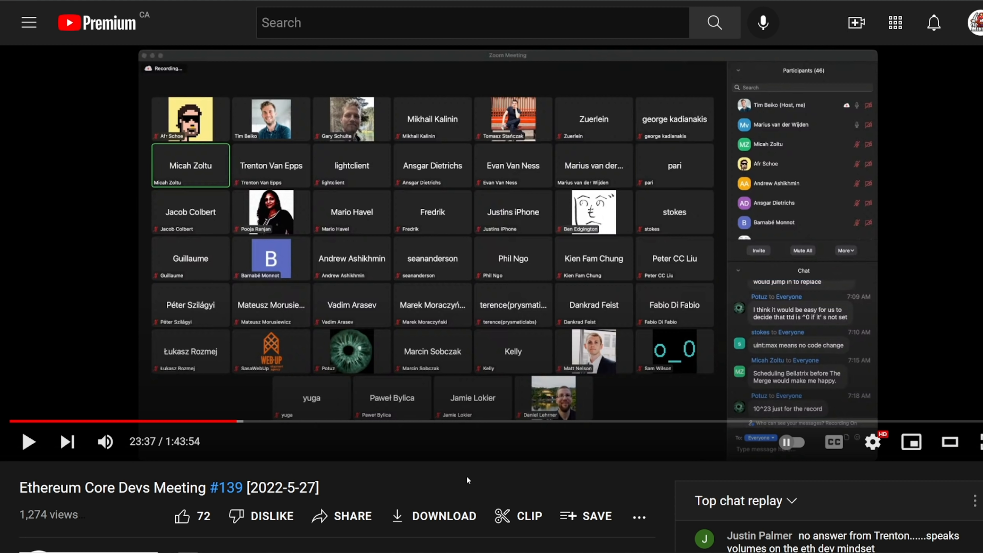
{"action": "mouse_move", "coordinate": [501, 481]}
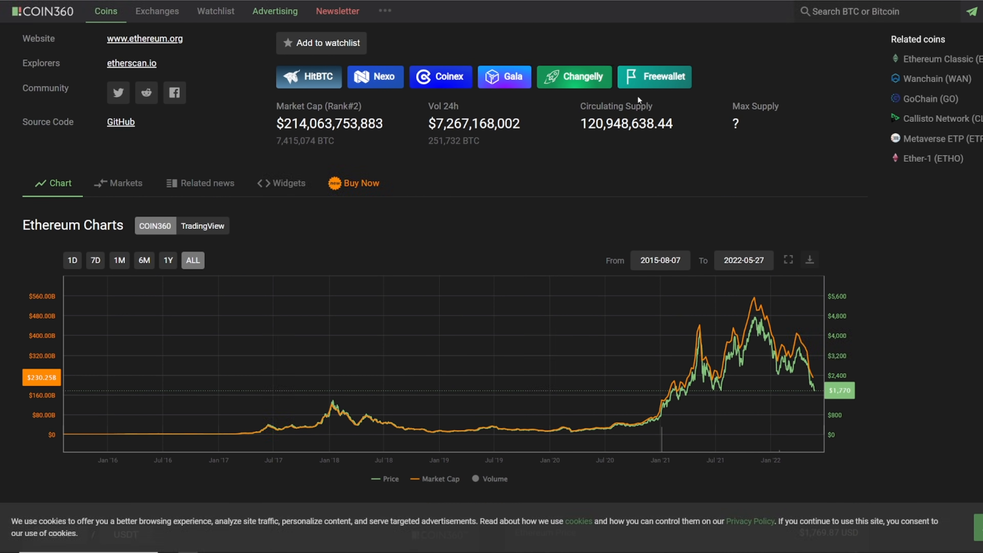
{"action": "scroll", "scroll_direction": "down", "scroll_amount": 3}
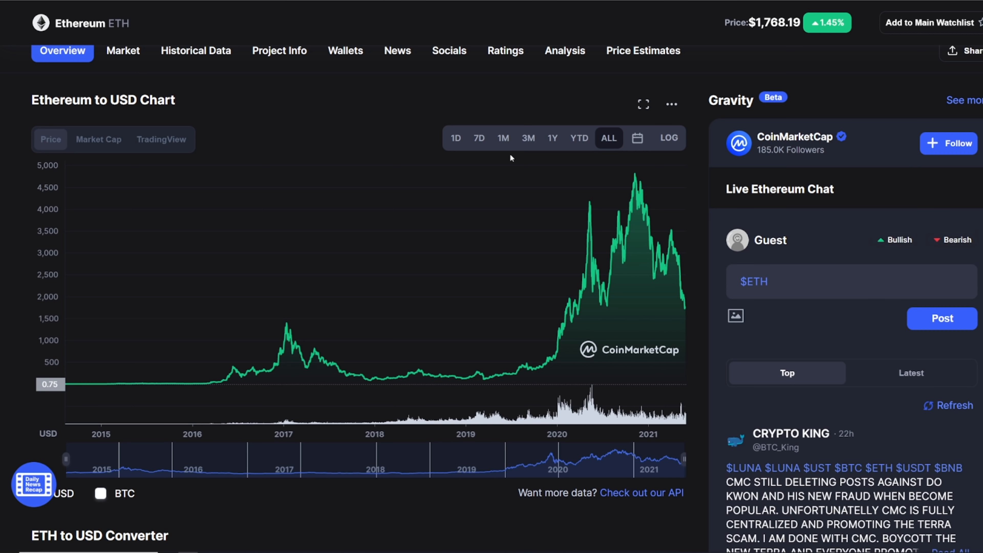
{"action": "mouse_move", "coordinate": [404, 376]}
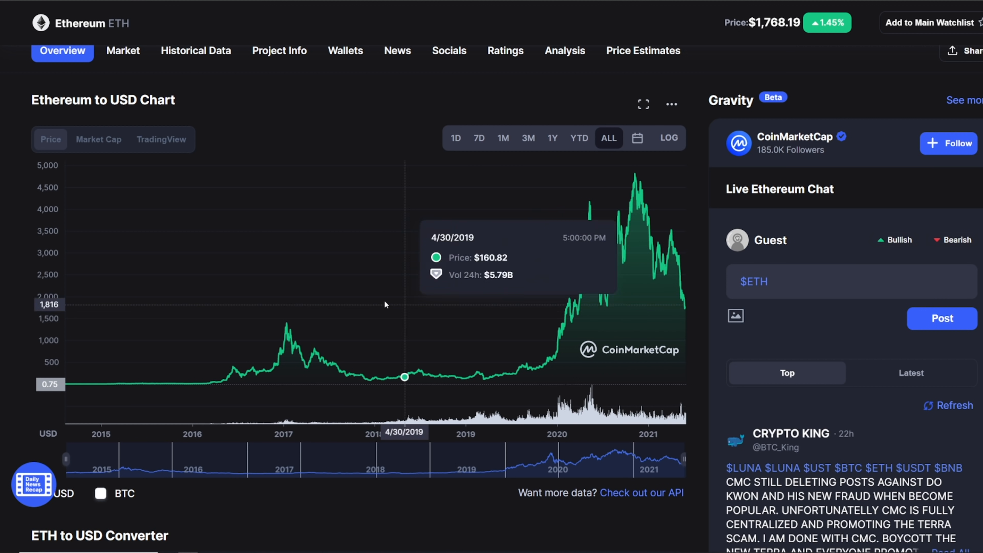
{"action": "mouse_move", "coordinate": [307, 360]}
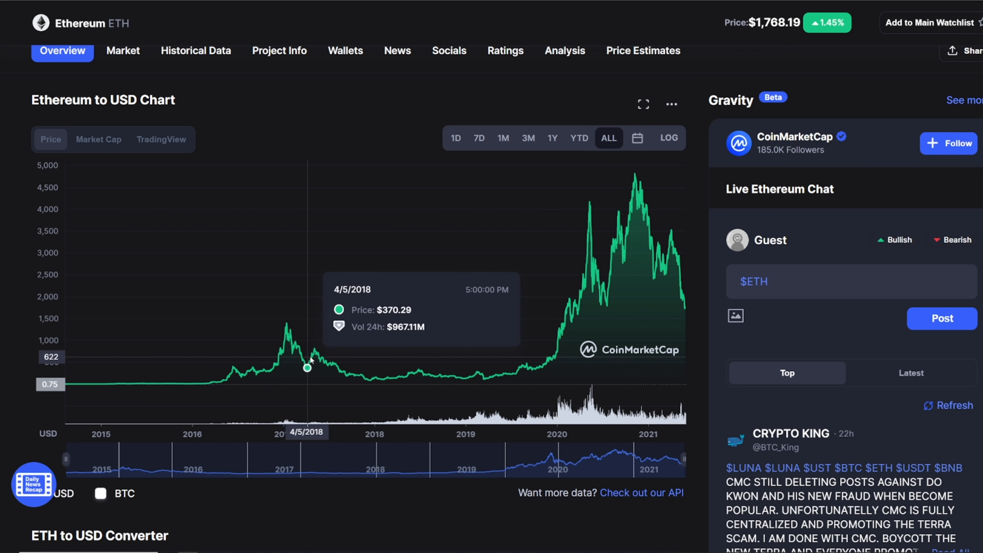
{"action": "mouse_move", "coordinate": [382, 378]}
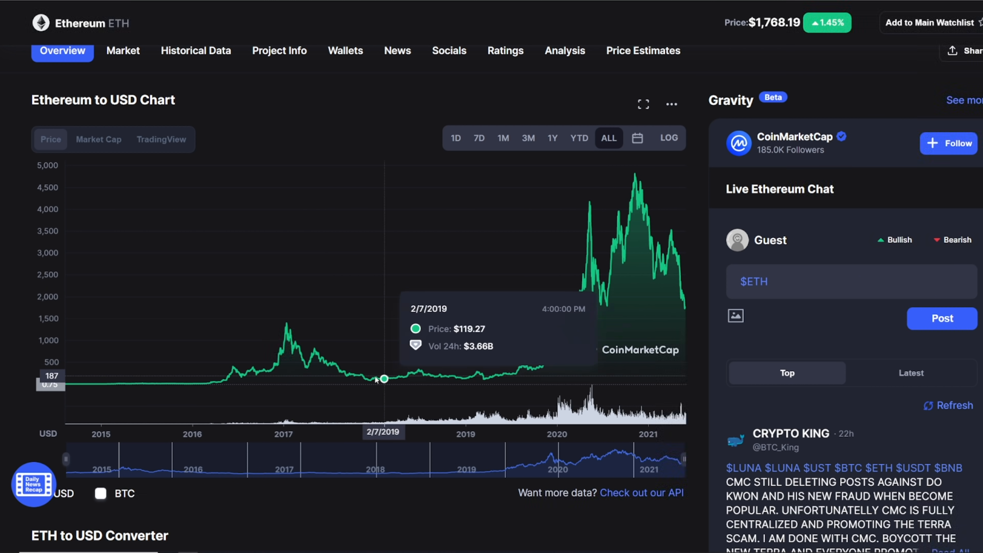
{"action": "mouse_move", "coordinate": [420, 371]}
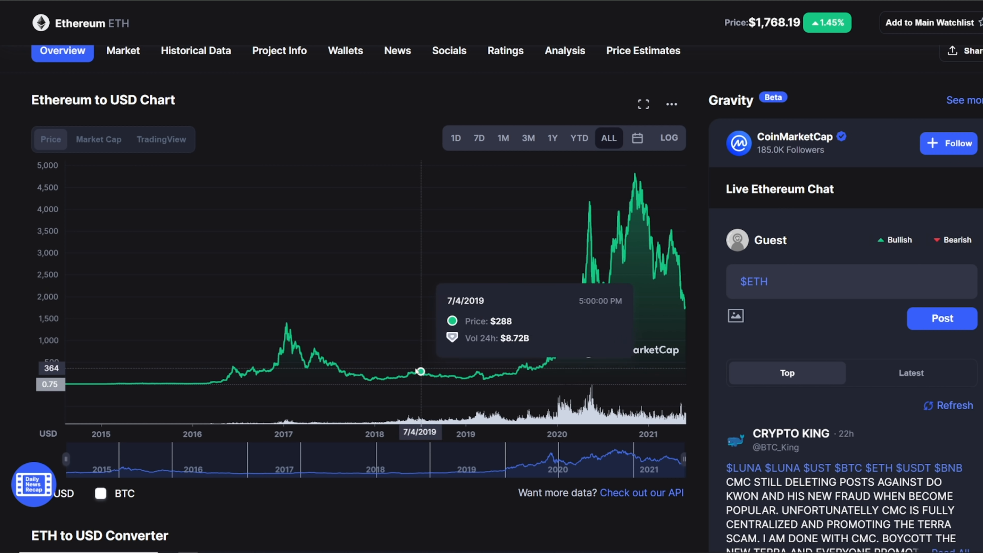
{"action": "mouse_move", "coordinate": [379, 377]}
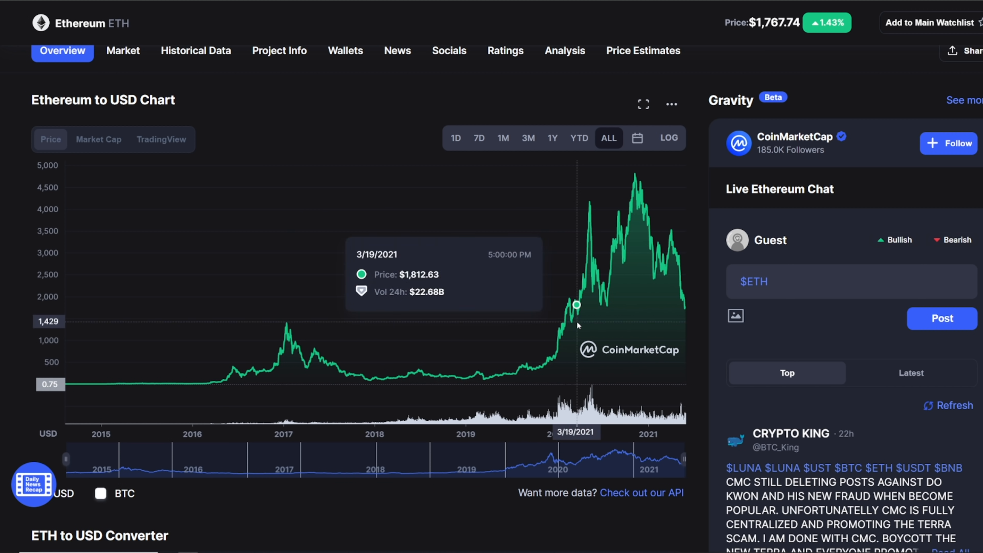
{"action": "mouse_move", "coordinate": [416, 373]}
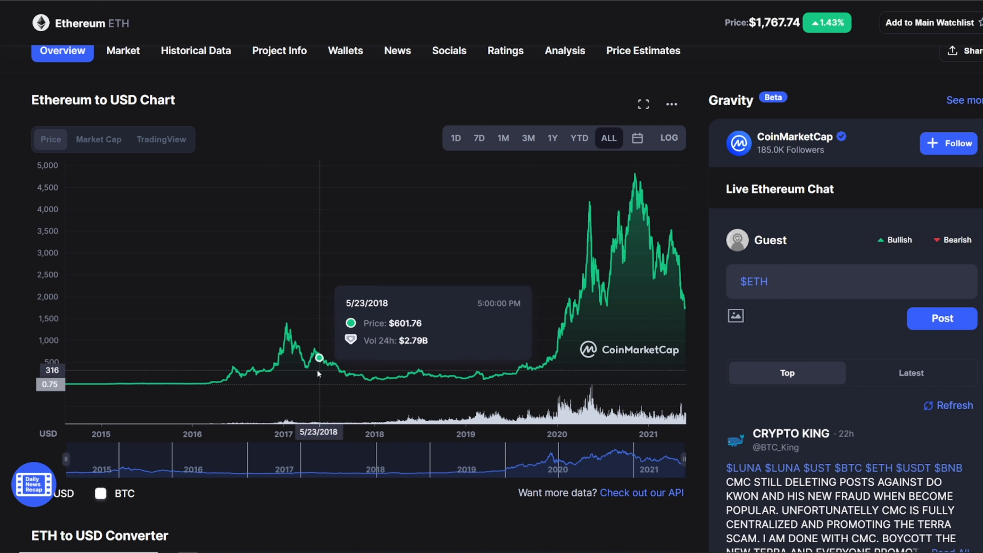
{"action": "mouse_move", "coordinate": [406, 376]}
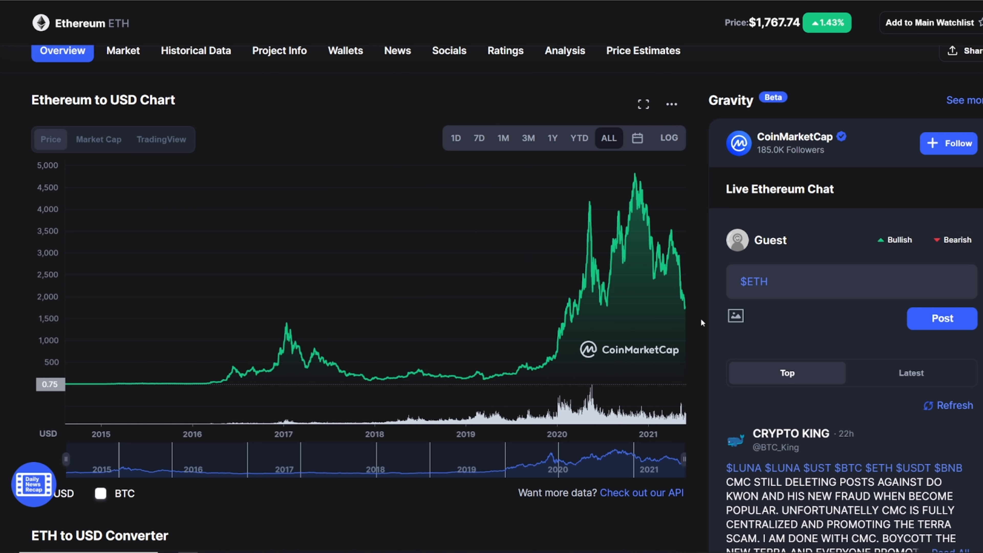
Step: Scroll around the ETH/USD chart while narrowing its range to mid-2017 through late 2019
{"action": "scroll", "scroll_direction": "down", "scroll_amount": 3}
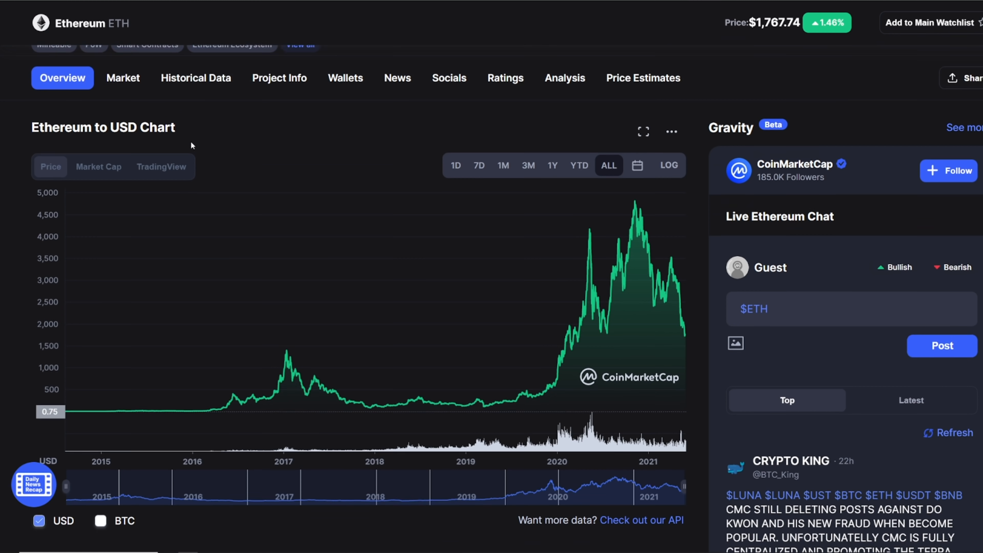
{"action": "scroll", "scroll_direction": "up", "scroll_amount": 3}
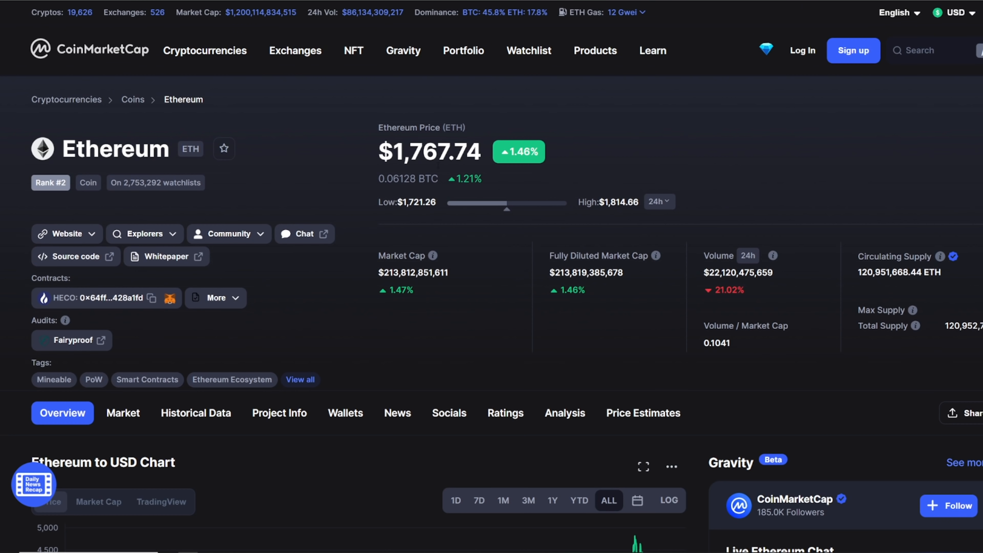
{"action": "scroll", "scroll_direction": "down", "scroll_amount": 3}
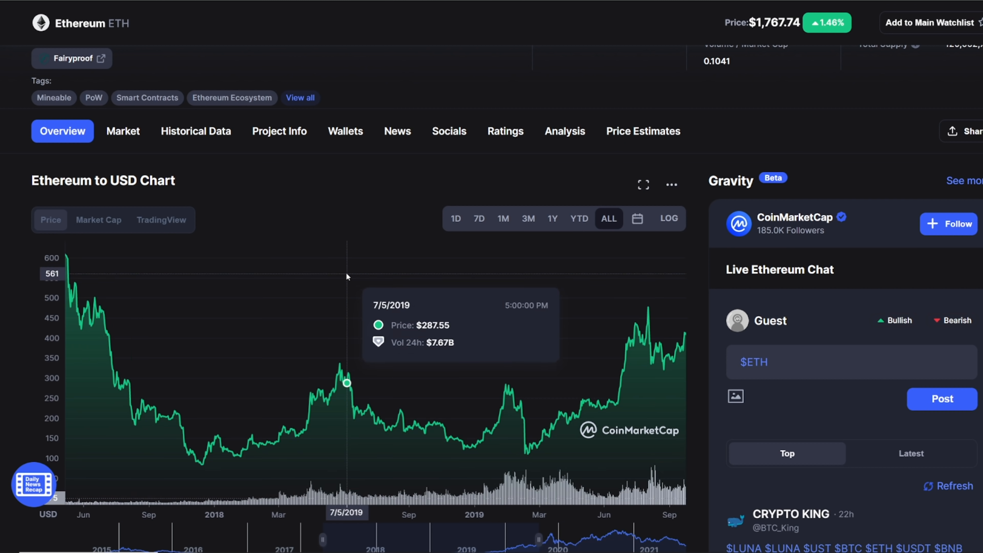
{"action": "scroll", "scroll_direction": "down", "scroll_amount": 3}
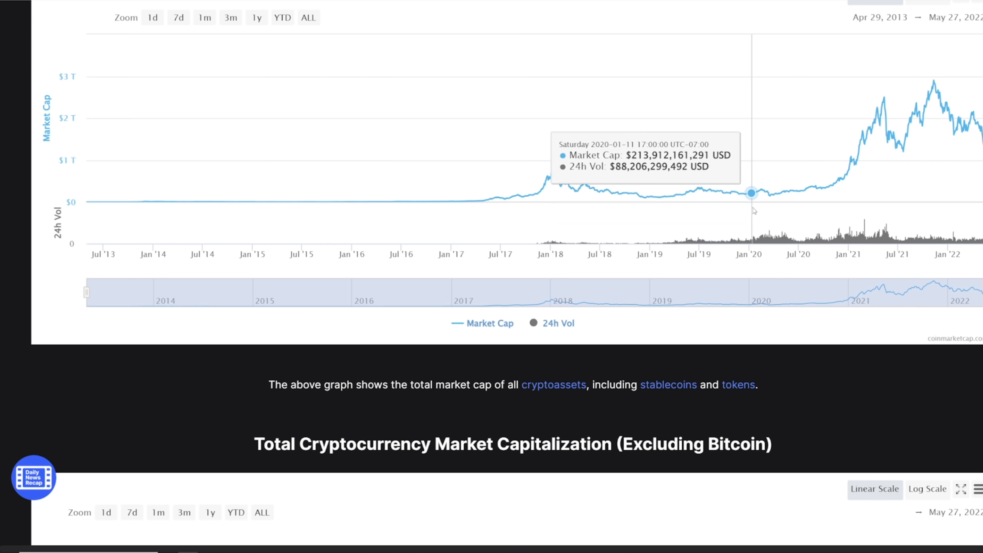
Step: Scroll past the total market cap chart to CoinMarketCap's Bitcoin Dominance Chart
{"action": "scroll", "scroll_direction": "down", "scroll_amount": 3}
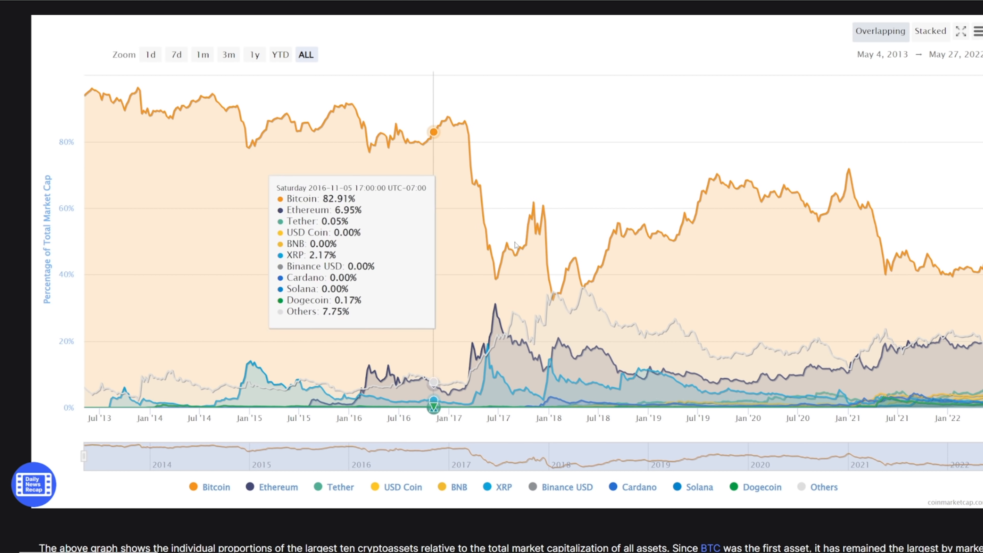
{"action": "mouse_move", "coordinate": [844, 206]}
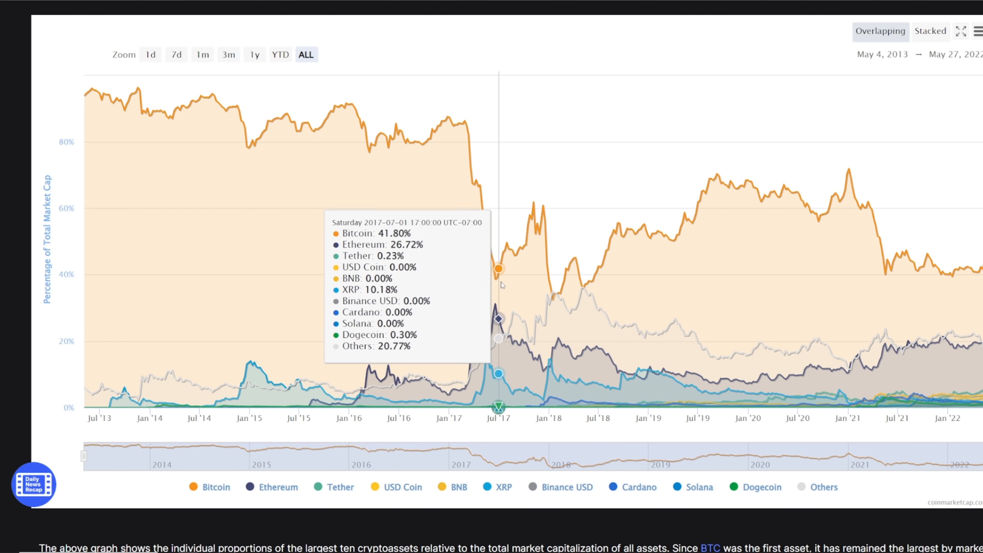
{"action": "mouse_move", "coordinate": [480, 290]}
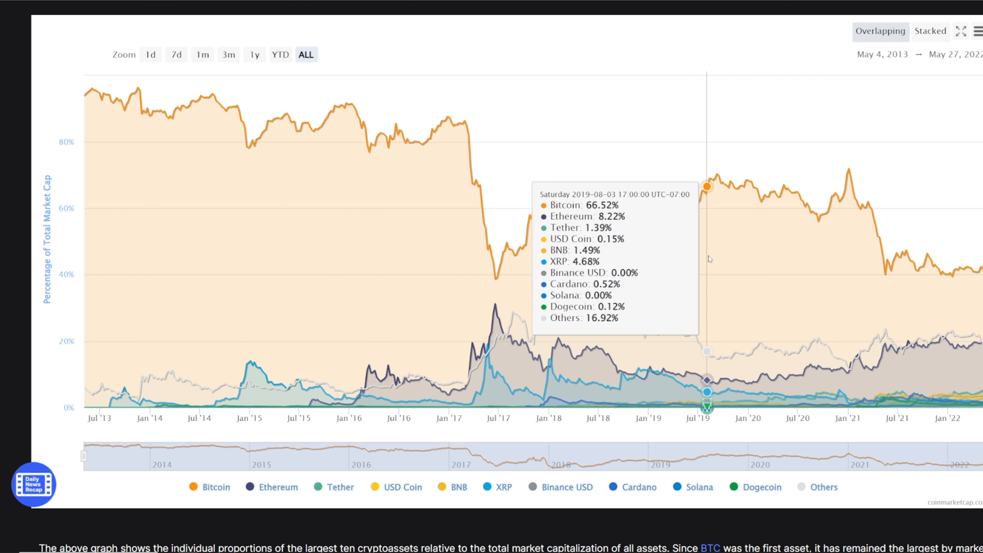
{"action": "mouse_move", "coordinate": [901, 231]}
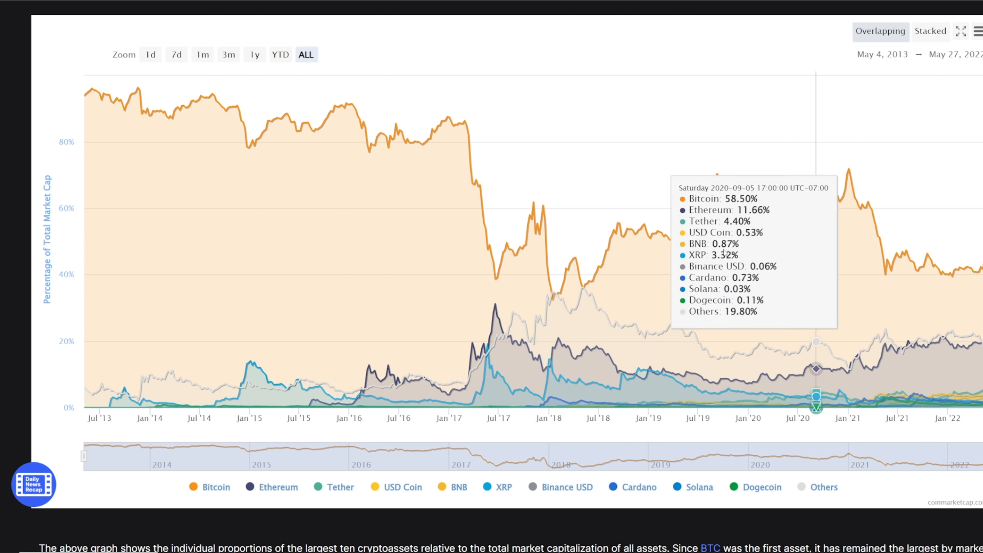
{"action": "mouse_move", "coordinate": [552, 298]}
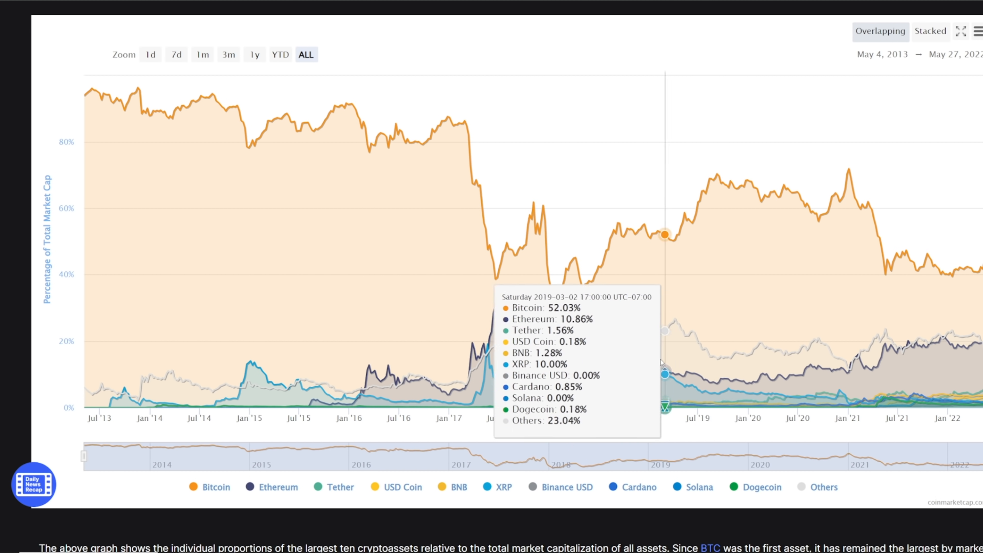
{"action": "mouse_move", "coordinate": [858, 276]}
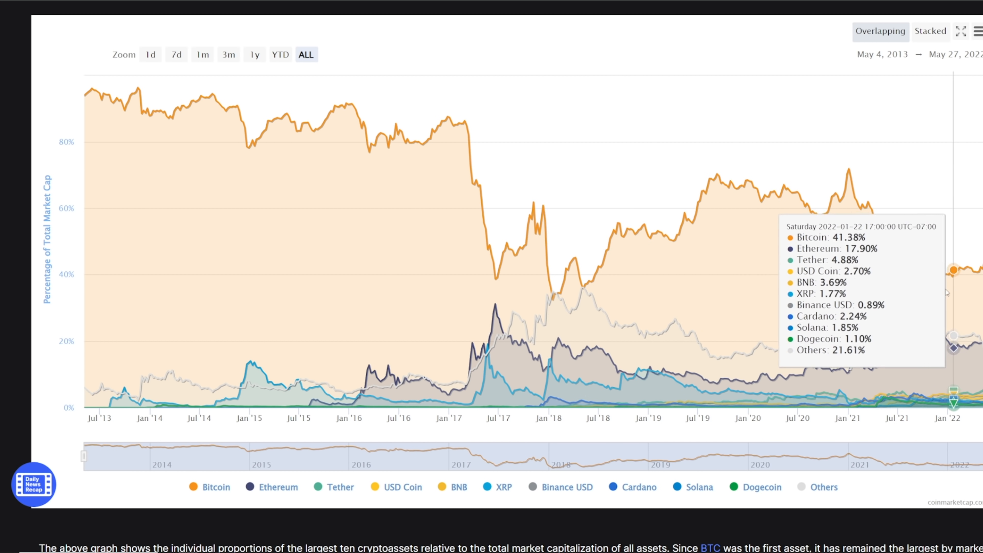
{"action": "mouse_move", "coordinate": [702, 257]}
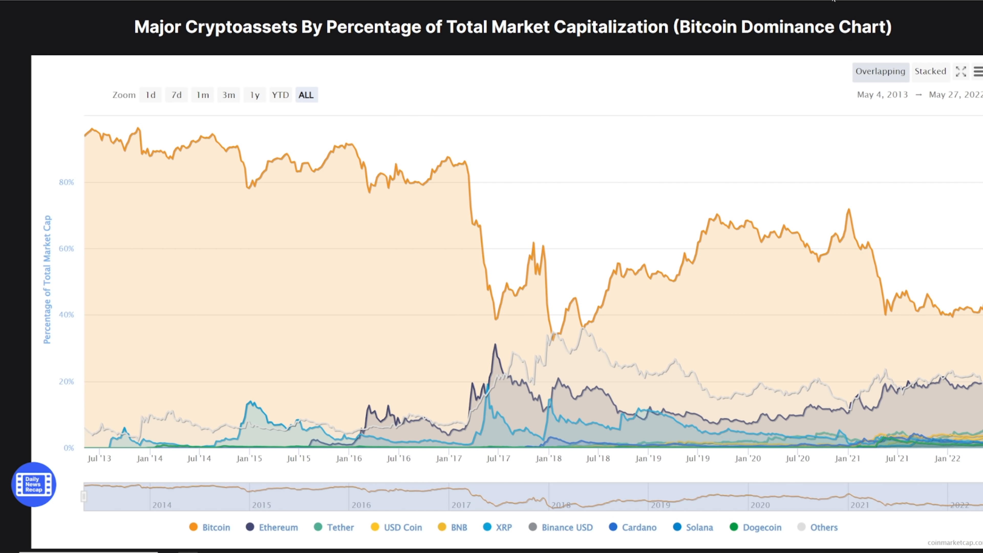
{"action": "mouse_move", "coordinate": [832, 234]}
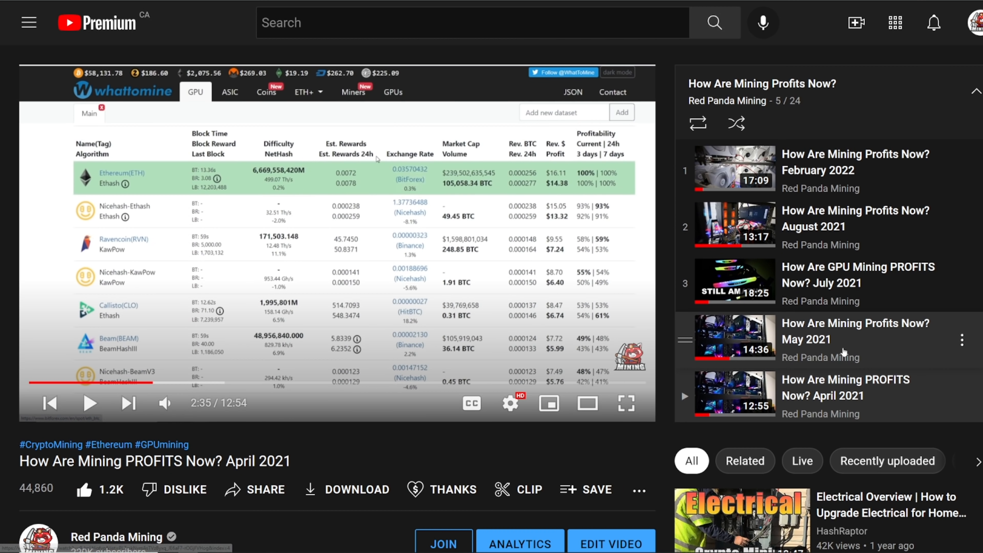
Step: Scroll the mining-profits playlist panel down to its 2019 episodes
{"action": "scroll", "scroll_direction": "down", "scroll_amount": 3}
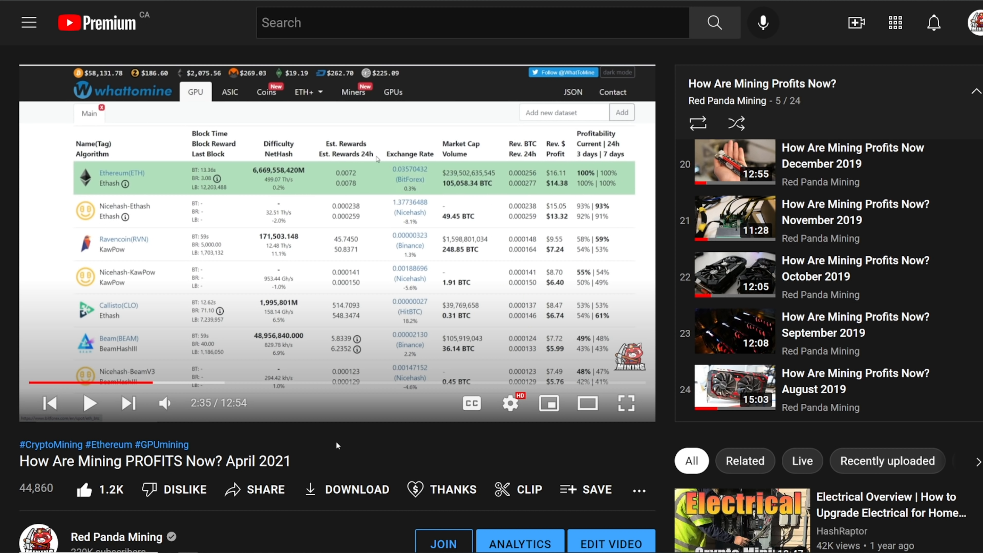
{"action": "mouse_move", "coordinate": [233, 42]}
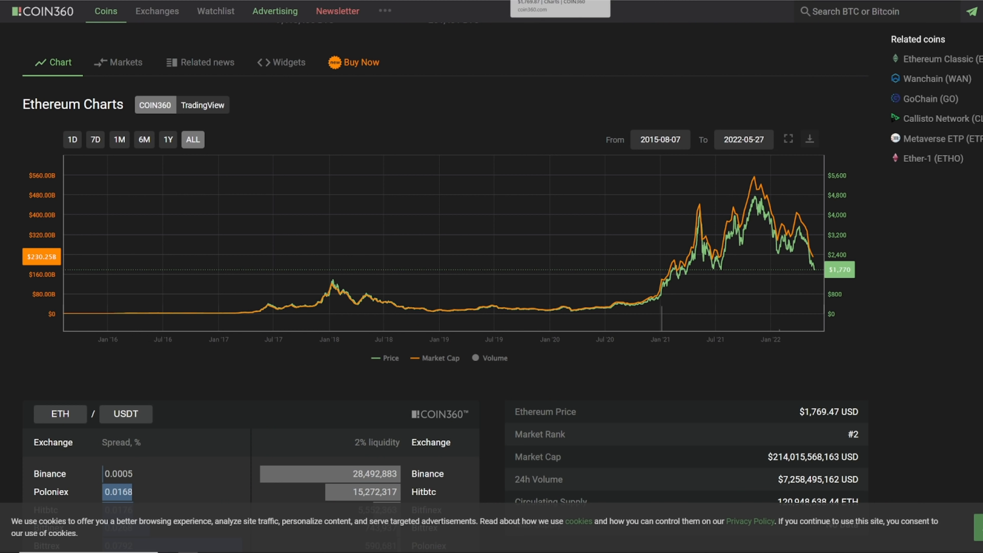
{"action": "scroll", "scroll_direction": "down", "scroll_amount": 3}
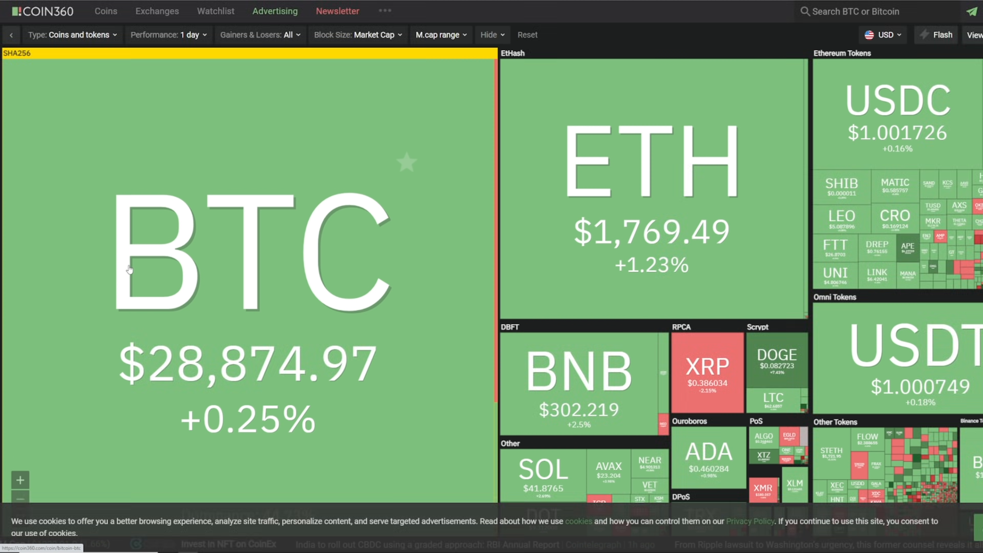
{"action": "mouse_move", "coordinate": [30, 288]}
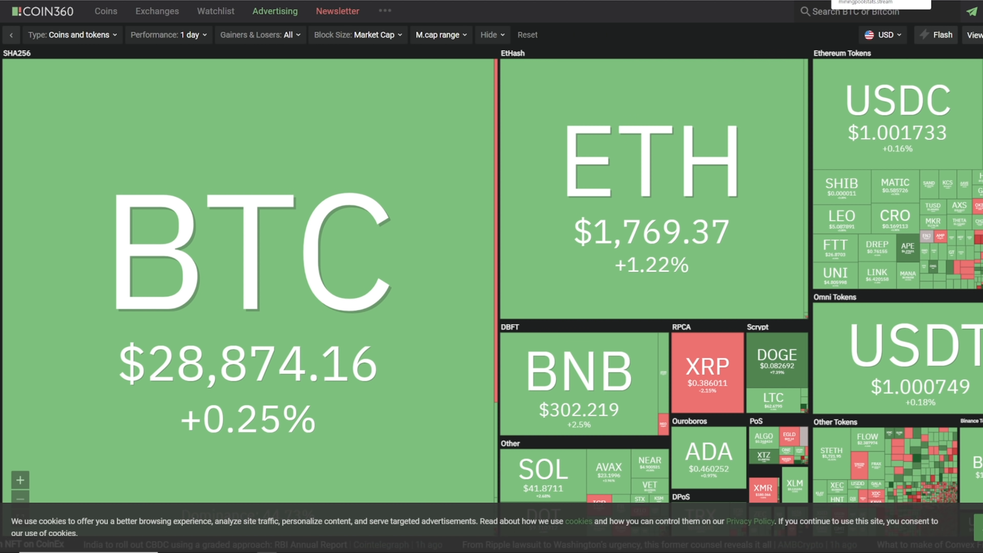
{"action": "left_click", "coordinate": [651, 153]}
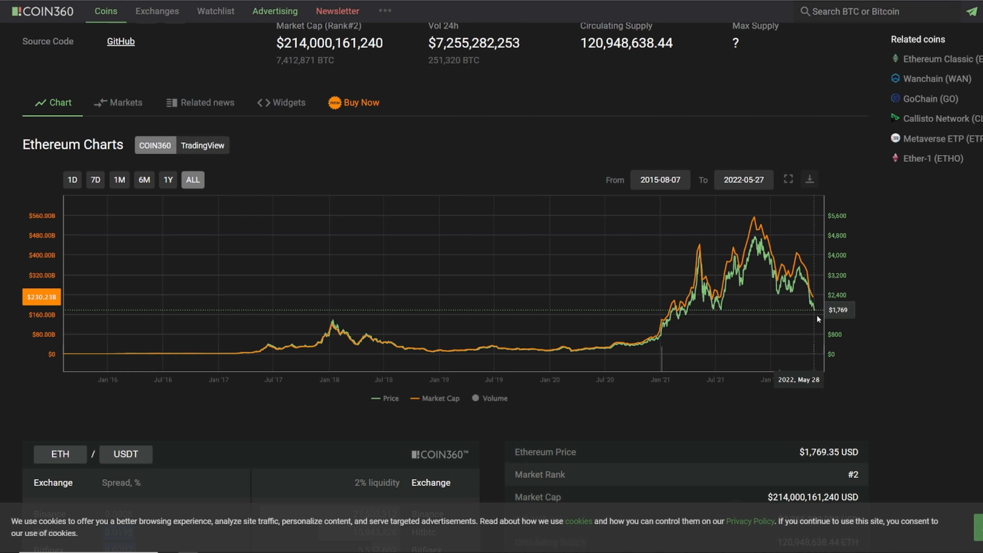
{"action": "mouse_move", "coordinate": [813, 313]}
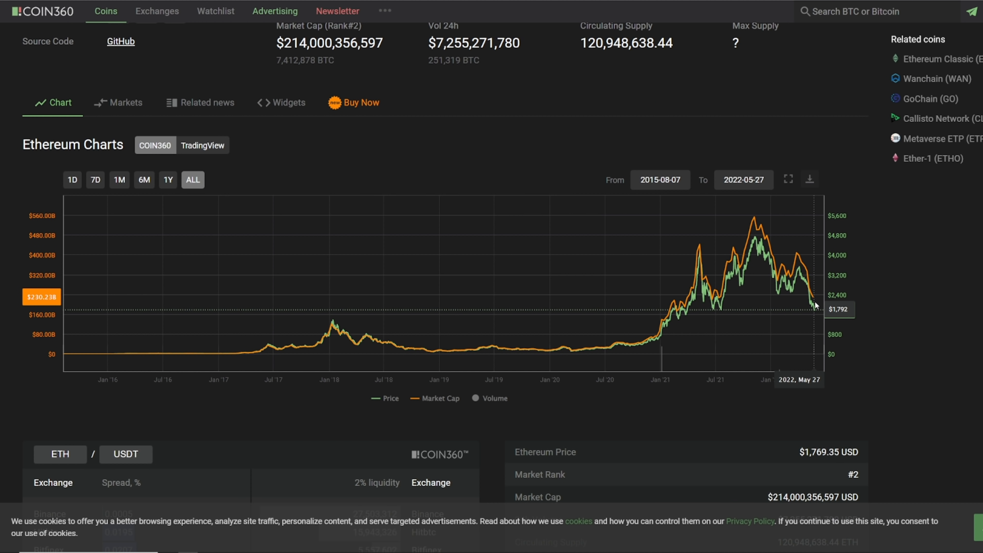
{"action": "mouse_move", "coordinate": [787, 315]}
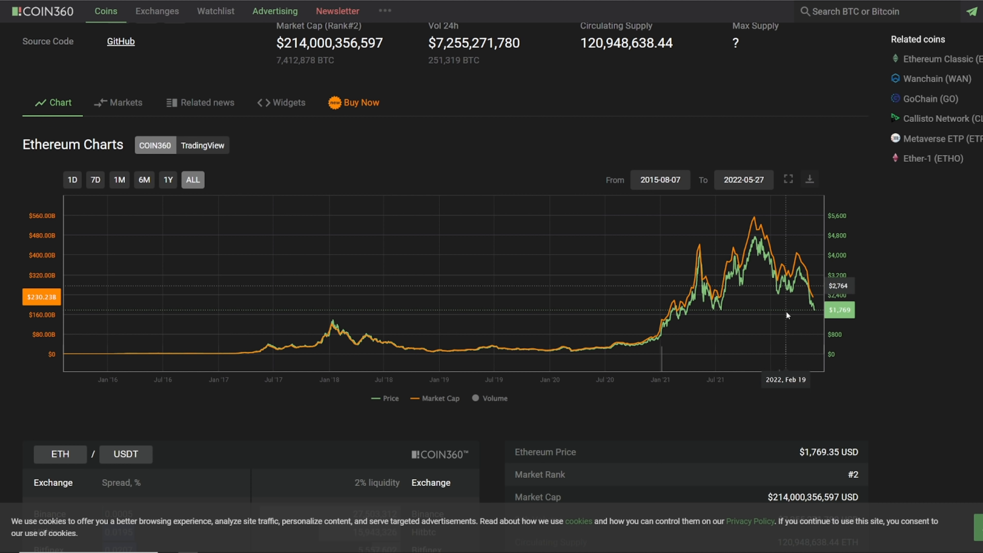
{"action": "mouse_move", "coordinate": [215, 63]}
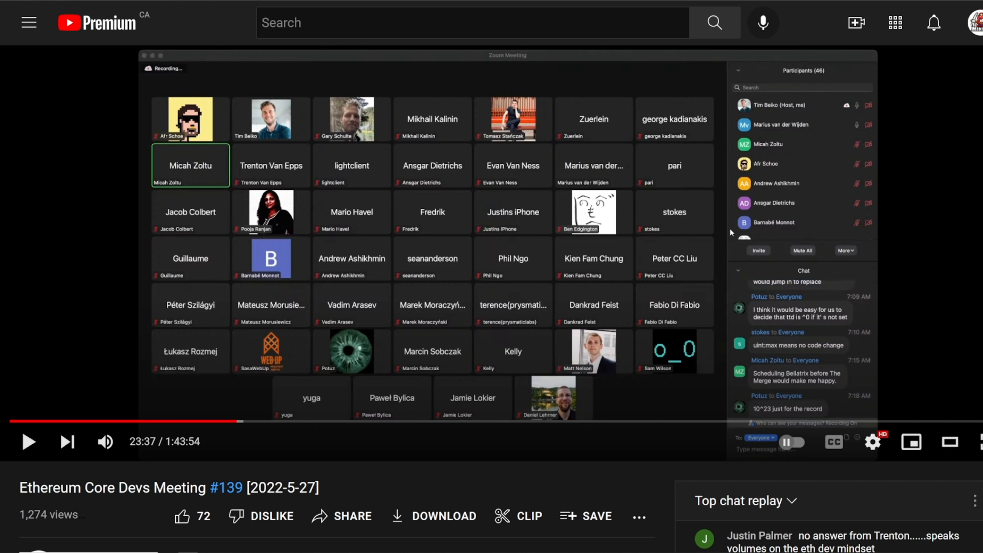
{"action": "mouse_move", "coordinate": [731, 232]}
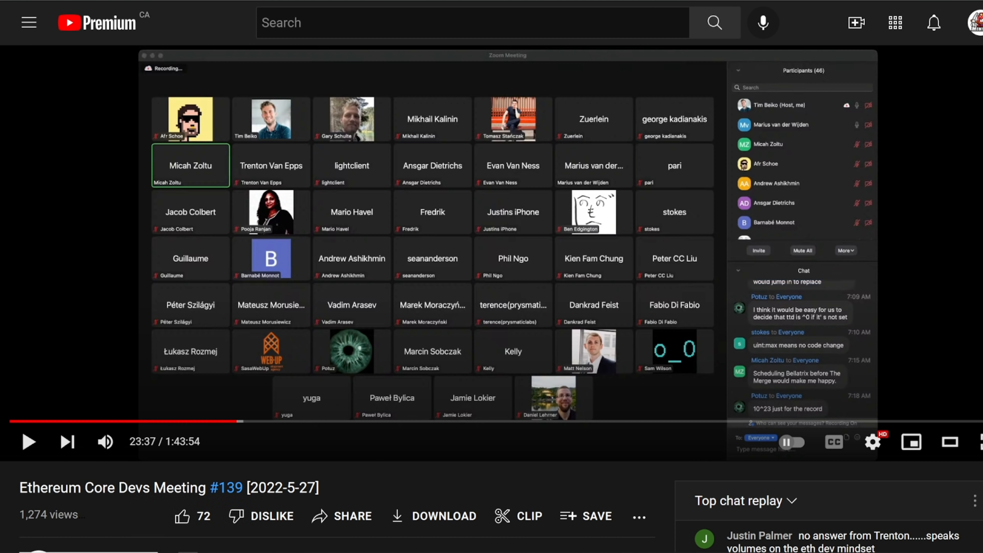